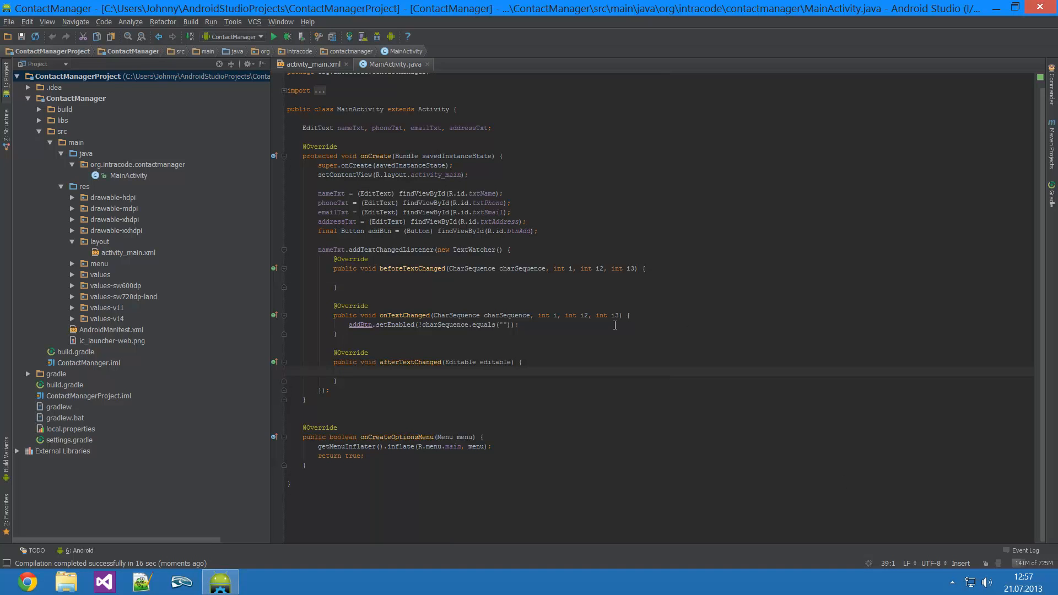
mouse_move(538, 362)
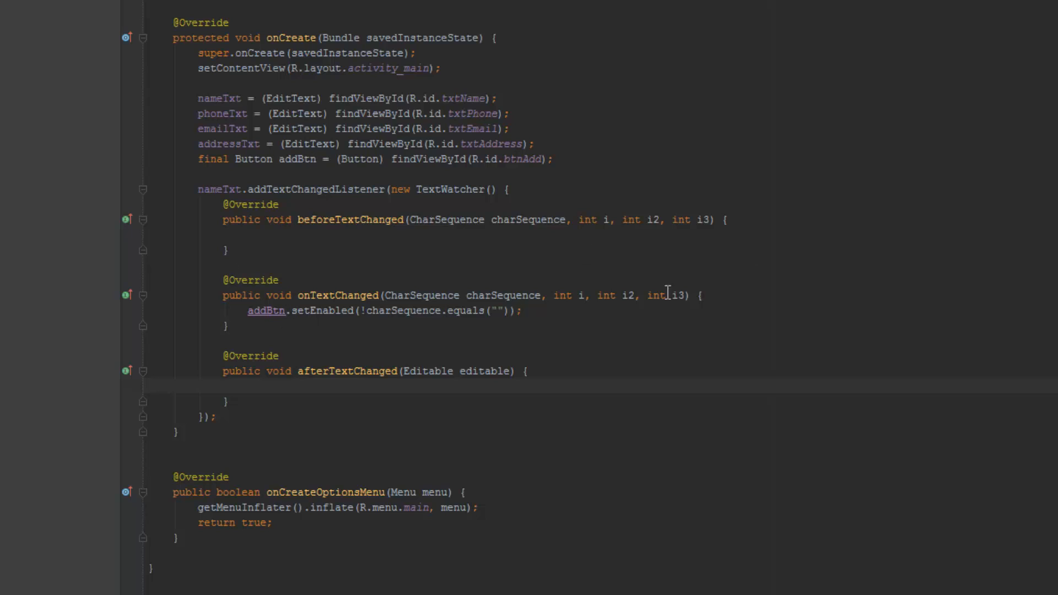
mouse_move(522, 274)
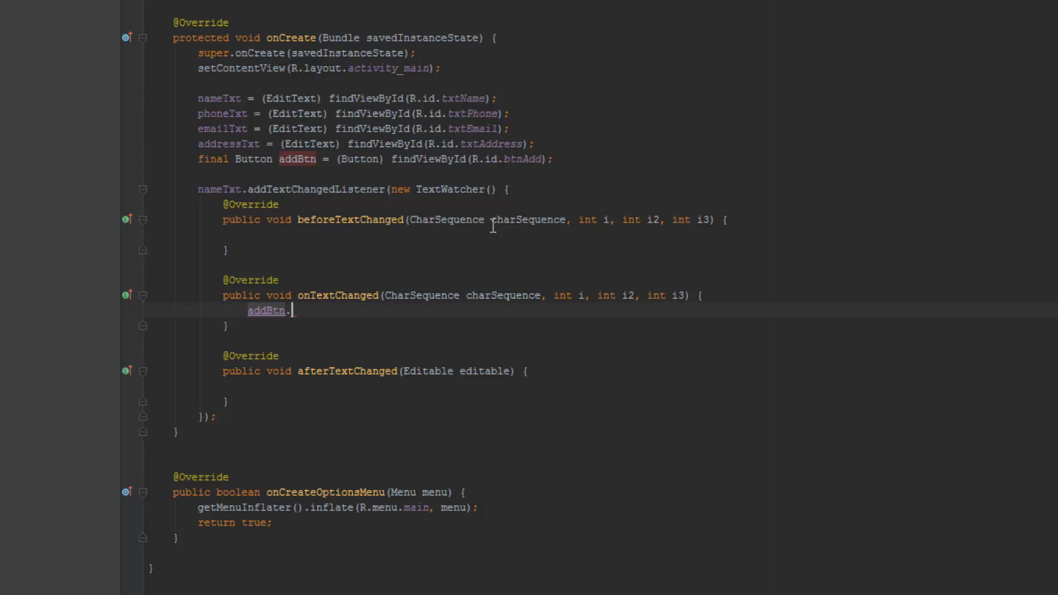
Step: Begin addBtn.setEnabled(!nameTxt.getText()...) in onTextChanged using autocomplete
text(setEnabled)
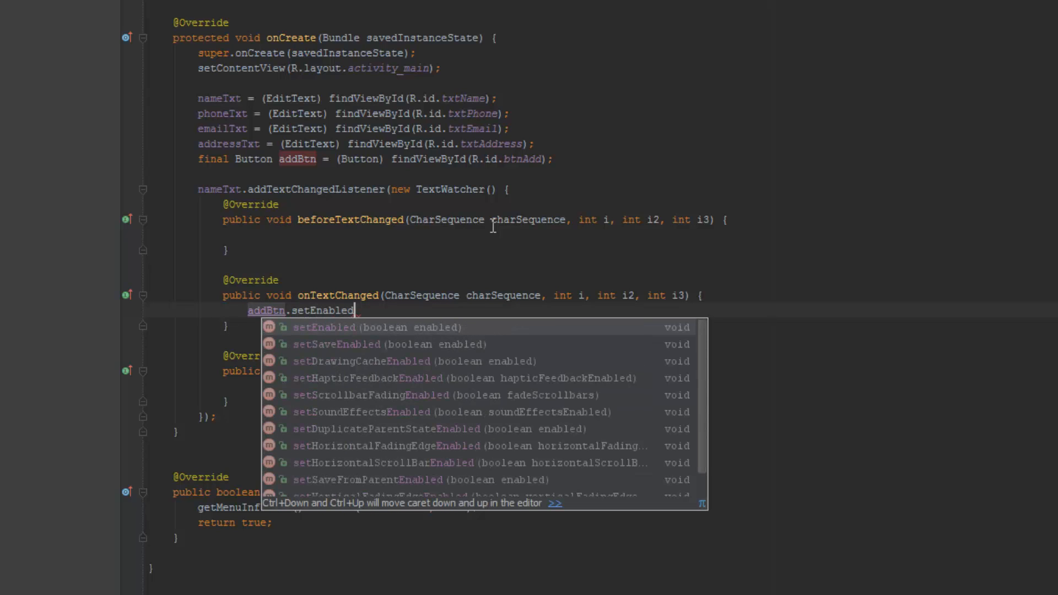
click(324, 328)
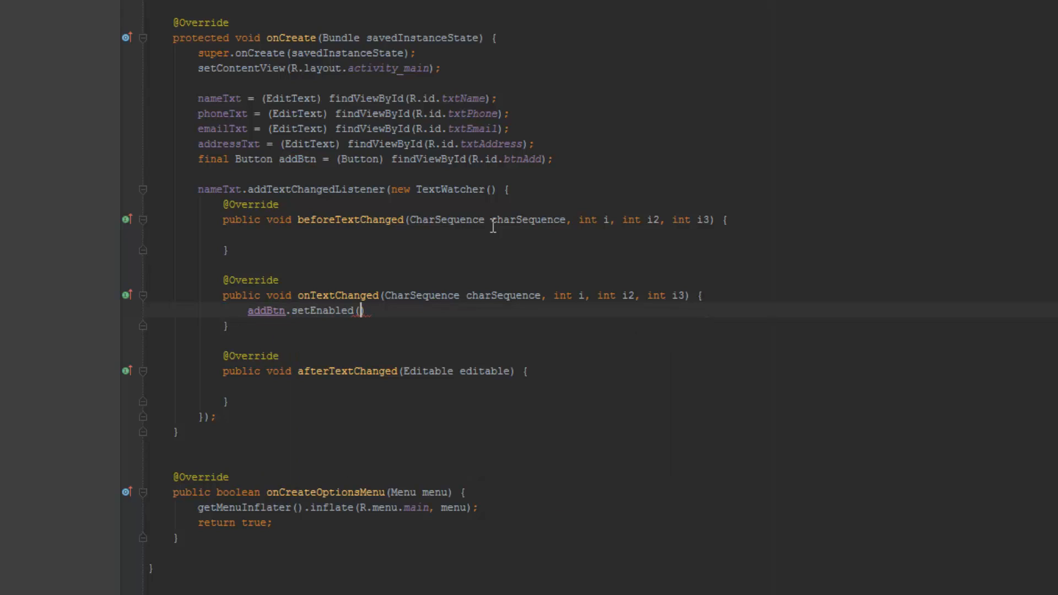
text(!)
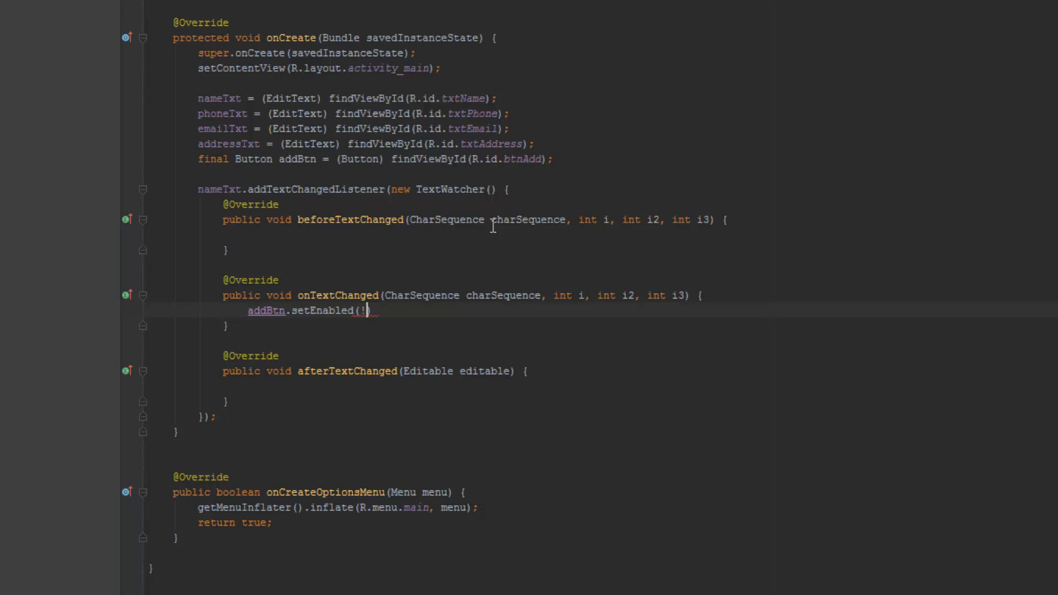
text();)
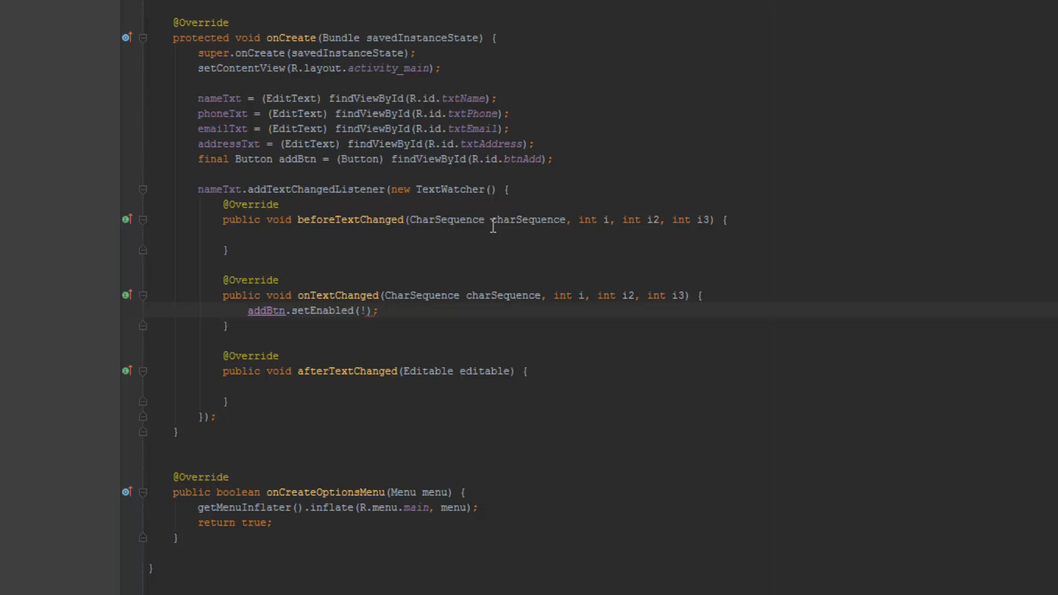
text(nameTxt)
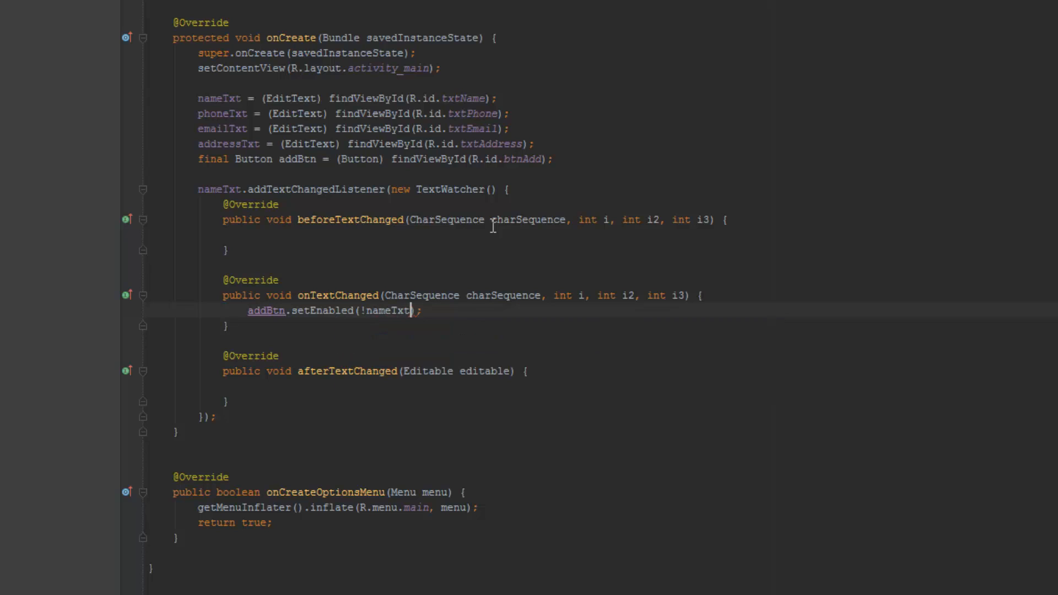
text(.getText())
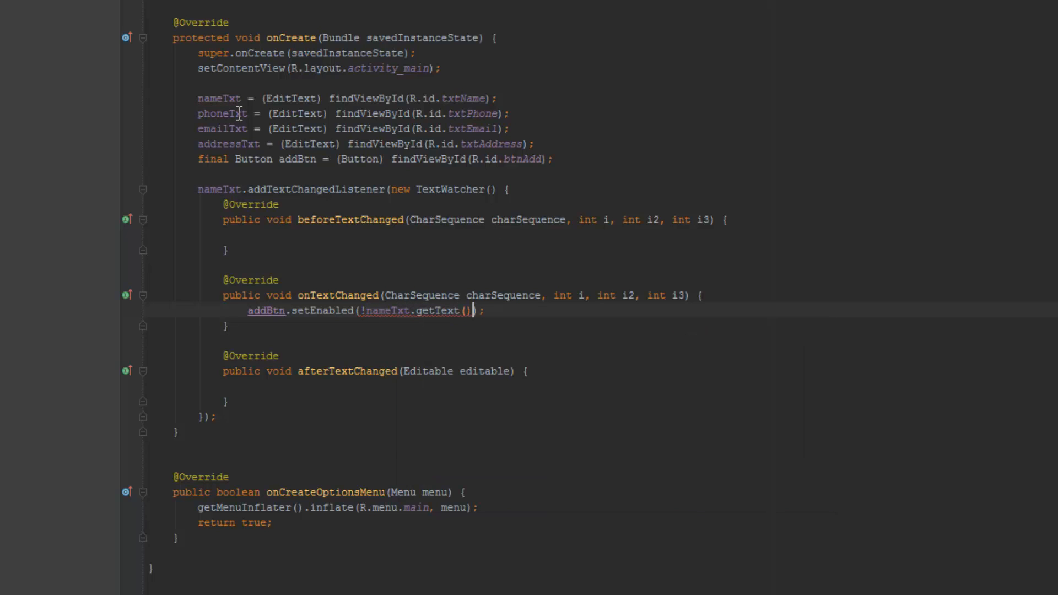
mouse_move(438, 310)
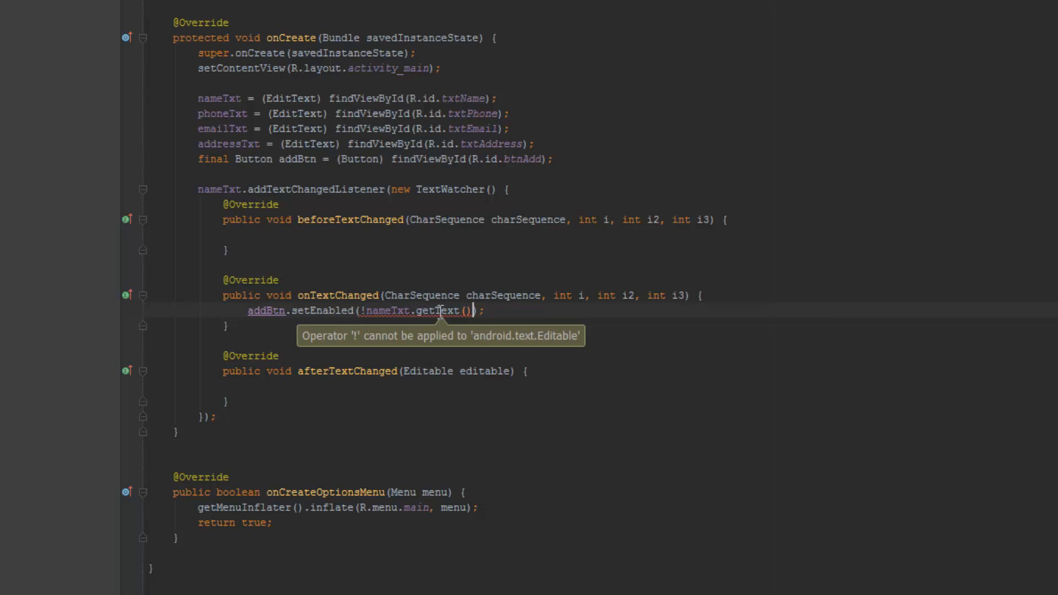
mouse_move(427, 340)
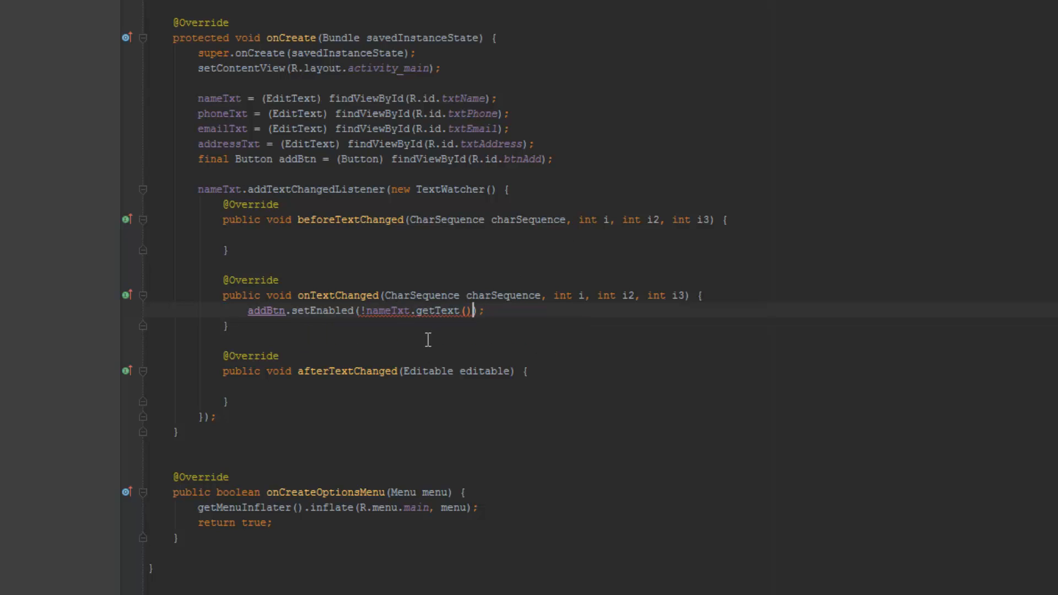
Step: Finish the check with .toString().trim().isEmpty() so addBtn enables only for non-empty names
text(.toString()
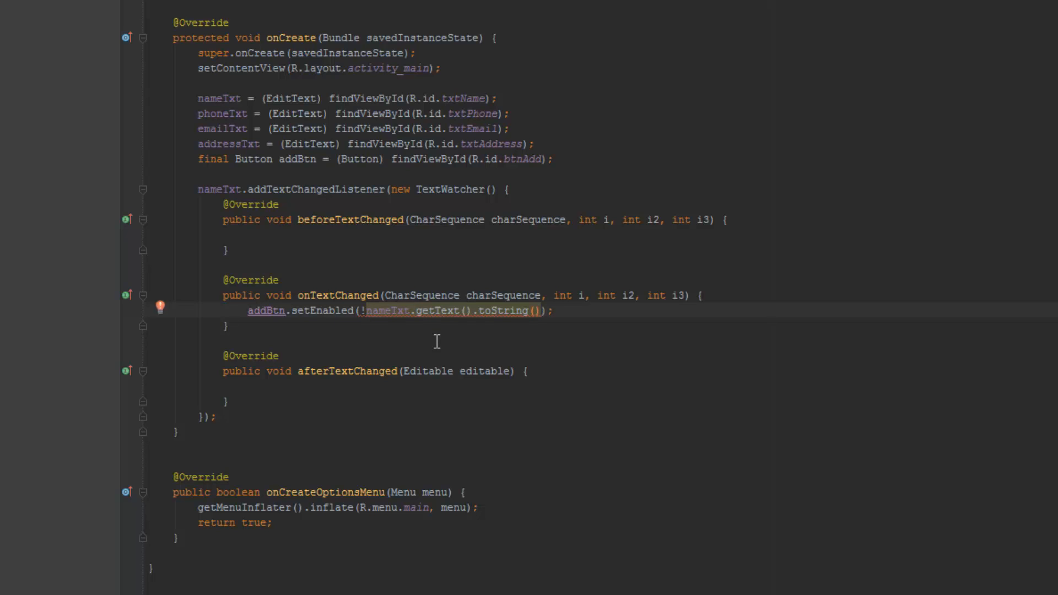
text(.trim()
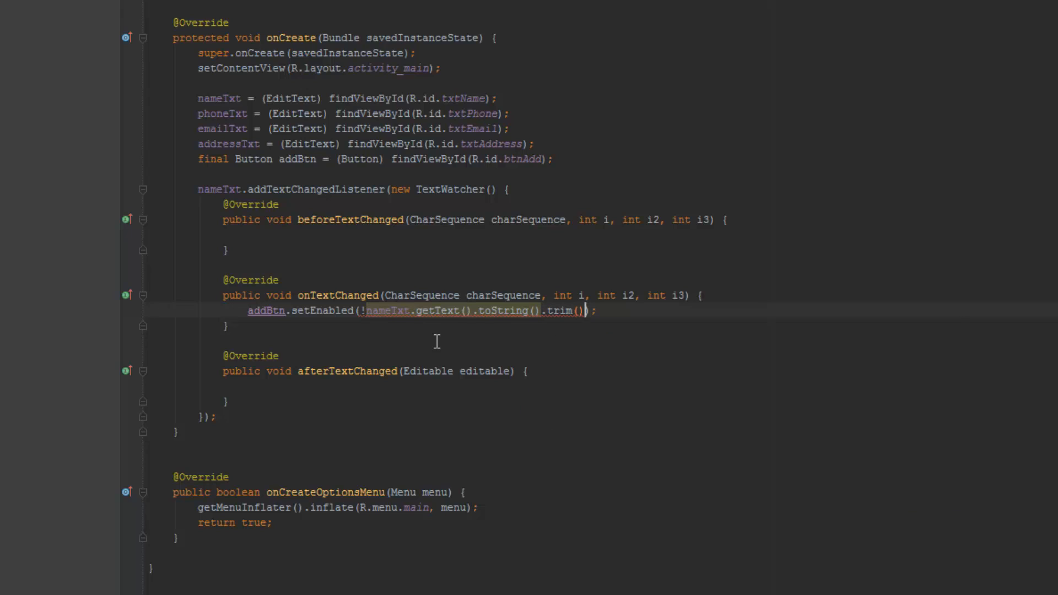
text(.)
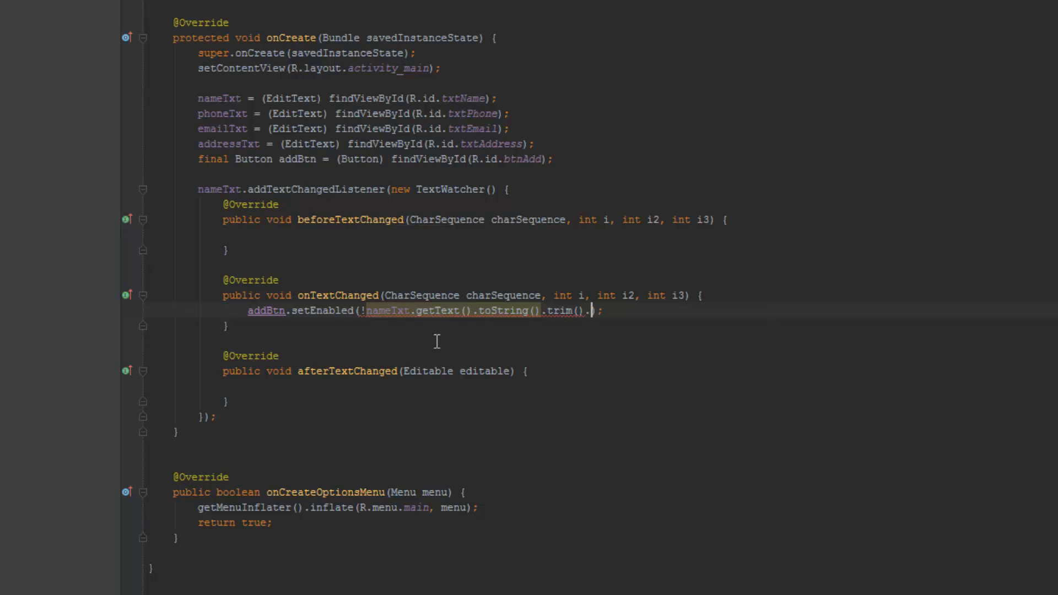
text(isEmpty())
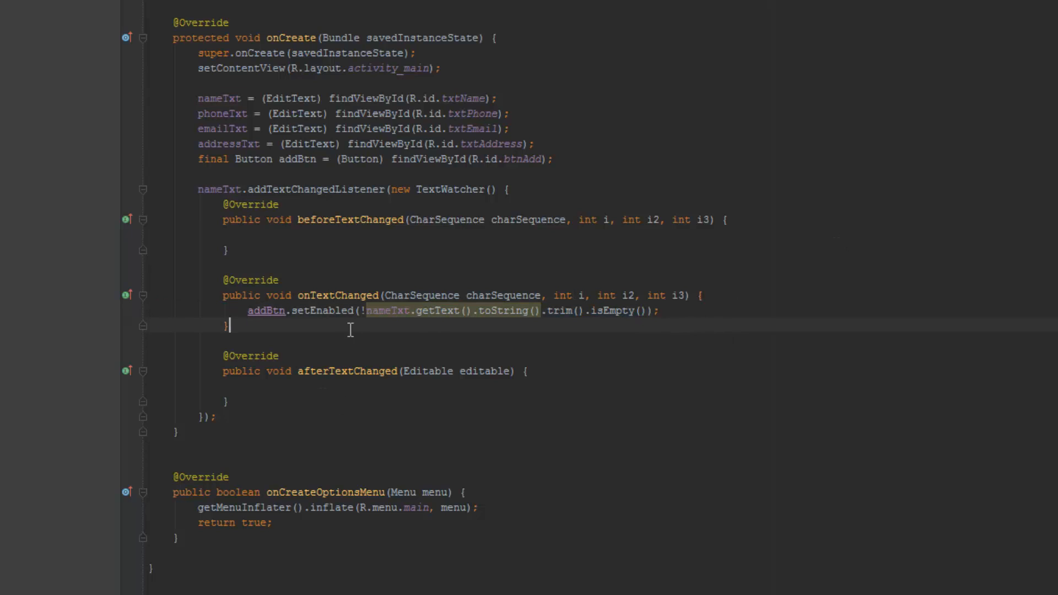
mouse_move(394, 343)
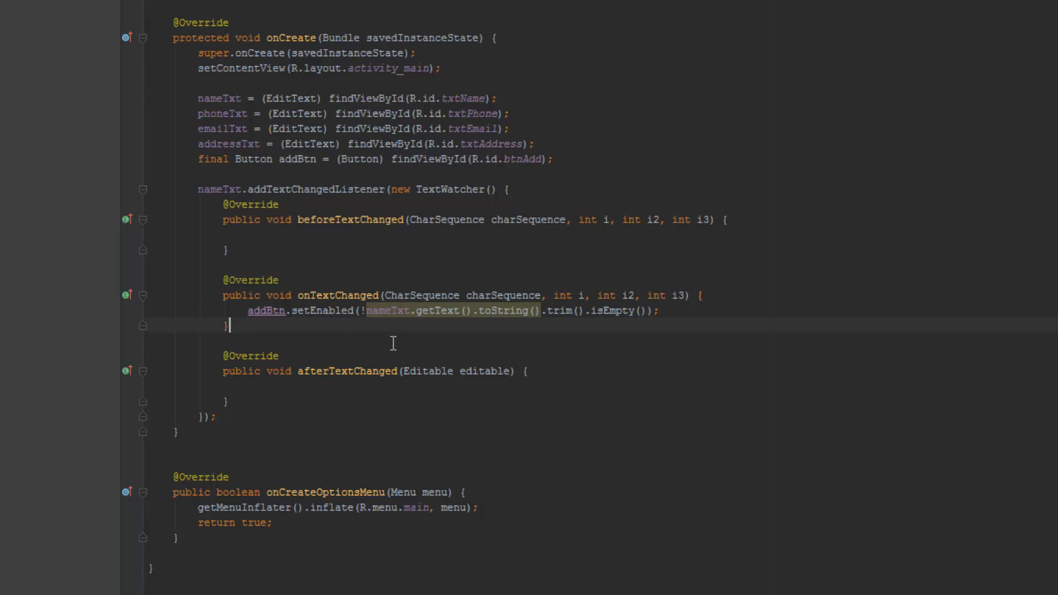
mouse_move(503, 174)
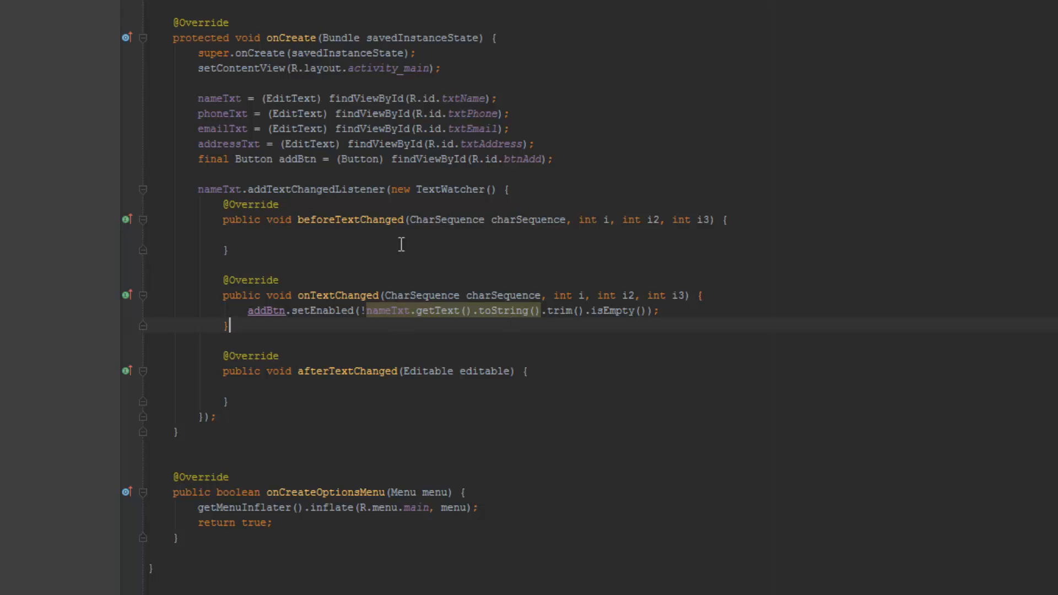
mouse_move(706, 204)
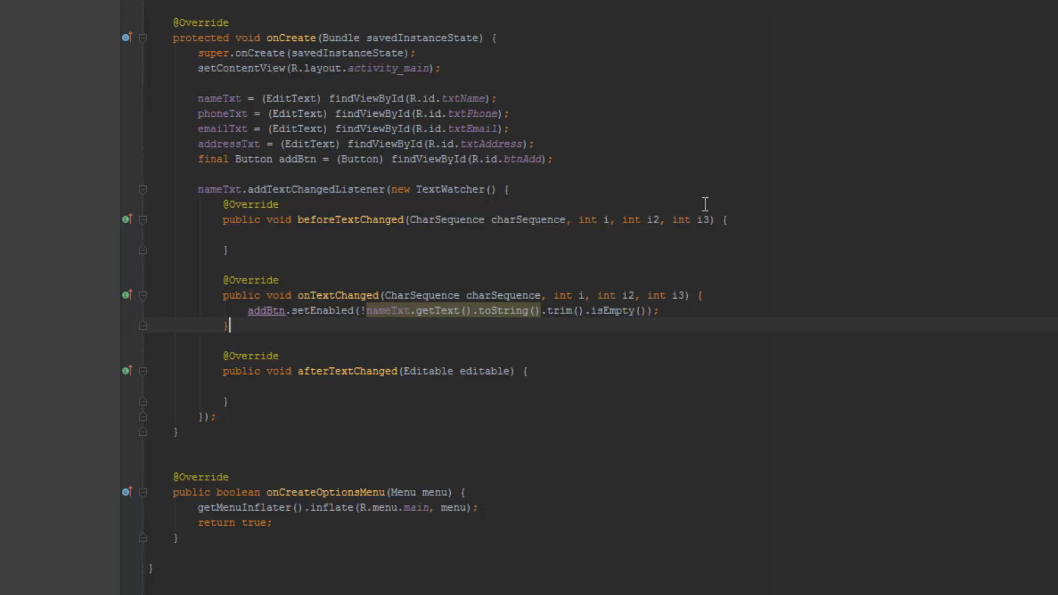
mouse_move(3, 118)
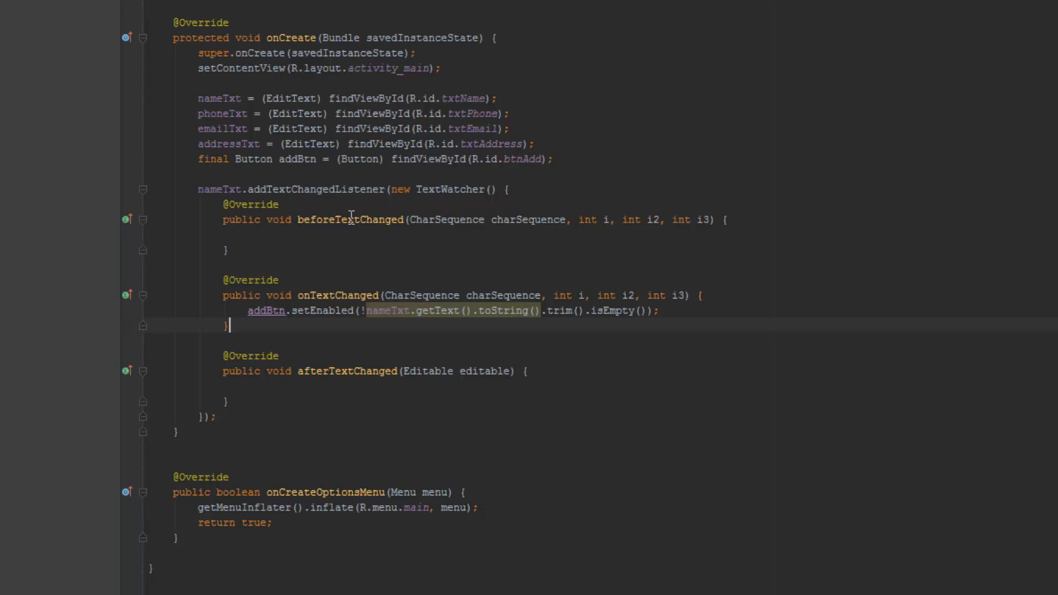
mouse_move(611, 343)
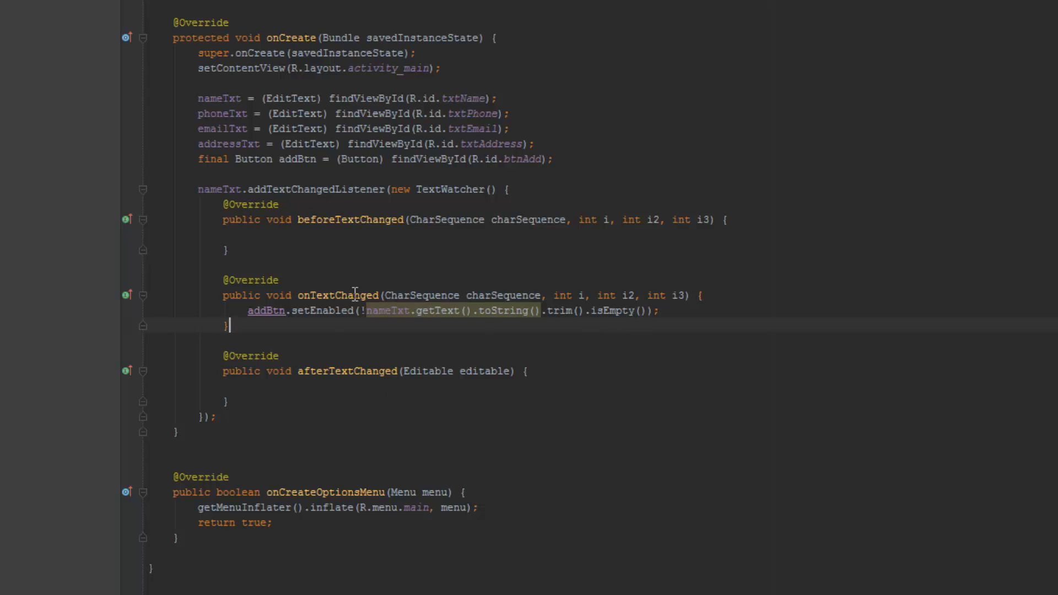
mouse_move(517, 306)
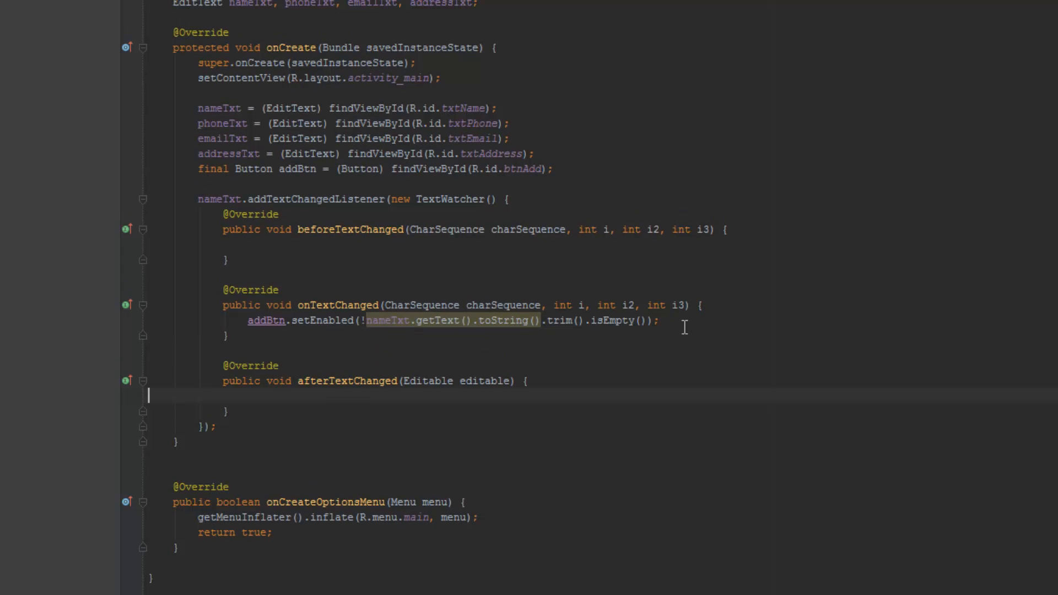
click(591, 321)
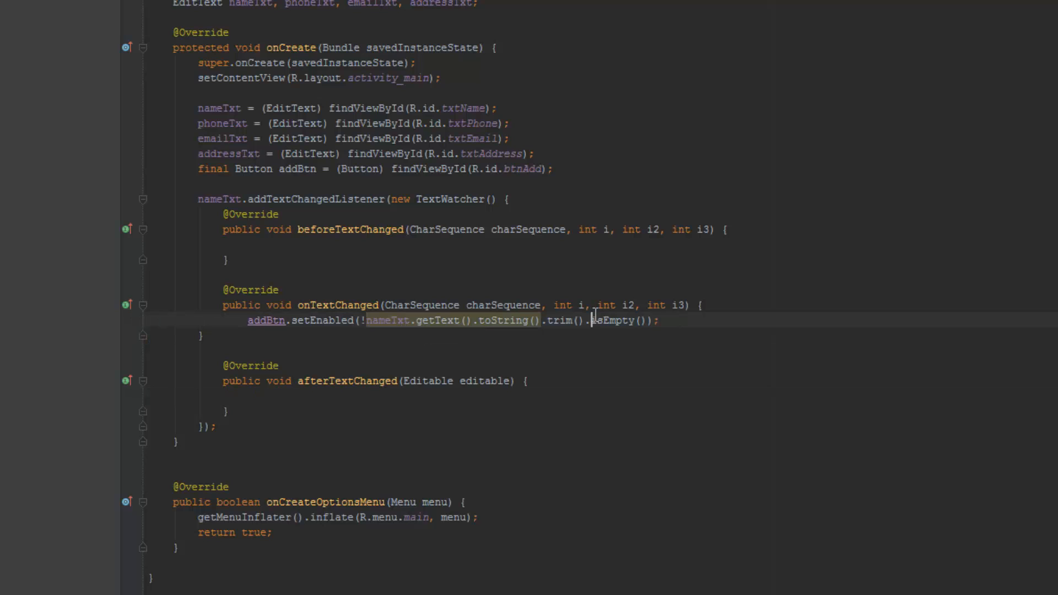
mouse_move(699, 148)
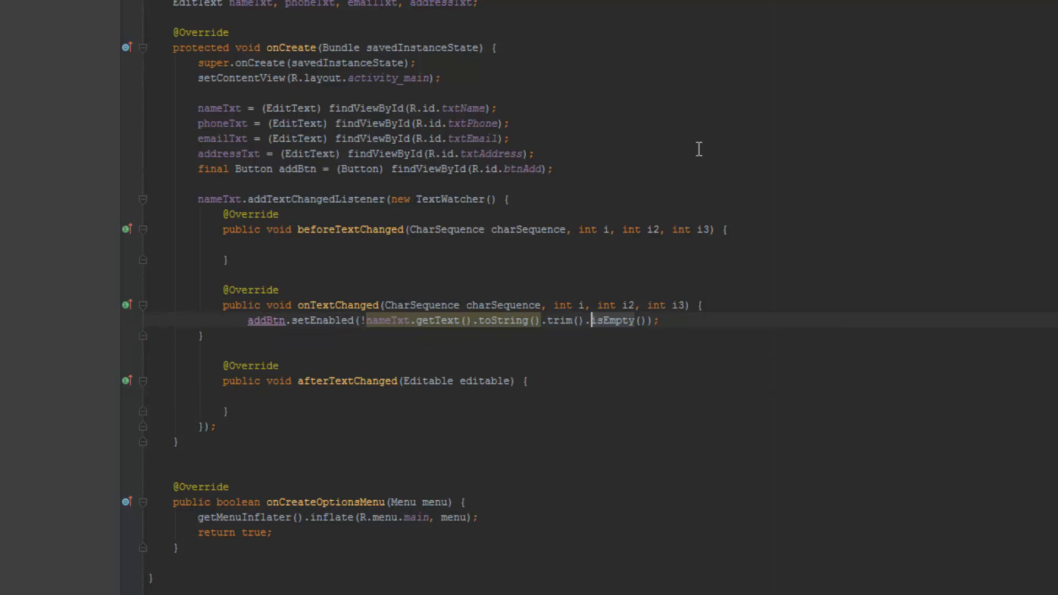
mouse_move(463, 355)
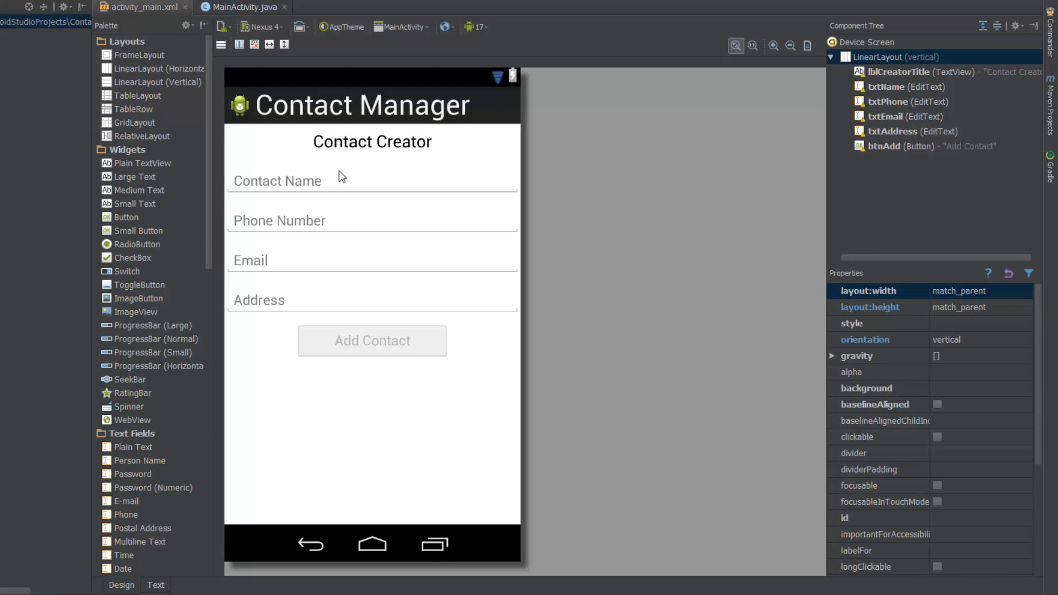
Step: Place a TabHost from the Palette Containers at the top of the activity_main layout
scroll(down, 3)
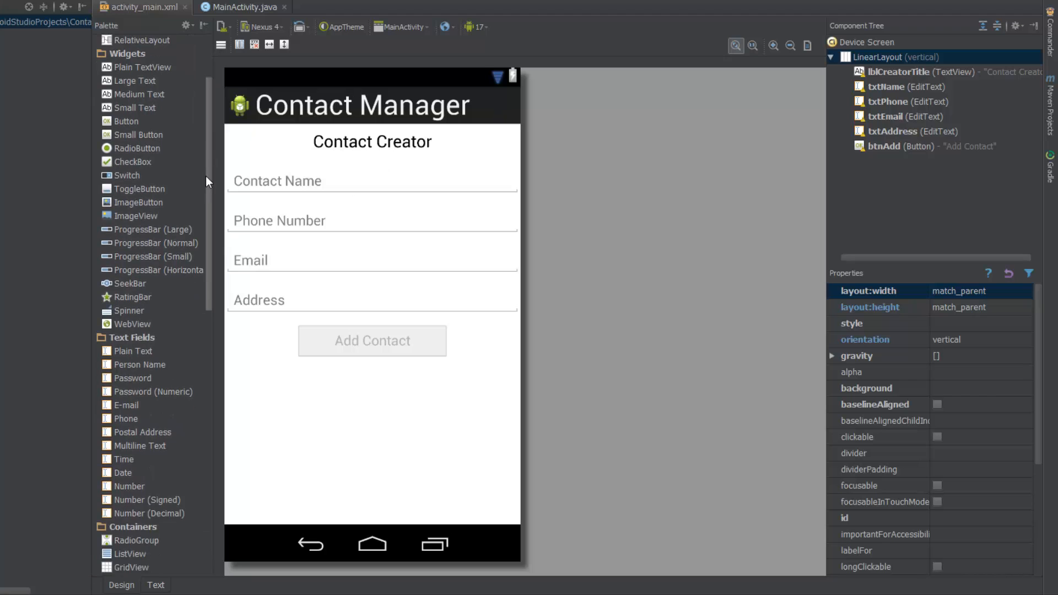
scroll(down, 3)
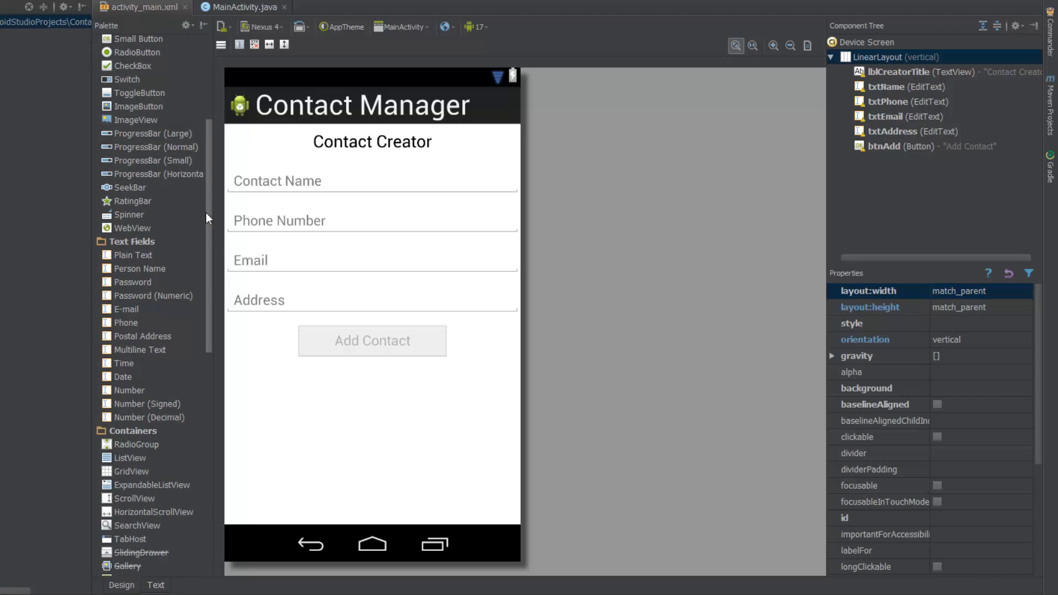
scroll(down, 3)
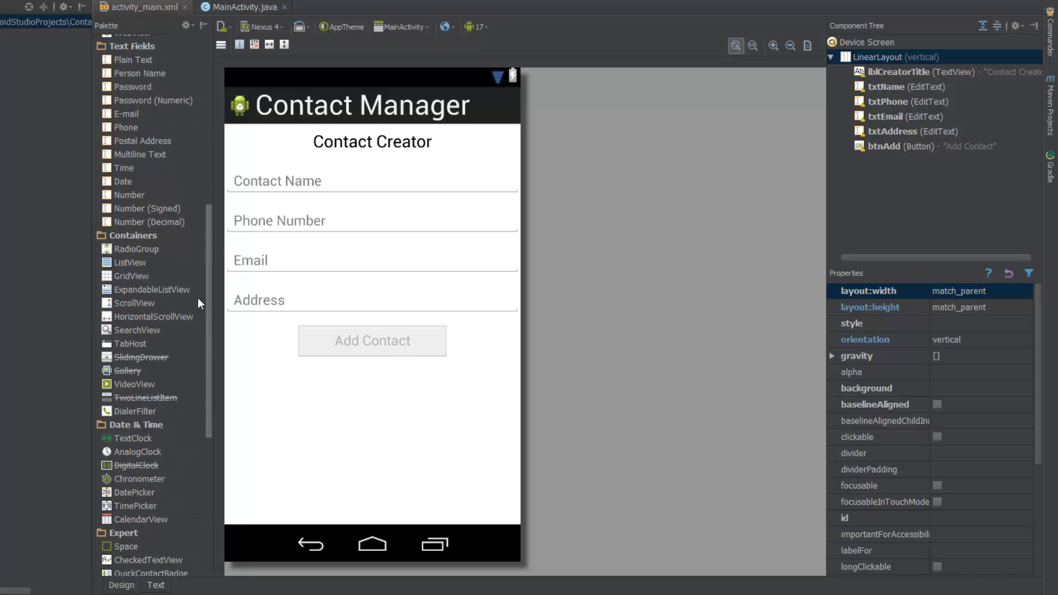
mouse_move(135, 345)
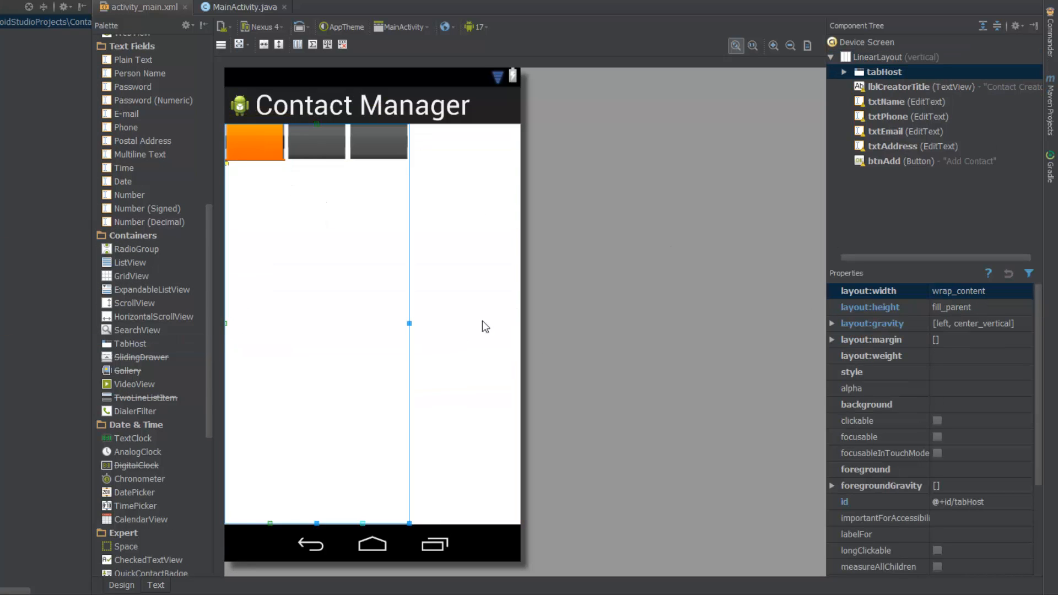
click(884, 72)
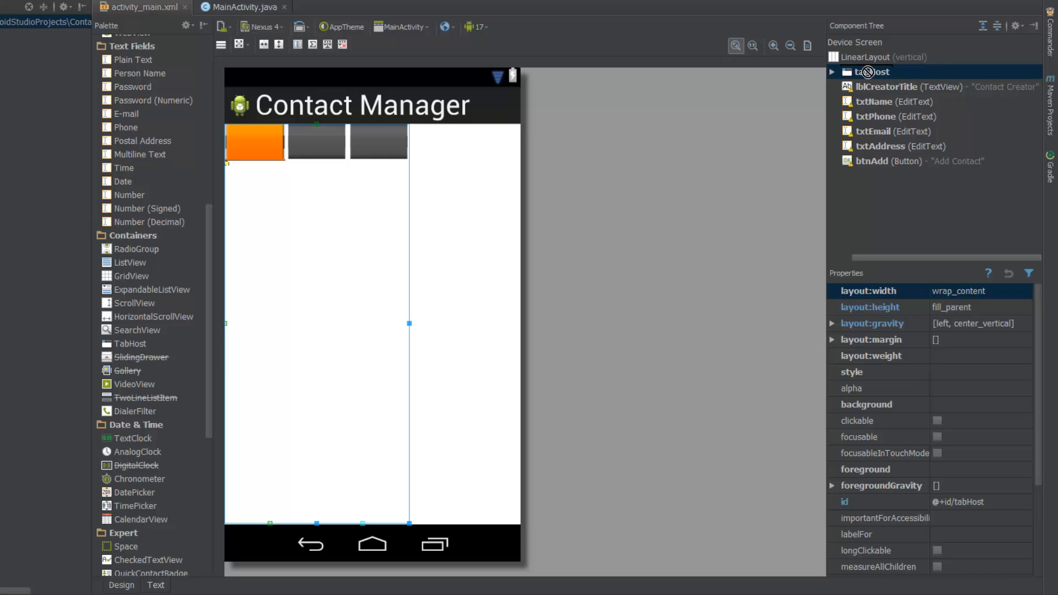
mouse_move(872, 75)
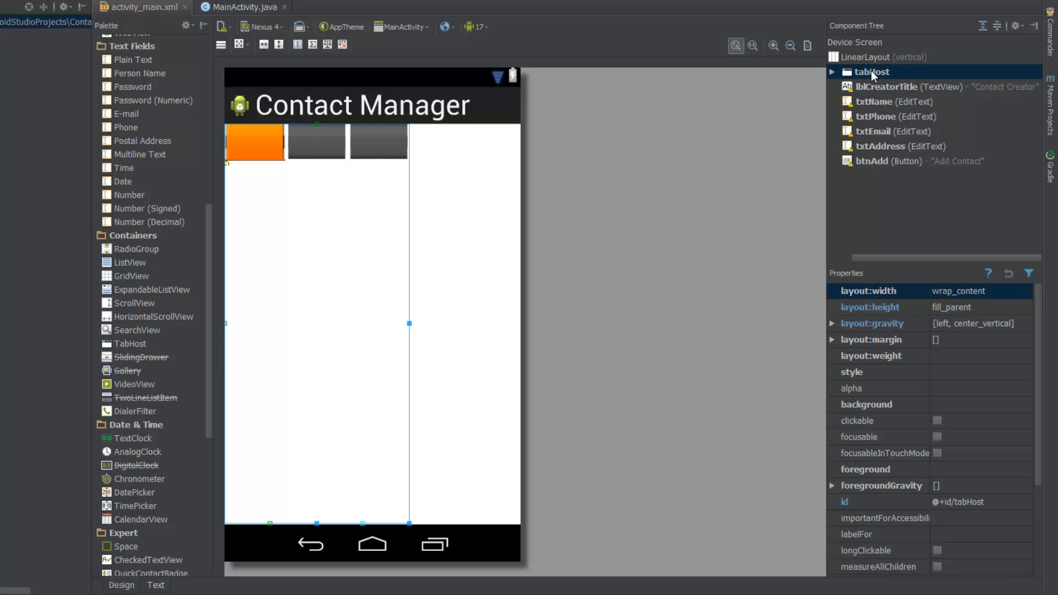
mouse_move(861, 112)
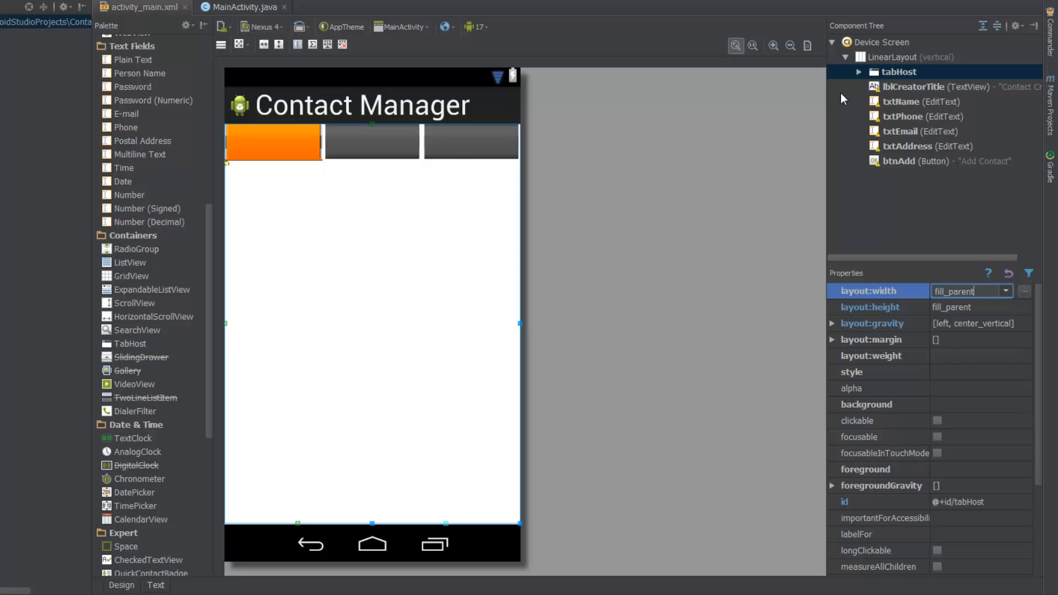
Step: Widen the tabHost to full width and set tab1, tab2 and tab3 layouts to vertical orientation
click(857, 72)
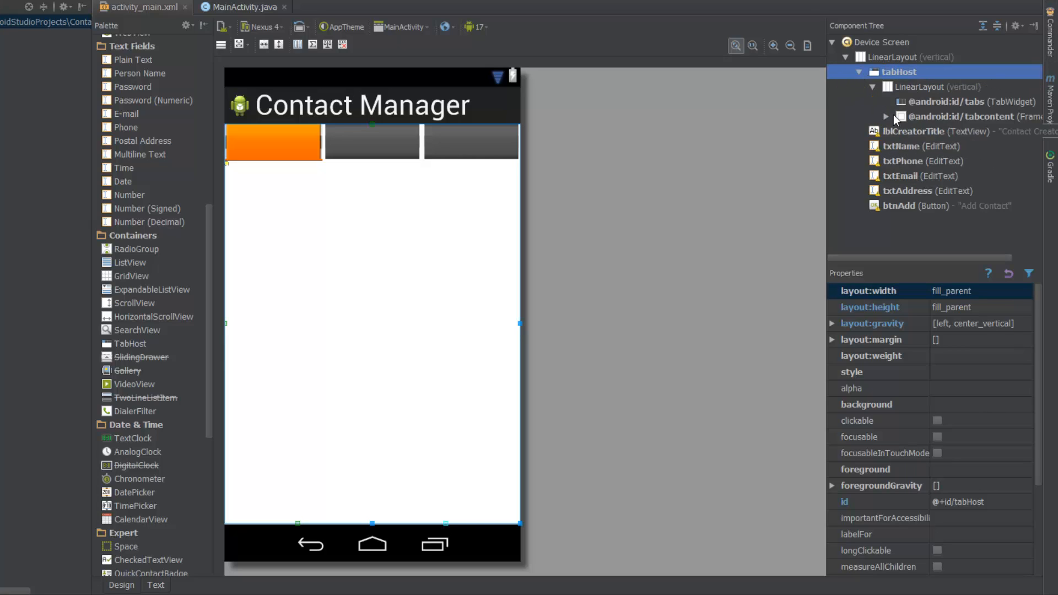
click(872, 117)
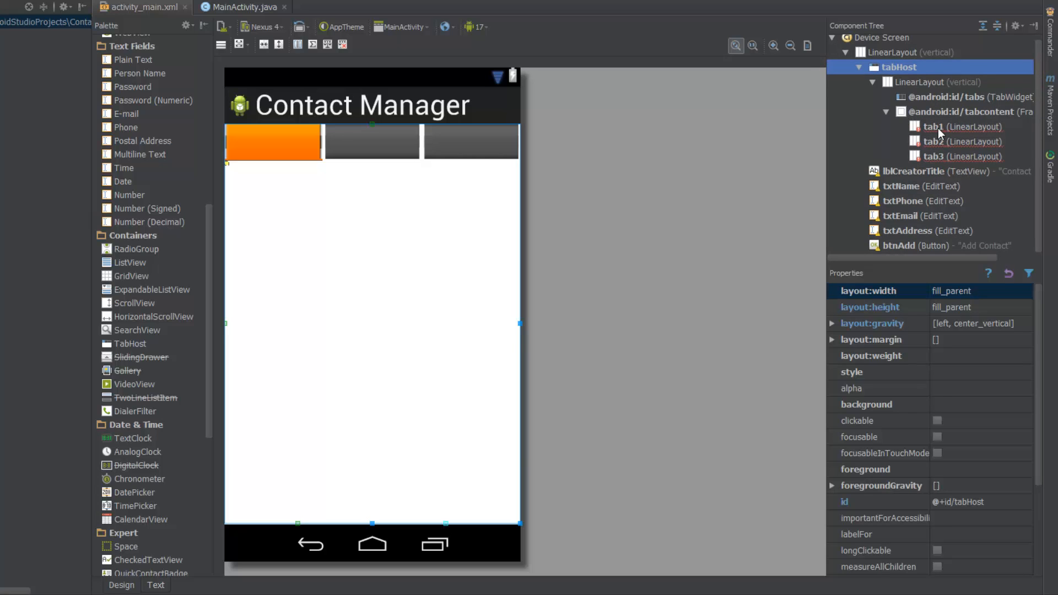
click(963, 126)
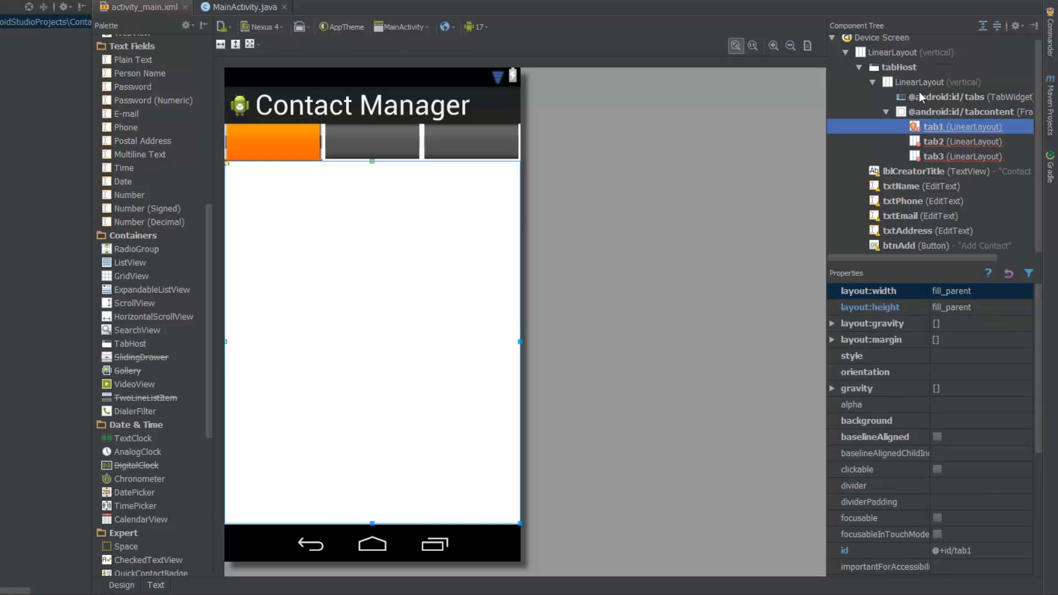
mouse_move(1043, 322)
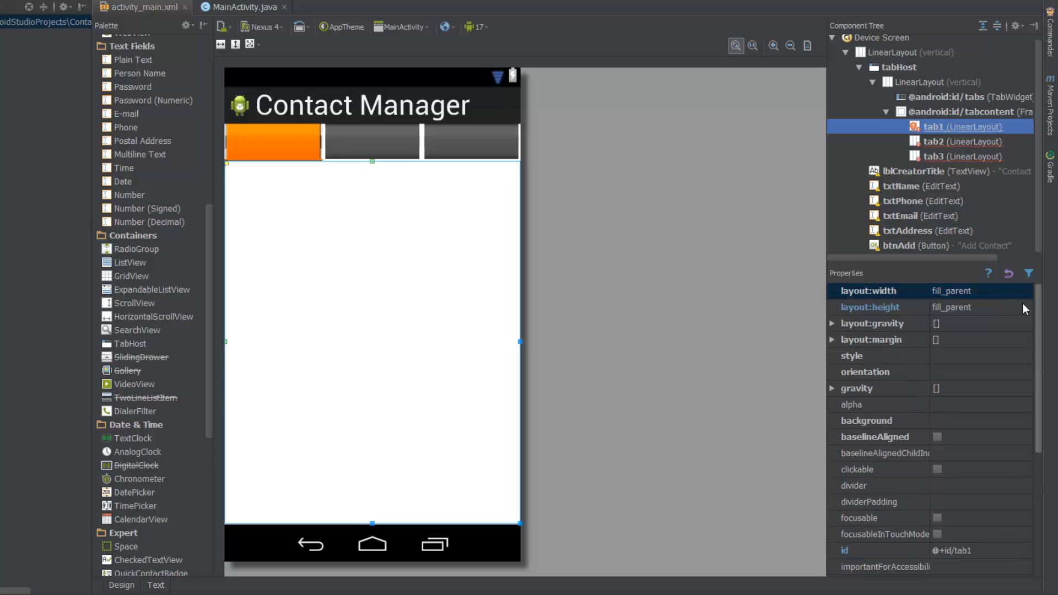
click(980, 372)
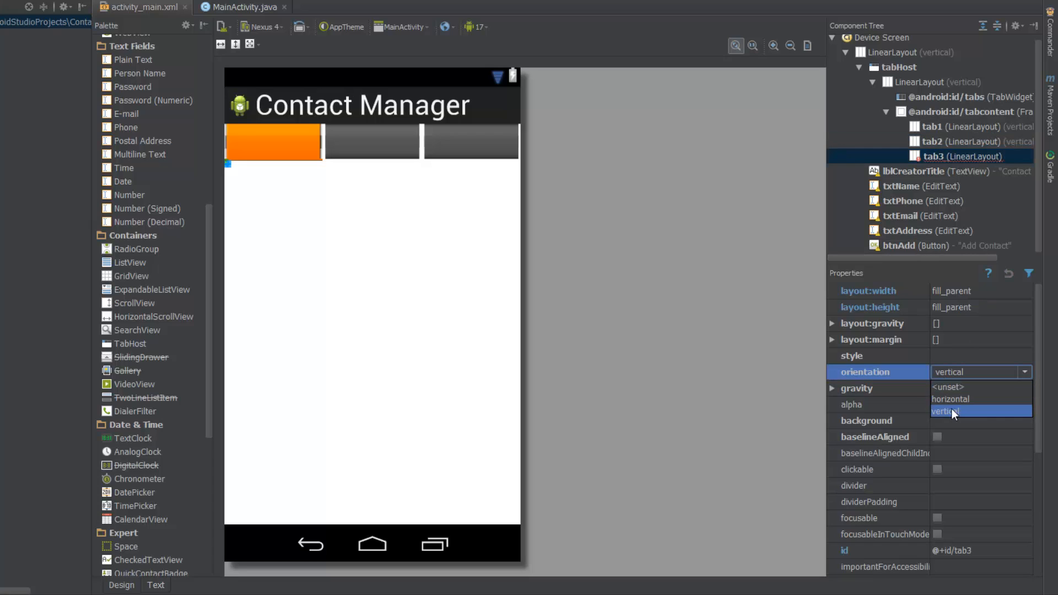
click(952, 412)
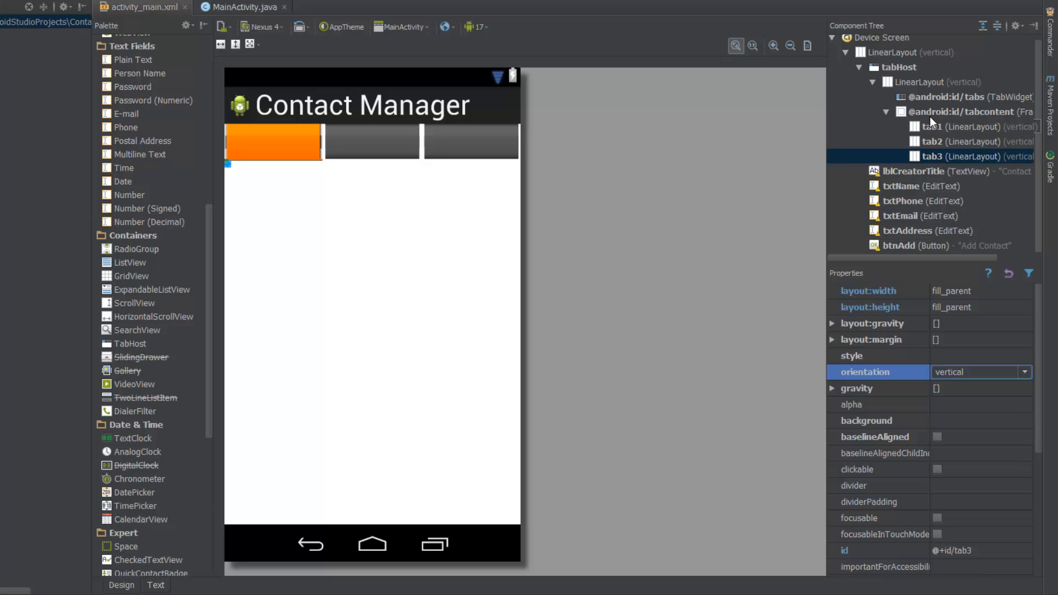
mouse_move(898, 186)
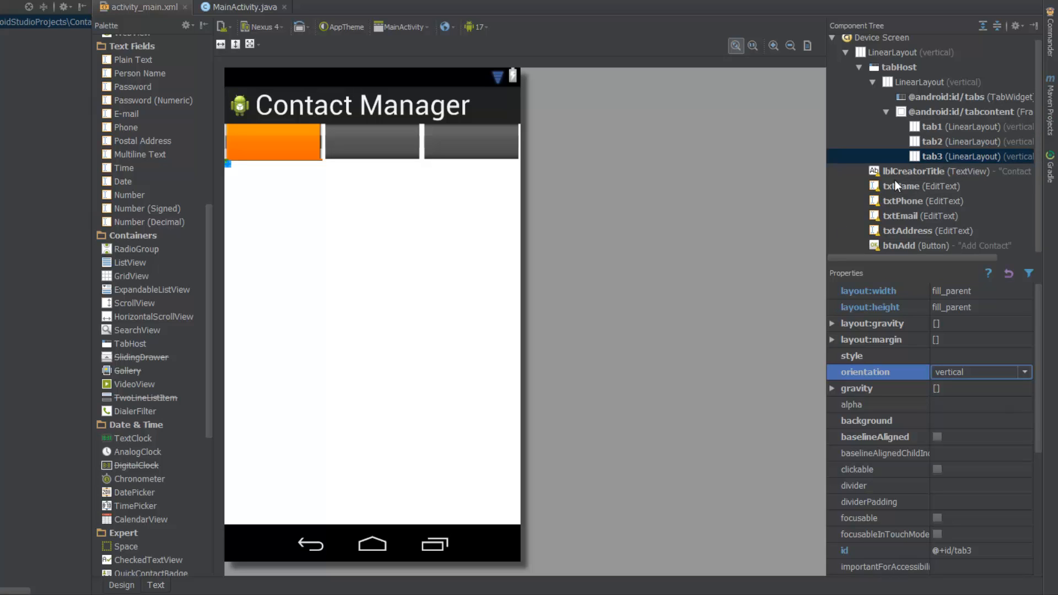
click(932, 126)
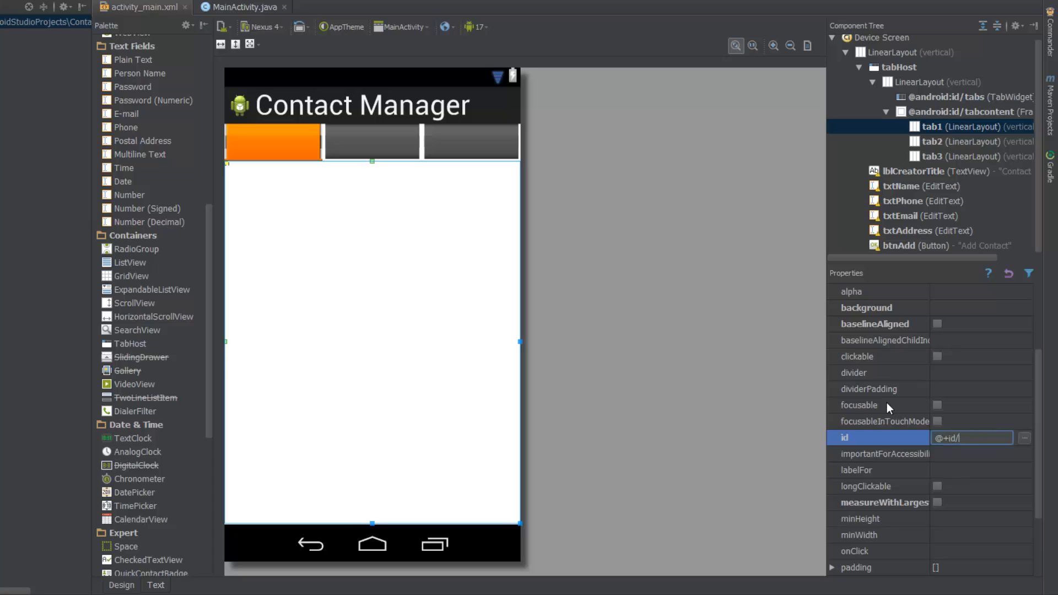
Step: Rename the tab layouts to tabCreator and tabContactStore, leaving only two vertical tabs
text(creatorTab)
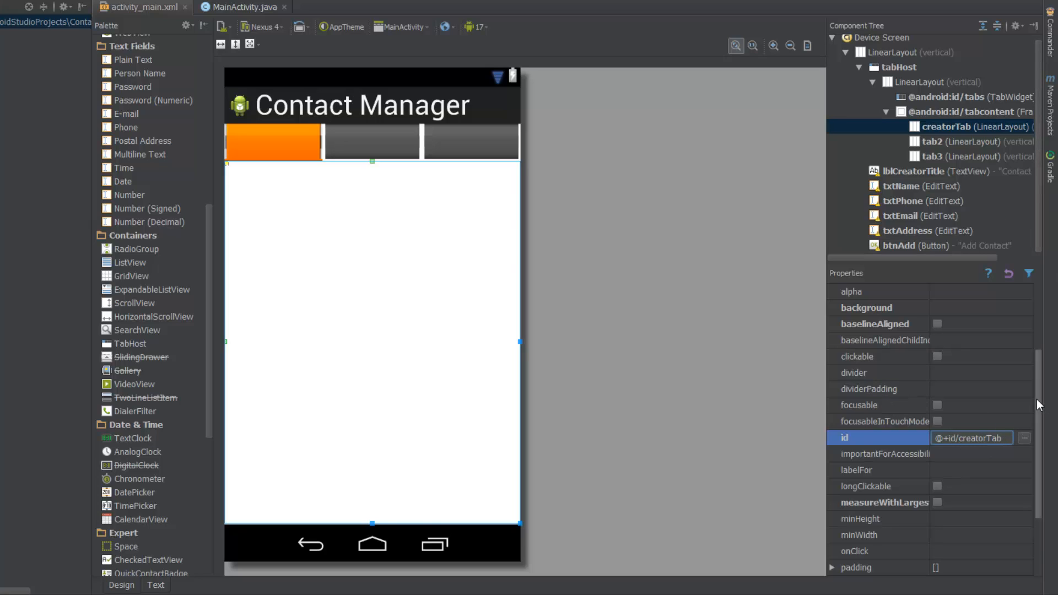
scroll(down, 3)
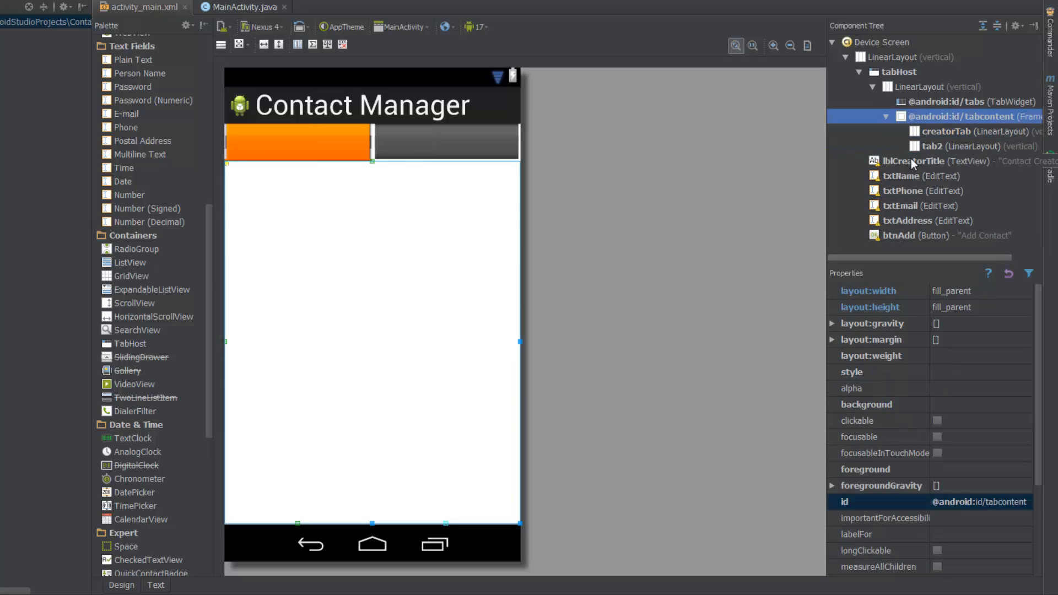
click(952, 147)
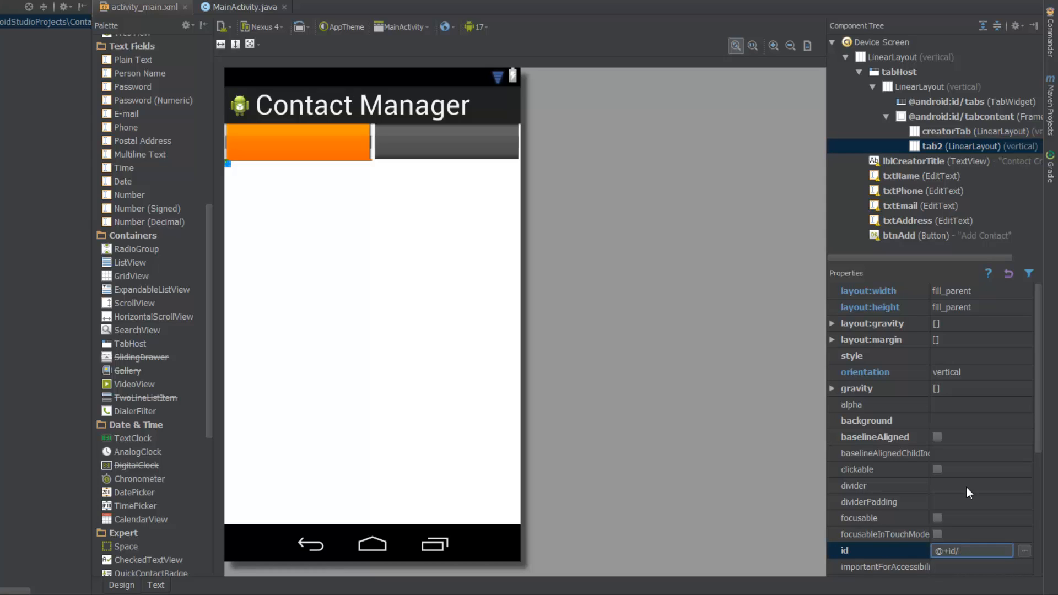
text(tabContactStore)
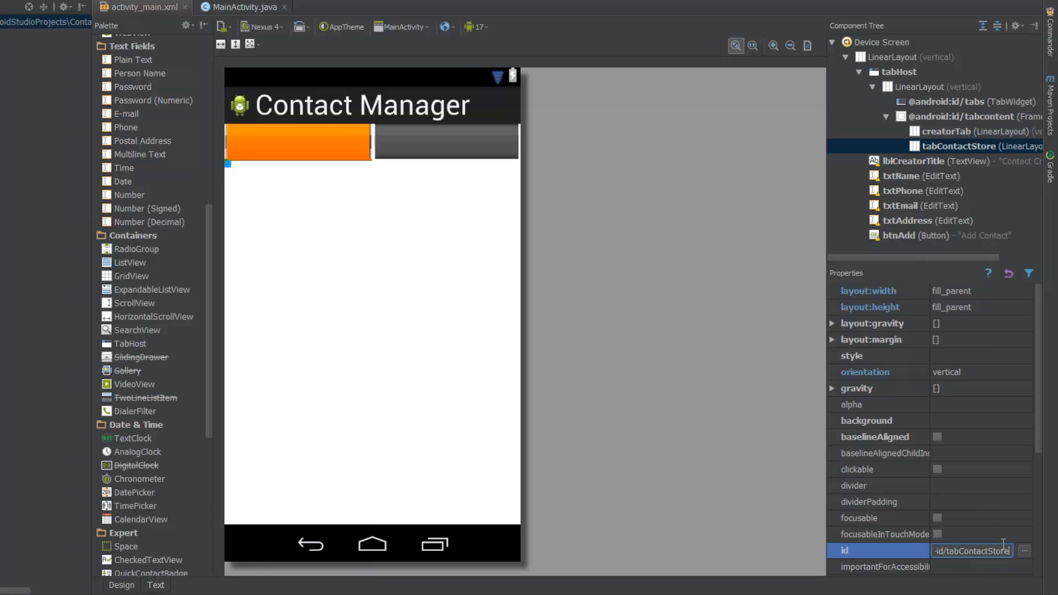
click(955, 131)
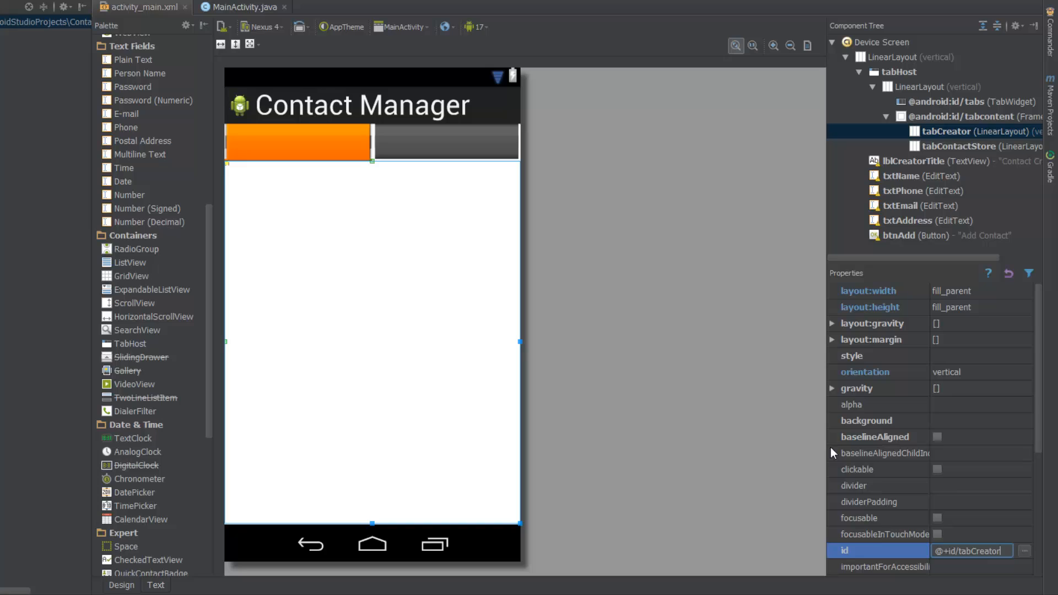
mouse_move(938, 419)
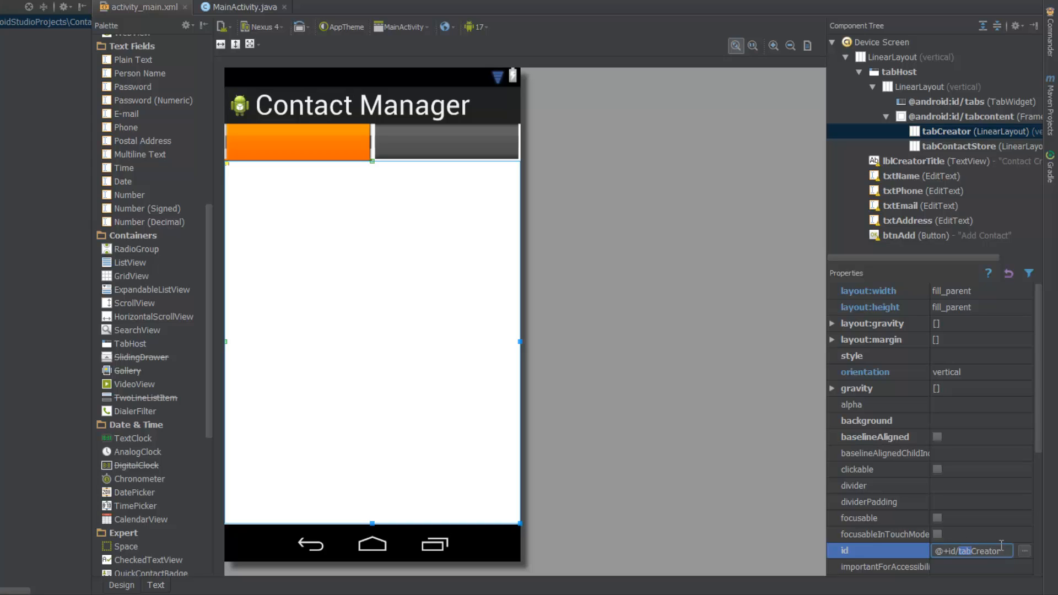
mouse_move(991, 523)
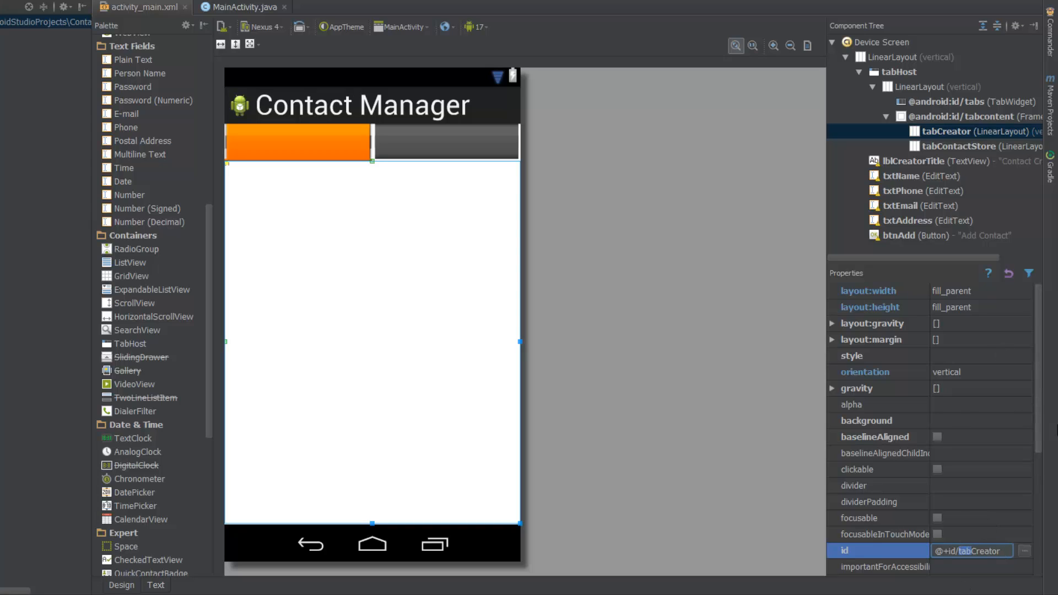
mouse_move(1019, 501)
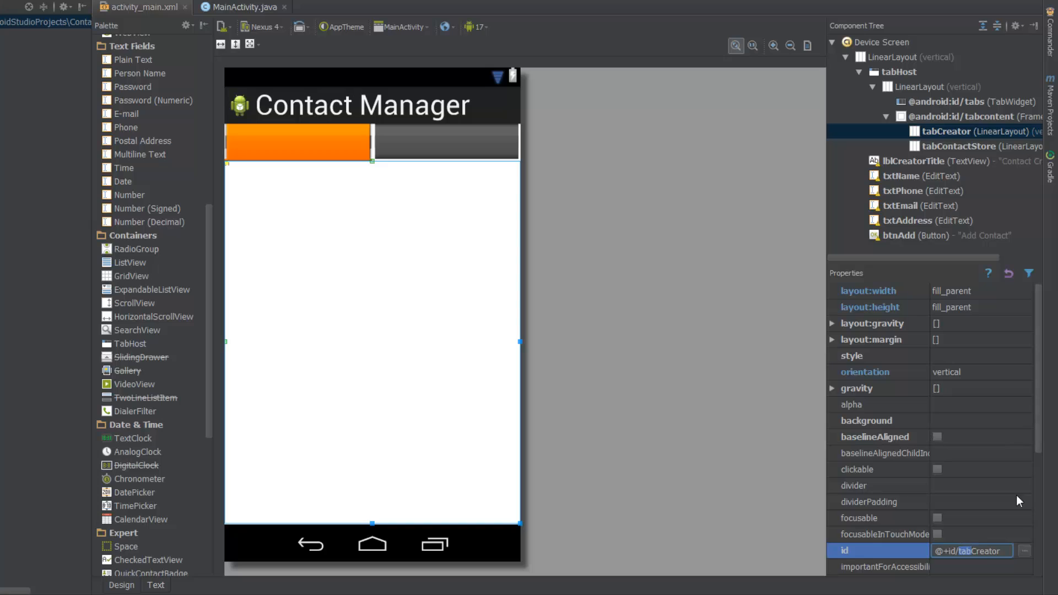
mouse_move(955, 417)
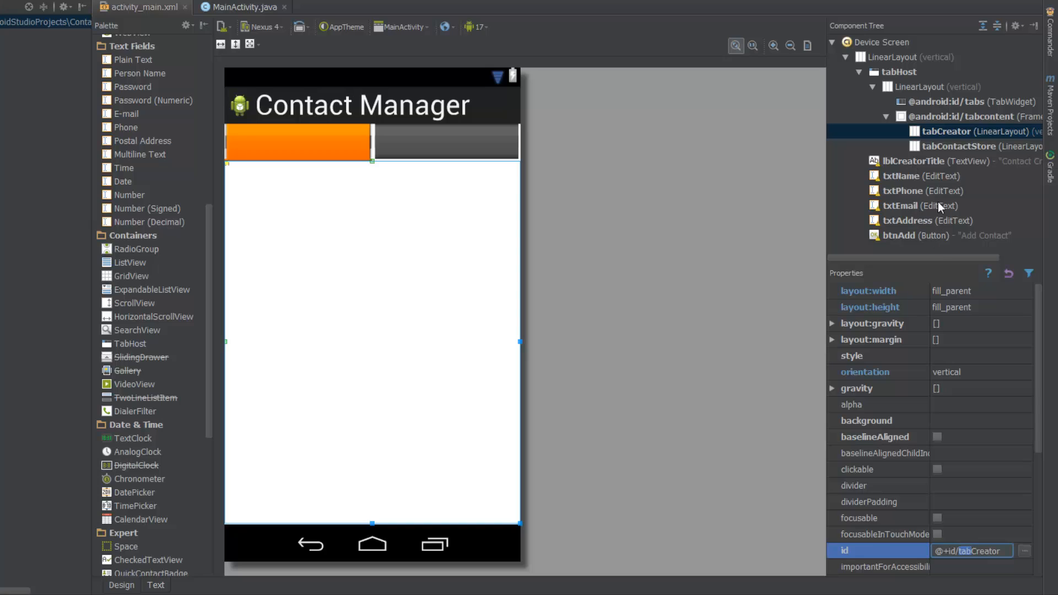
mouse_move(718, 382)
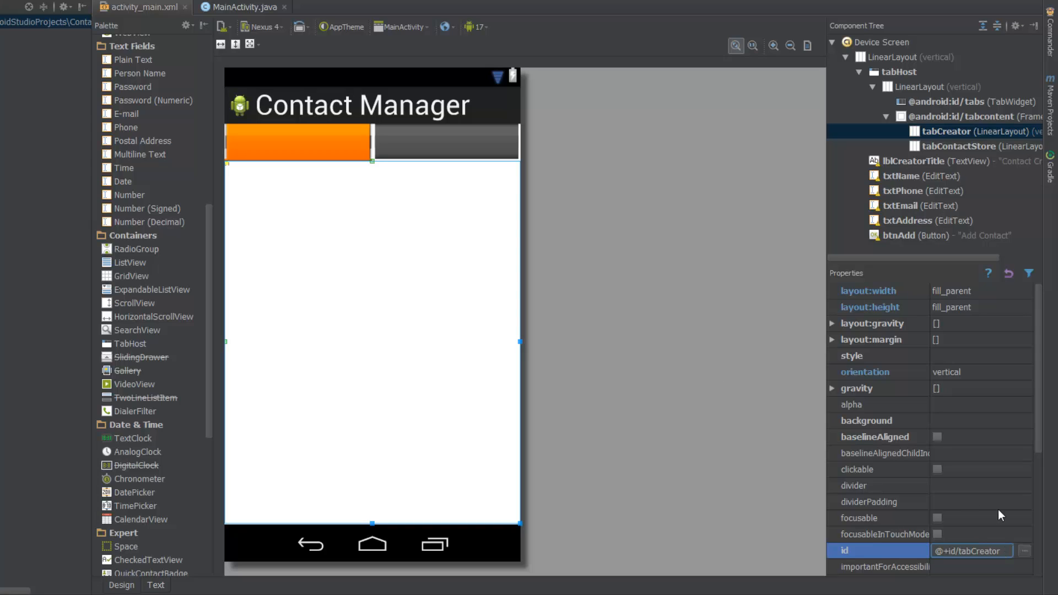
scroll(down, 3)
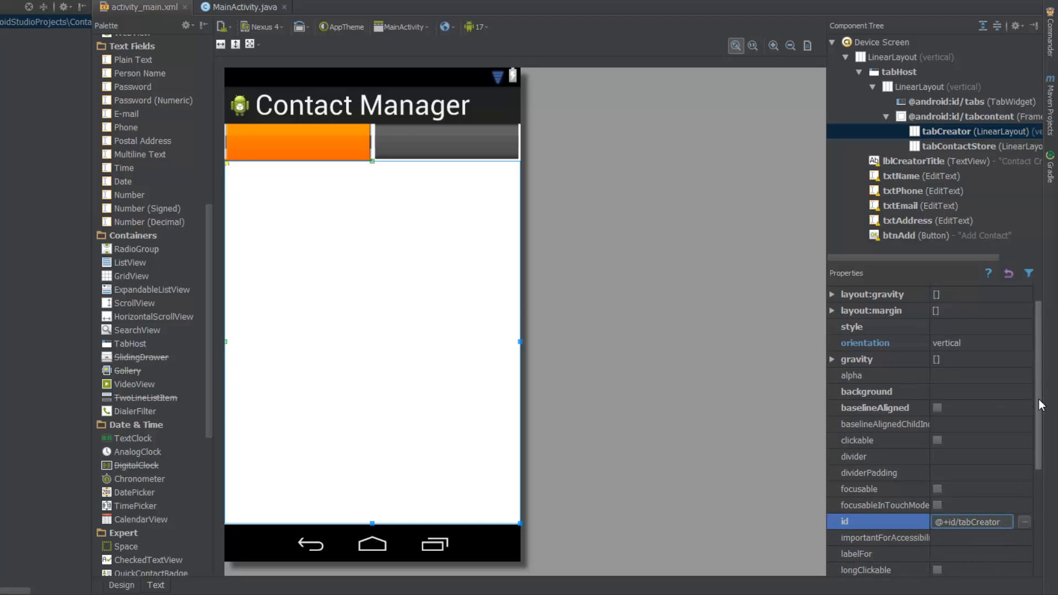
Step: Move the Contact Creator title label into the tabCreator layout
click(915, 160)
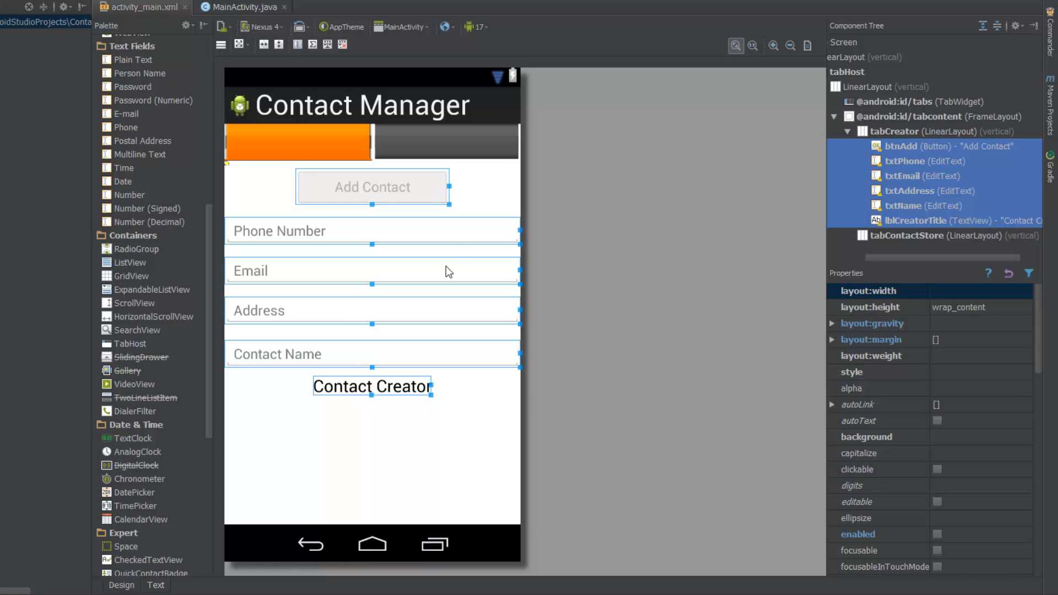
mouse_move(804, 241)
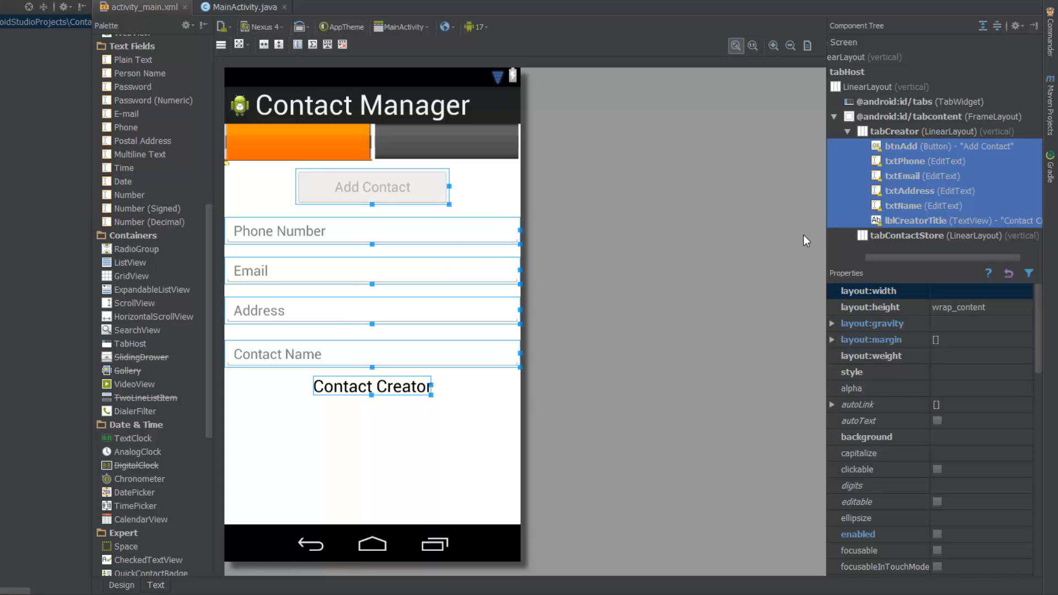
mouse_move(815, 222)
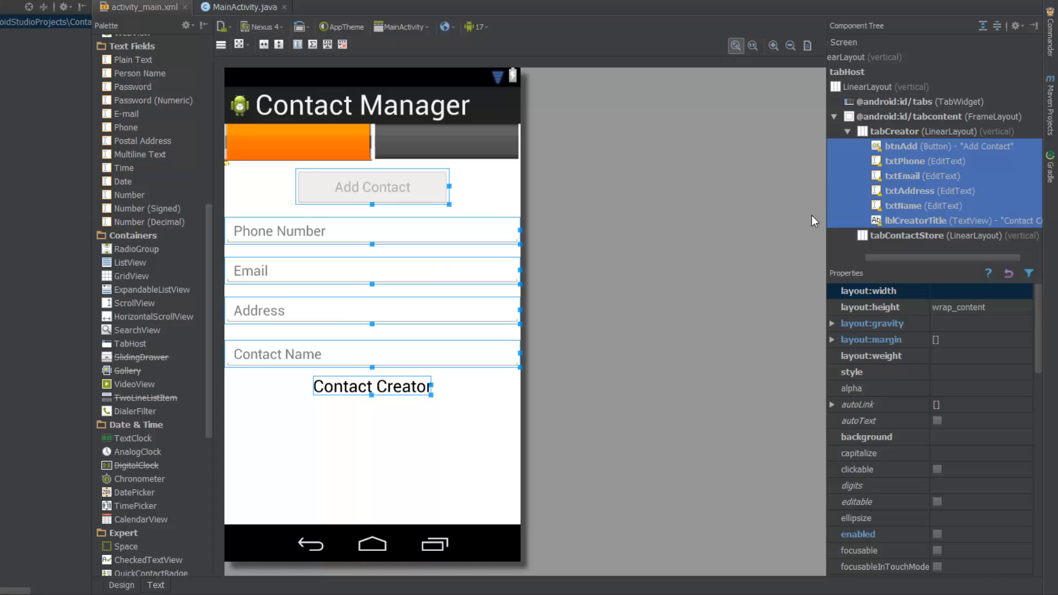
mouse_move(662, 334)
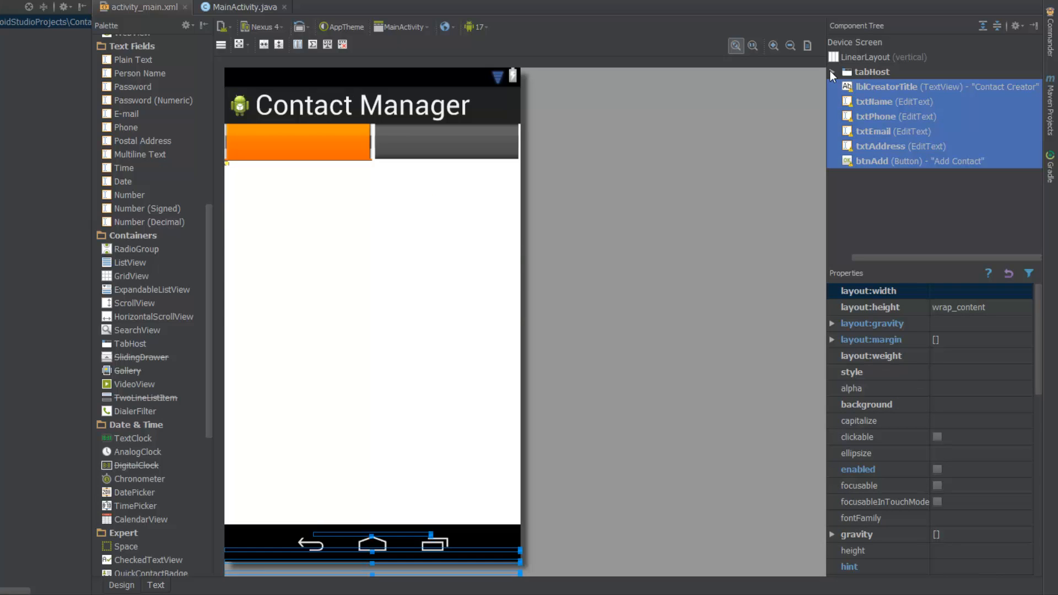
click(834, 72)
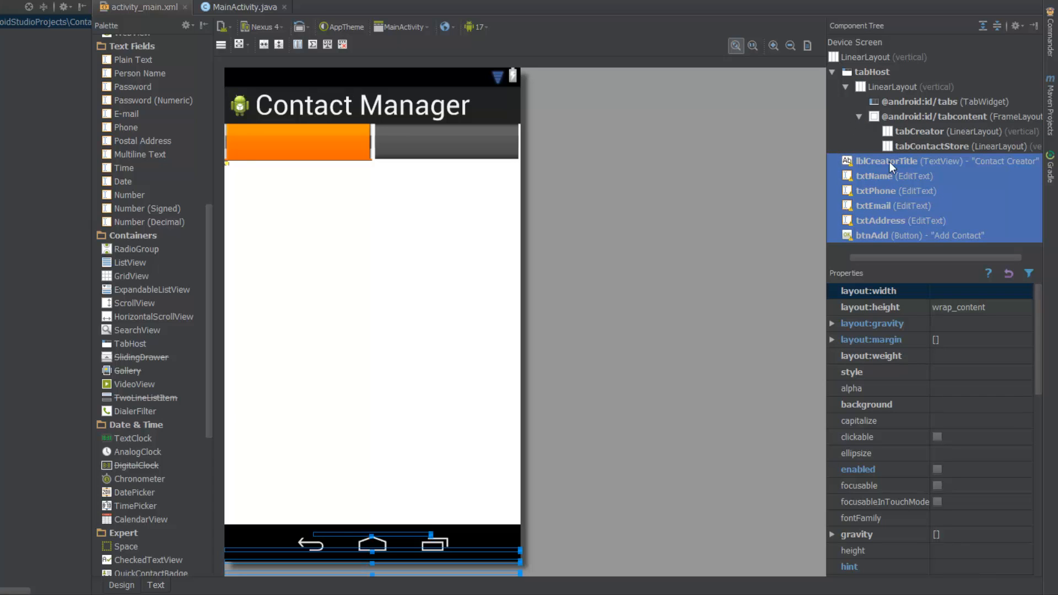
click(905, 160)
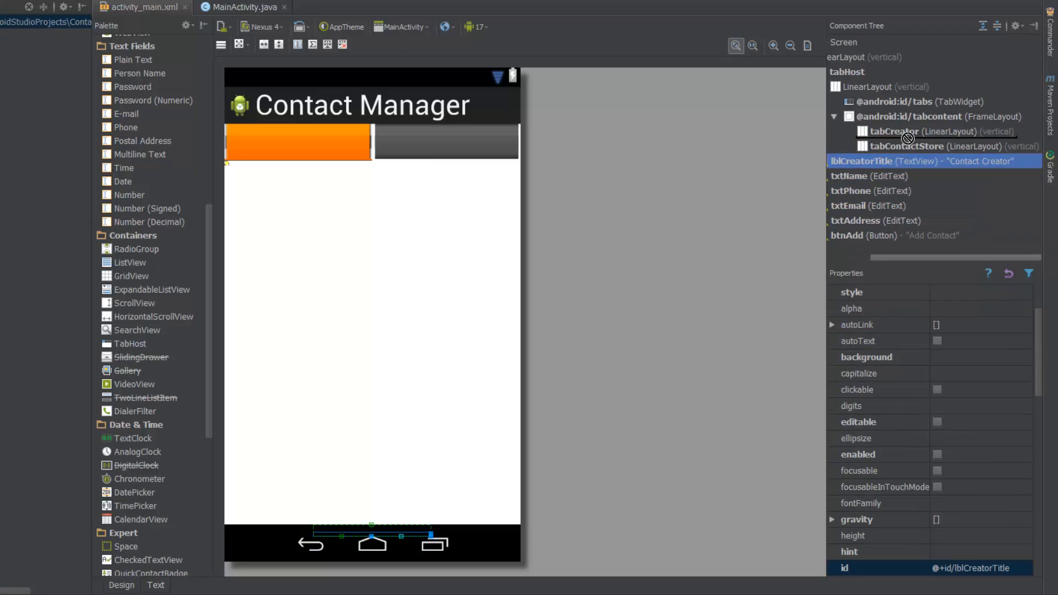
click(871, 176)
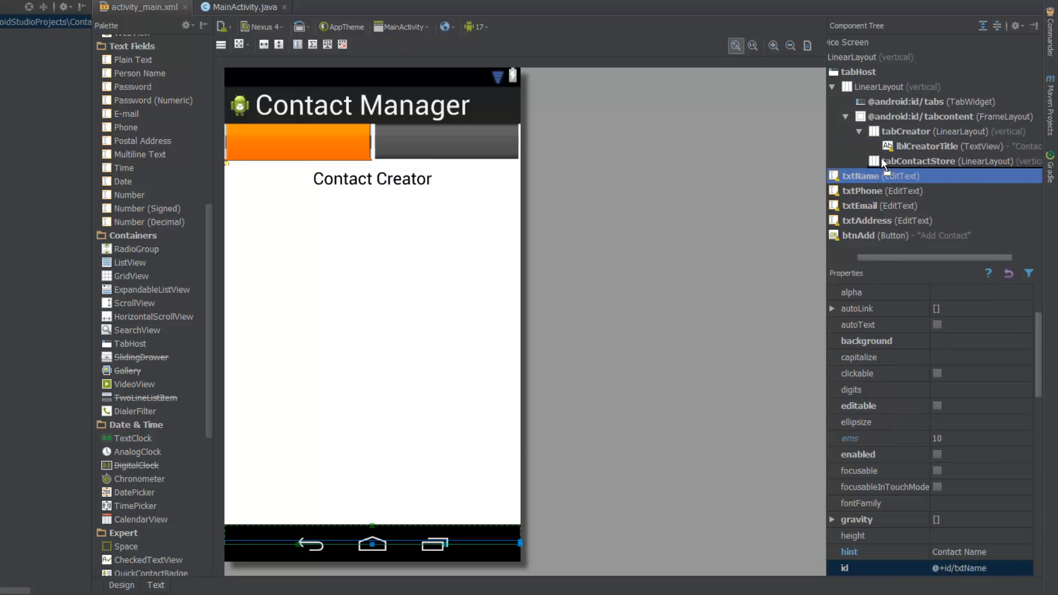
Step: Move the Name, Phone, Email, Address fields and Add Contact button into tabCreator
click(878, 177)
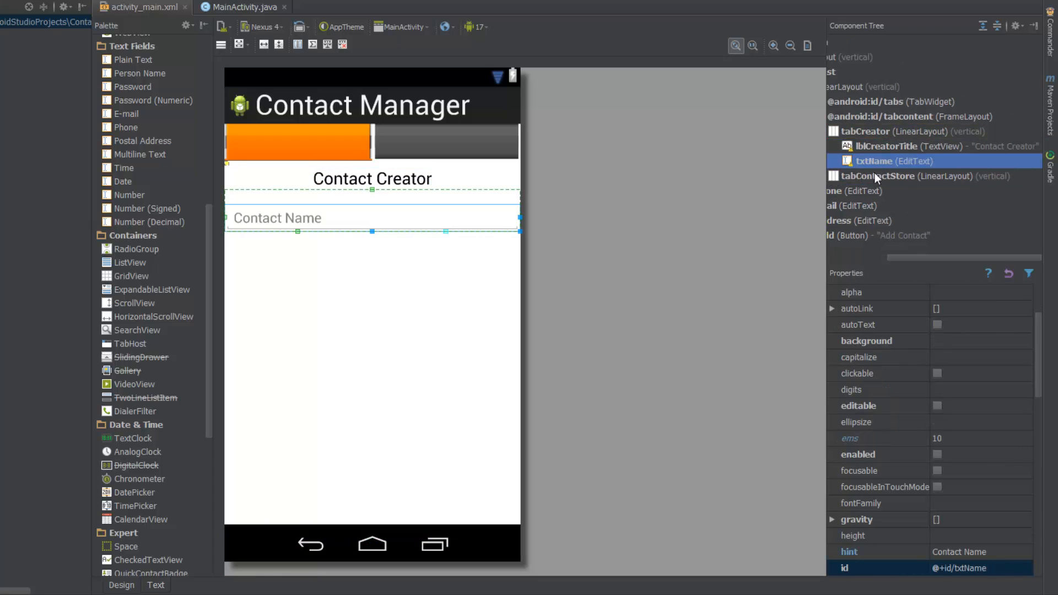
click(896, 176)
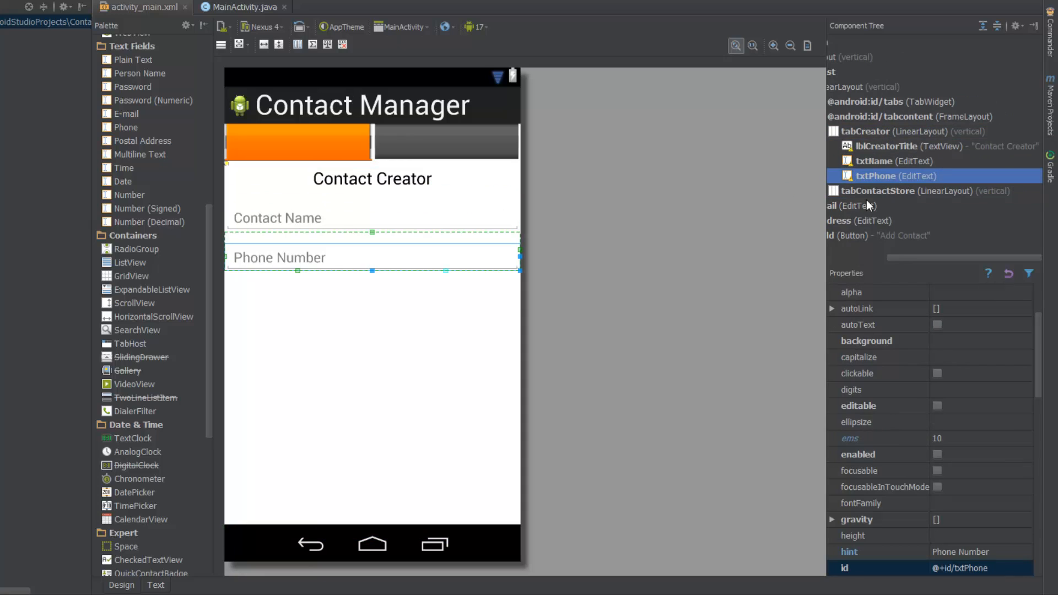
click(891, 191)
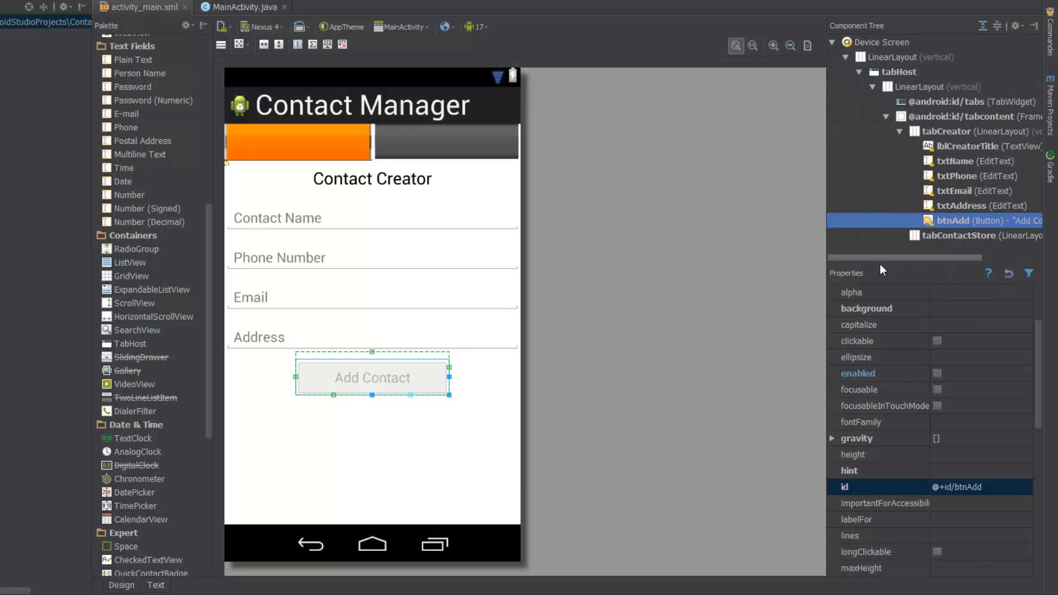
mouse_move(486, 419)
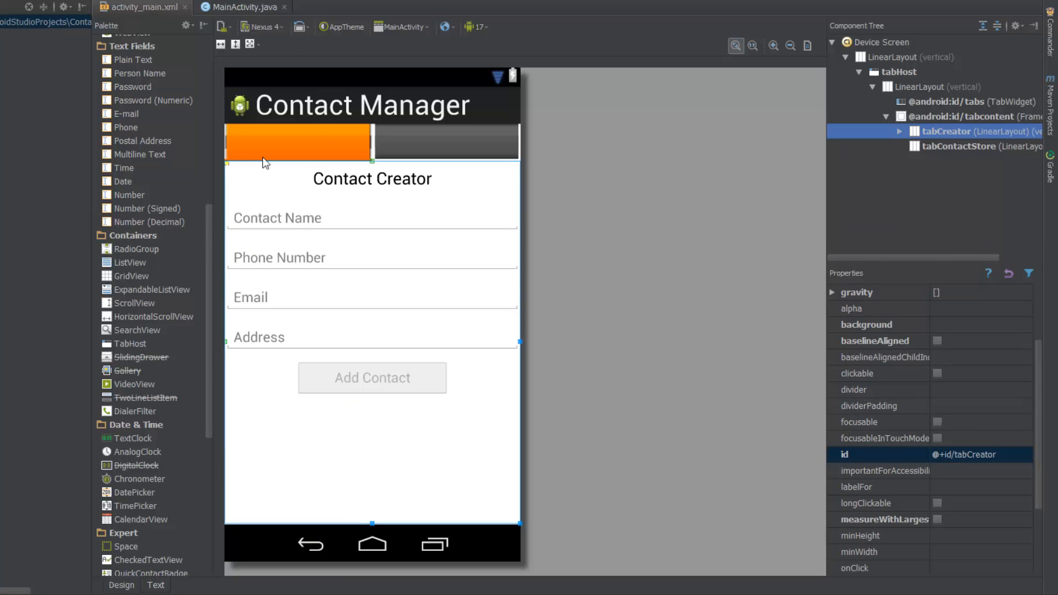
mouse_move(432, 150)
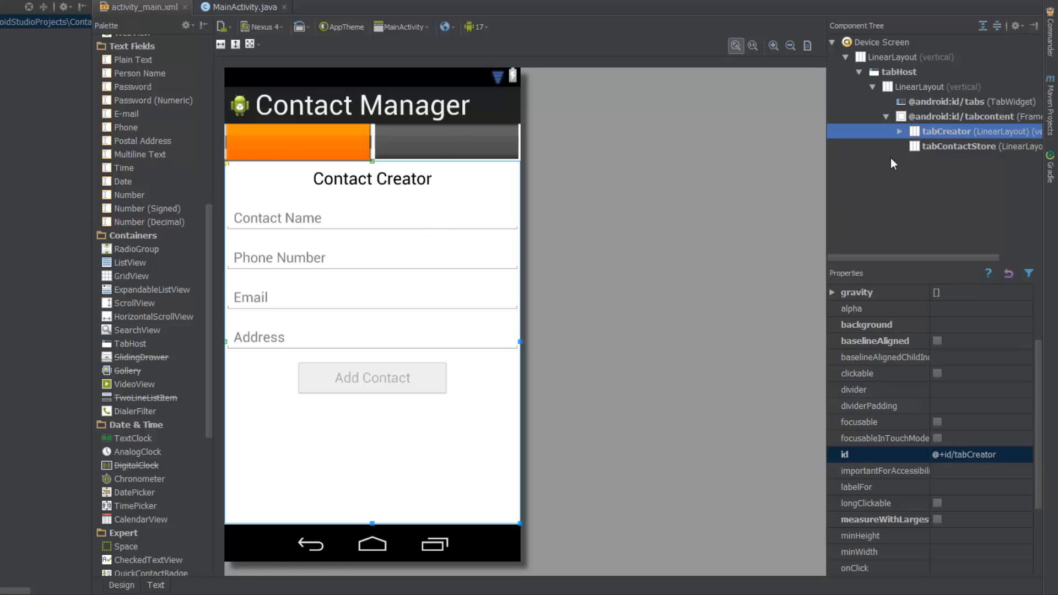
click(937, 86)
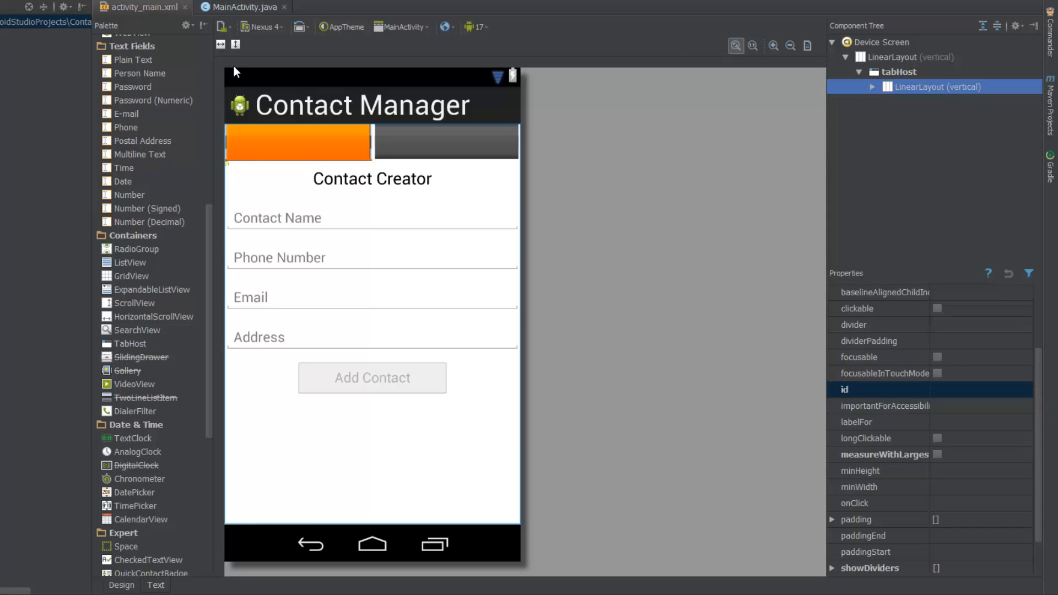
Step: In MainActivity onCreate, get tabHost via findViewById(R.id.tabHost) and call tabHost.setup()
click(242, 8)
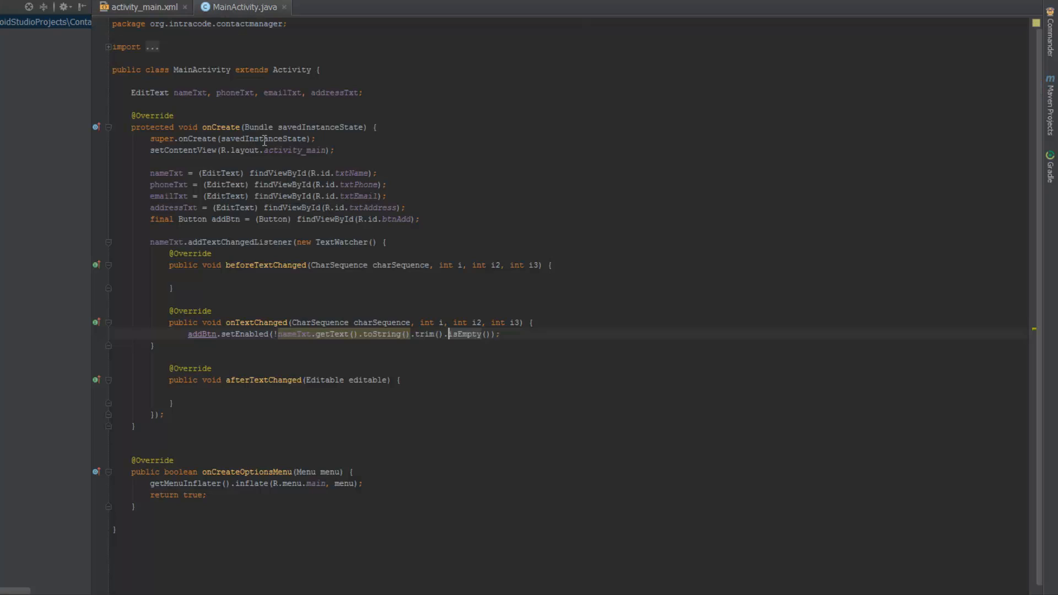
mouse_move(247, 243)
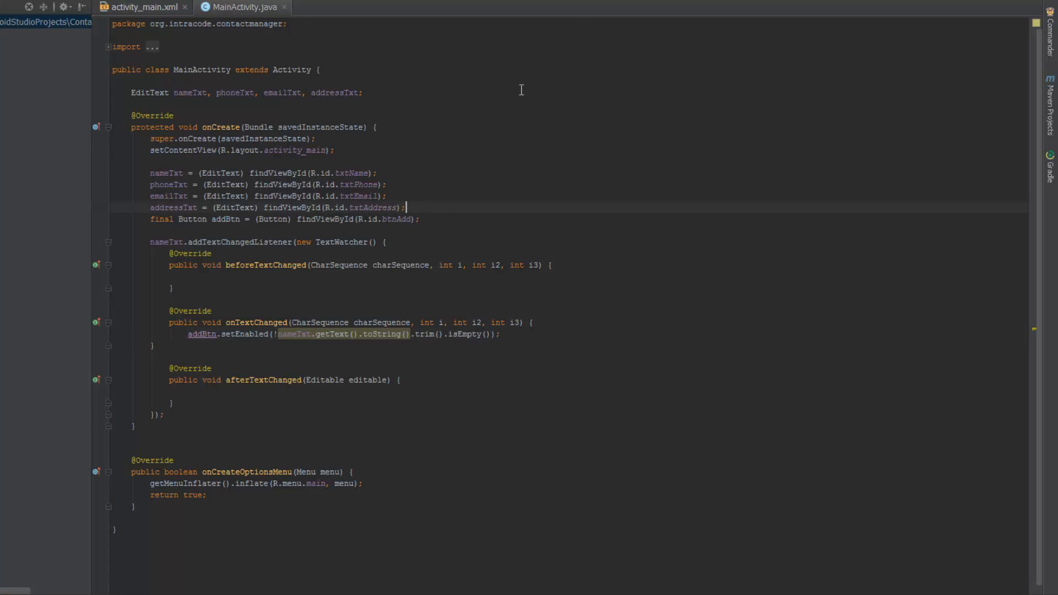
text(TabHos)
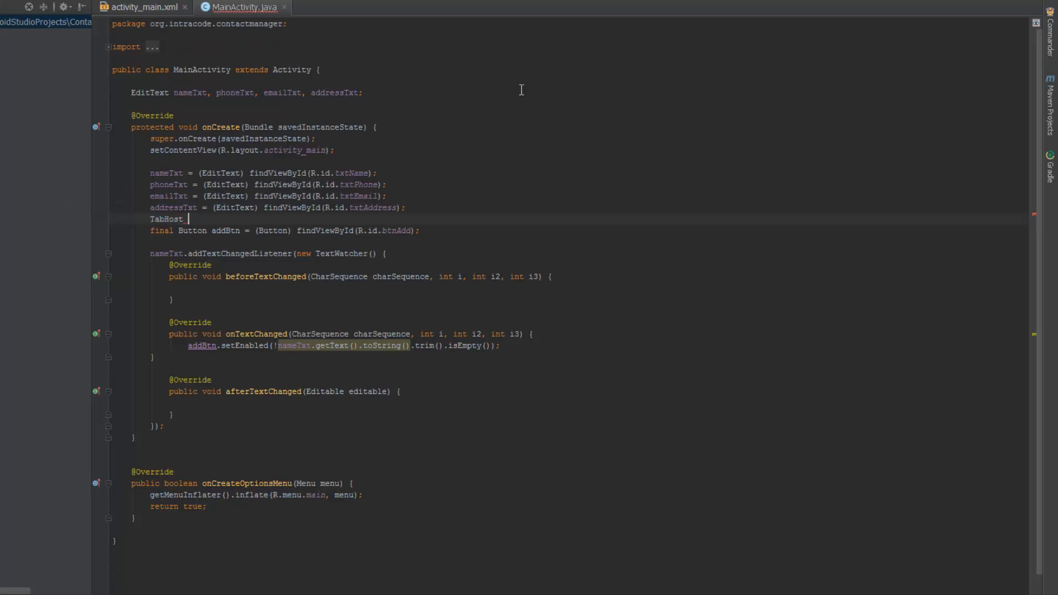
text(tabHost = ()
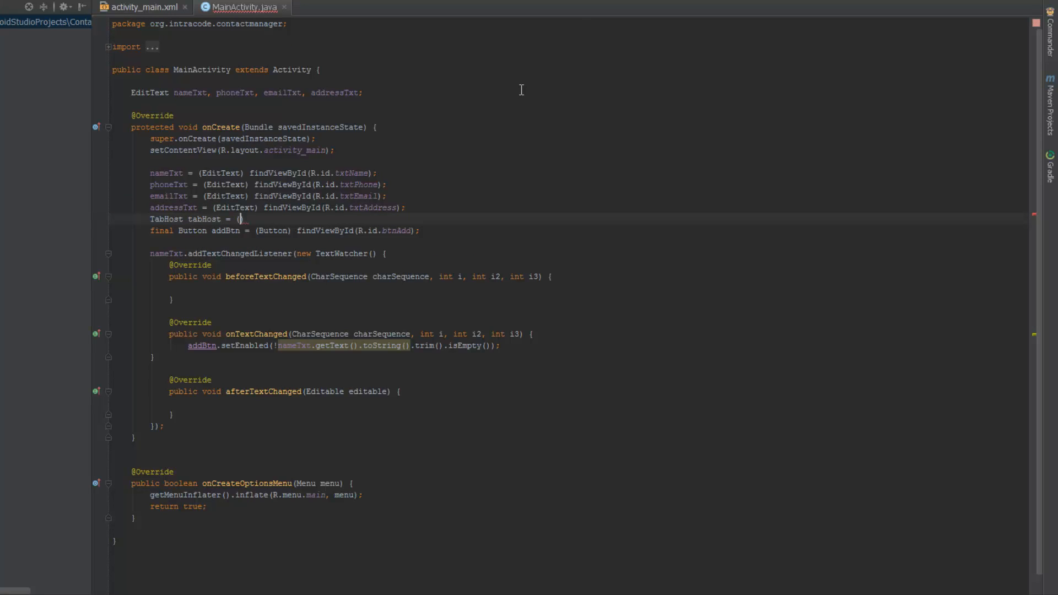
text(TabHost)
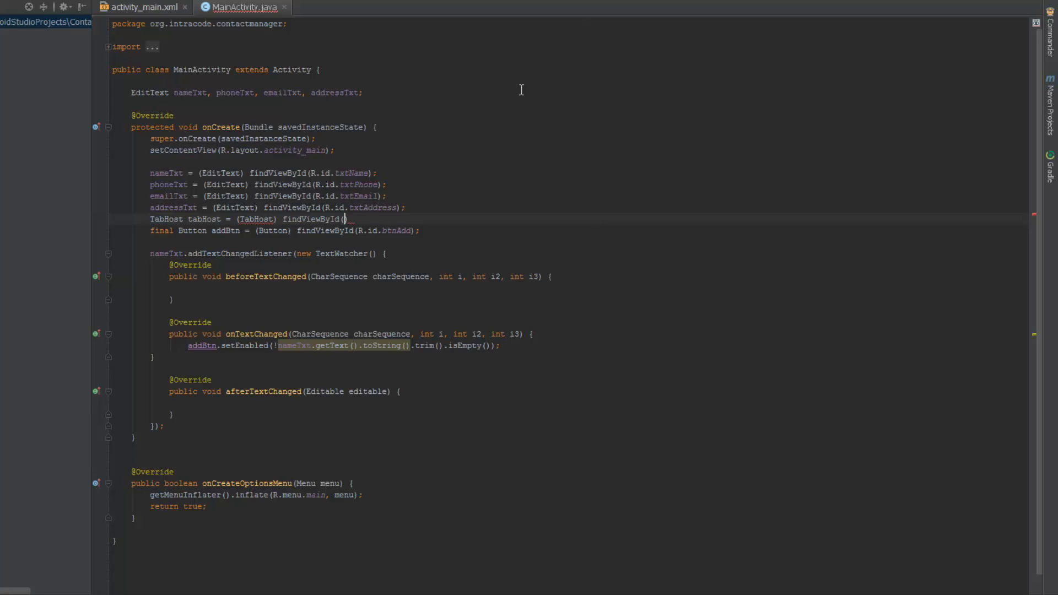
text(R.id.)
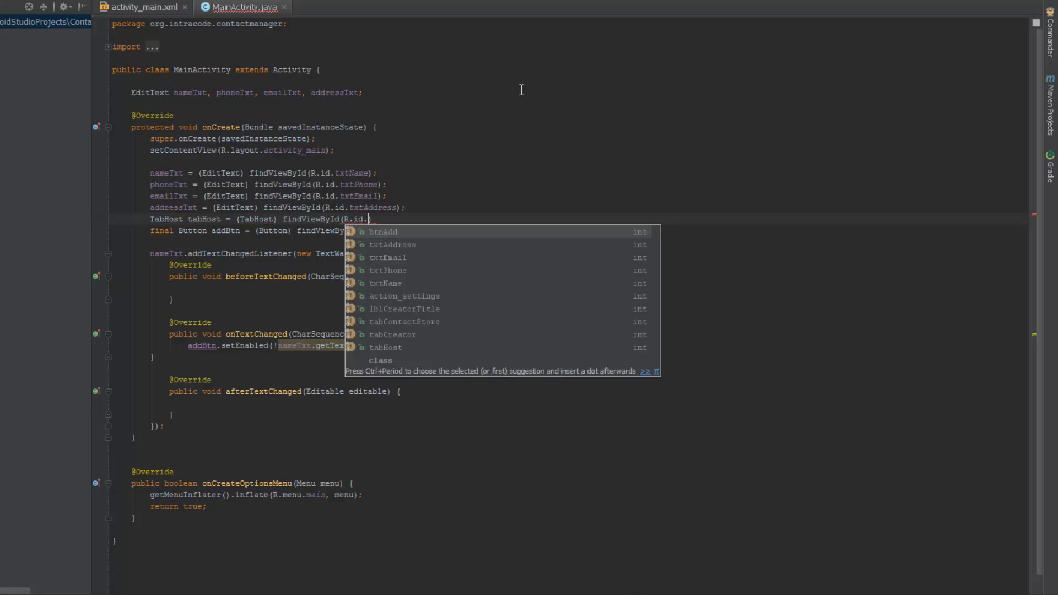
text(tabHos)
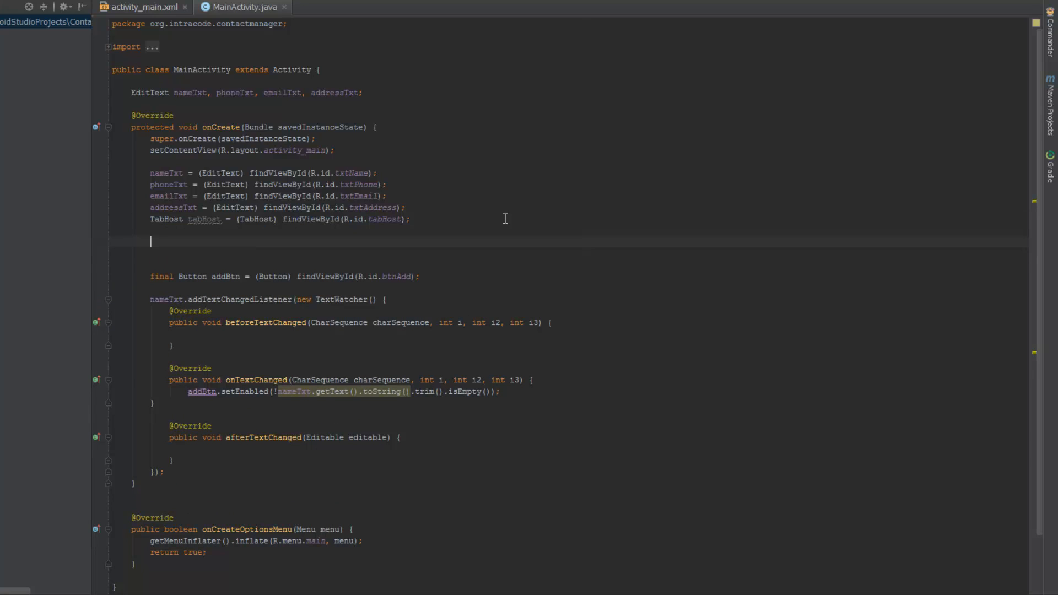
text(tabHost.setup();)
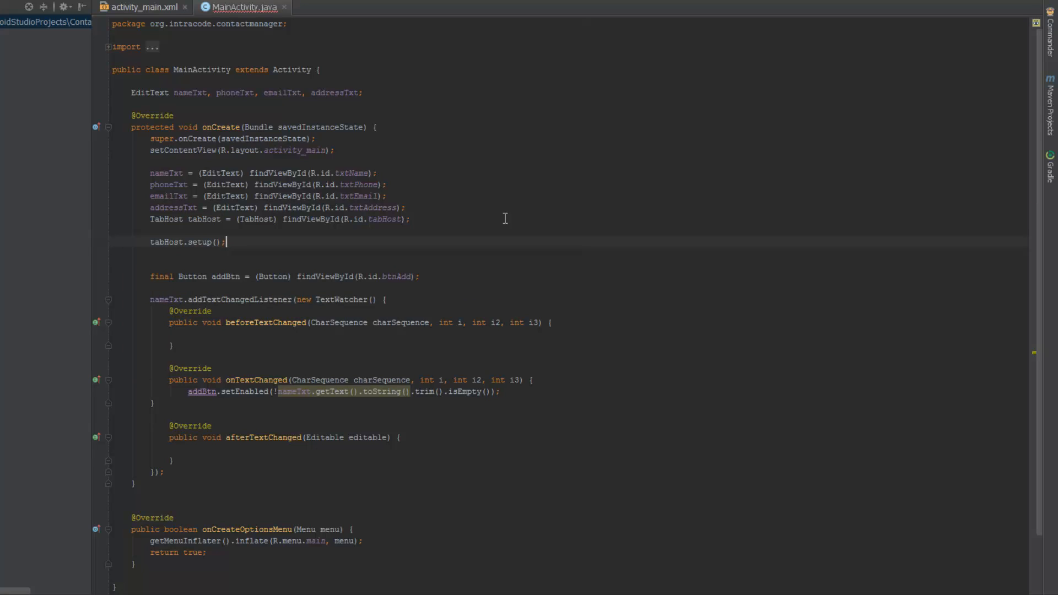
Step: Declare TabHost.TabSpec tabSpec = tabHost.newTabSpec("creator")
key(enter)
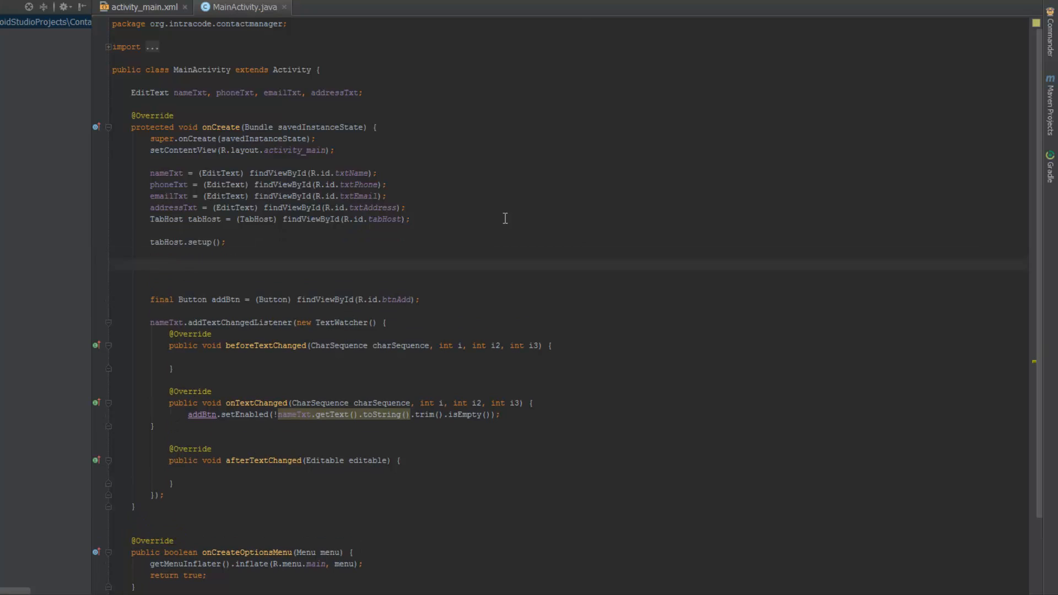
text(TabHost)
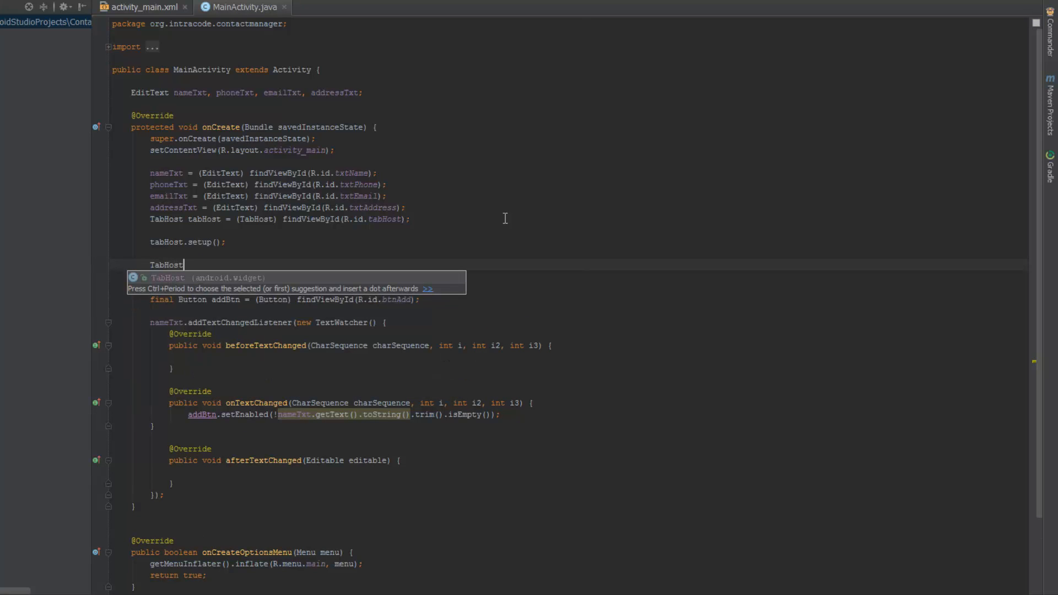
text(.TabSpec tabSpec =)
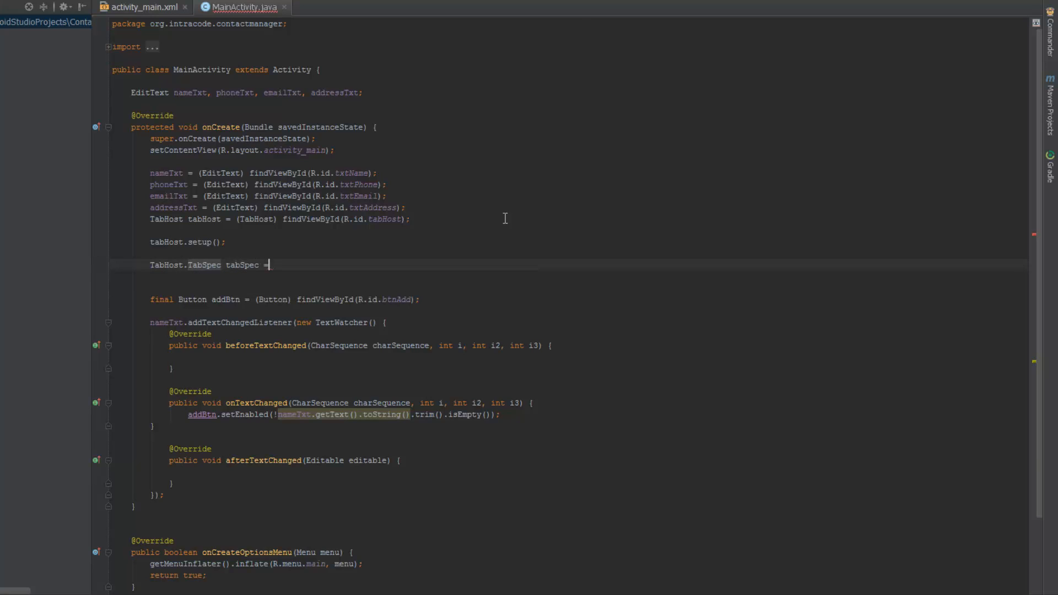
text(t)
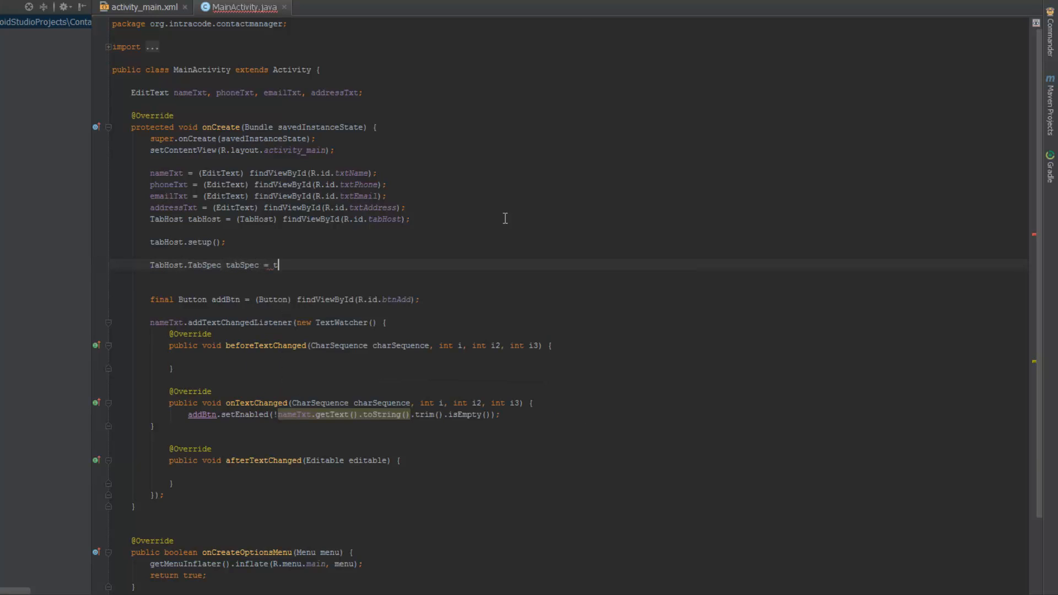
text(abHost.)
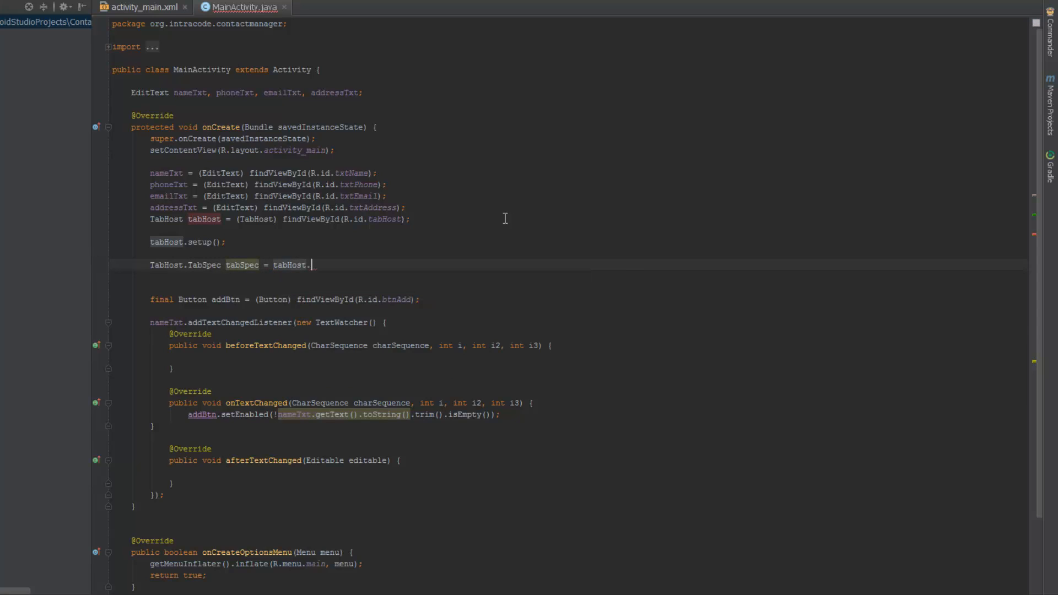
text(newTabSpec()
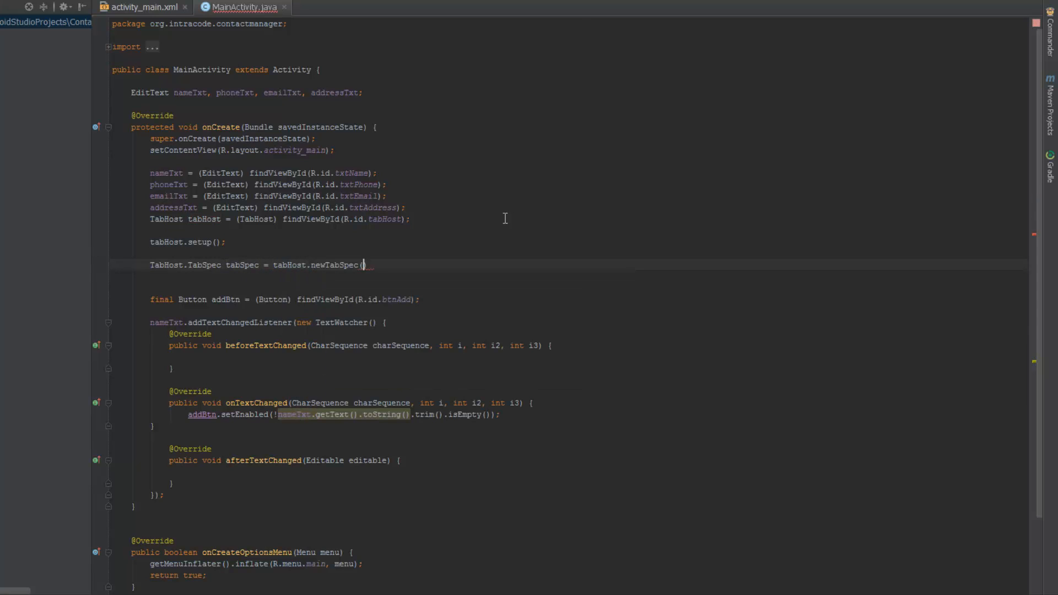
text("")
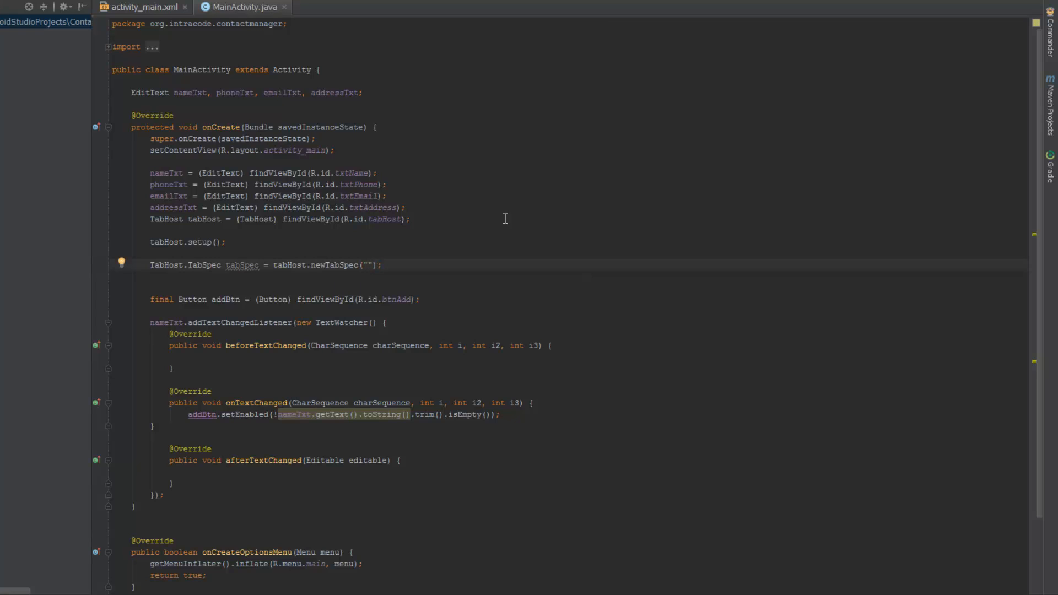
text(creator)
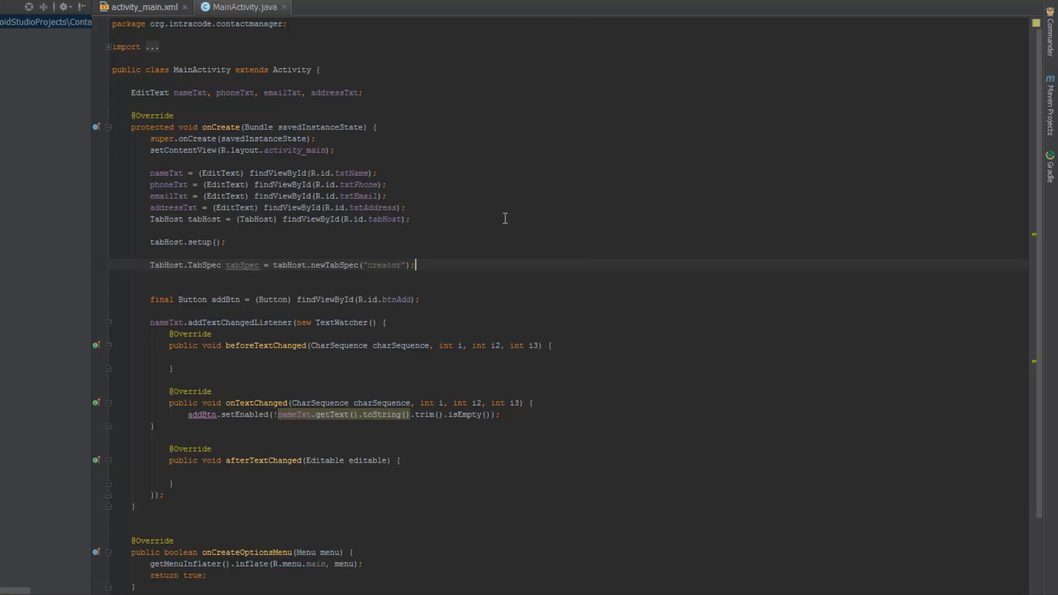
Step: Set tabSpec content R.id.tabCreator, indicator "Creator", and add it with tabHost.addTab(tabSpec)
text(tabSpec.)
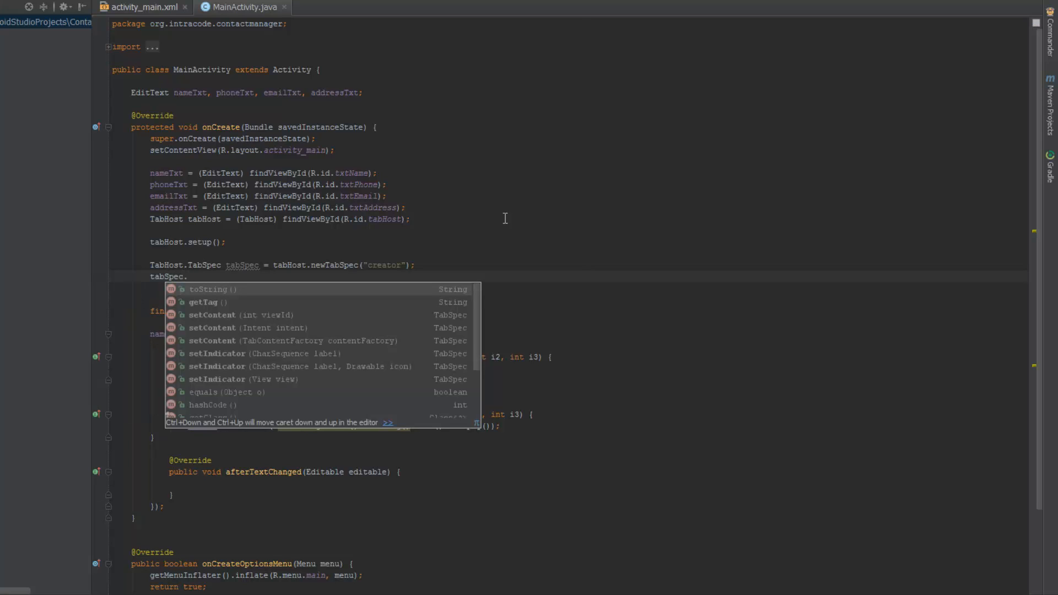
key(Down)
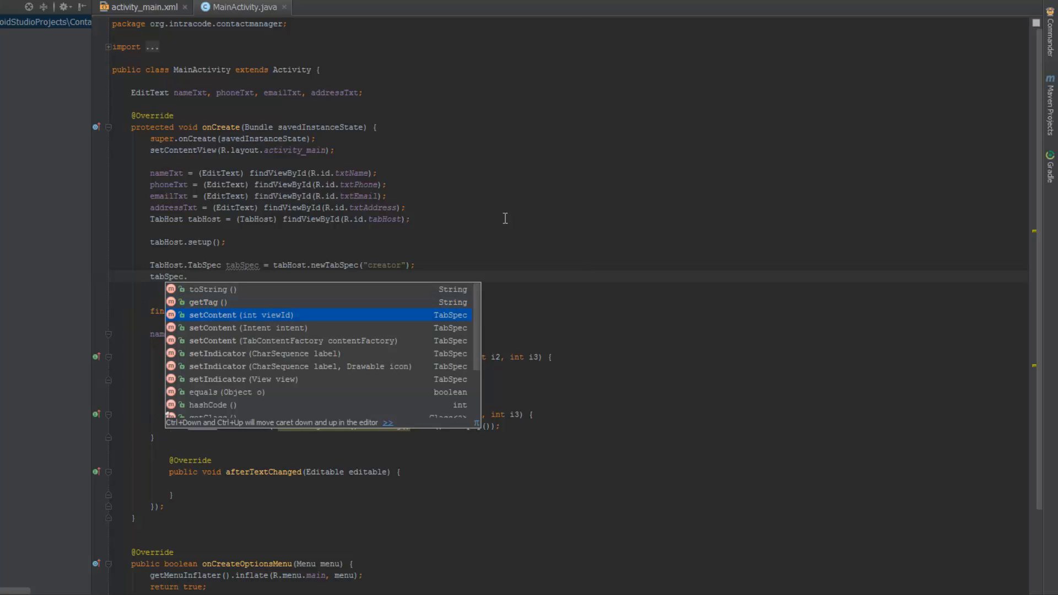
click(240, 315)
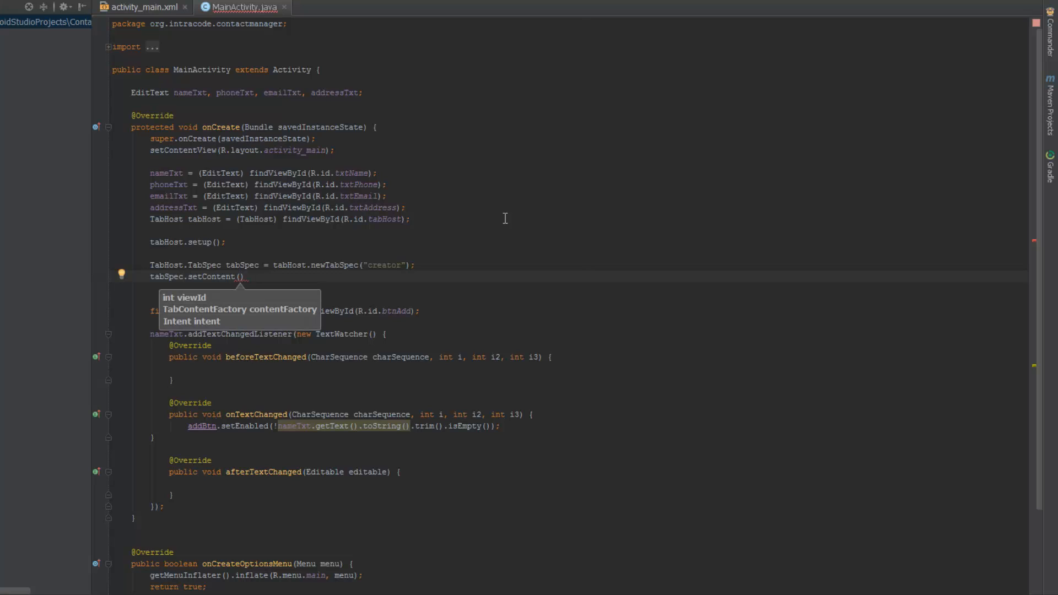
text(R.id.)
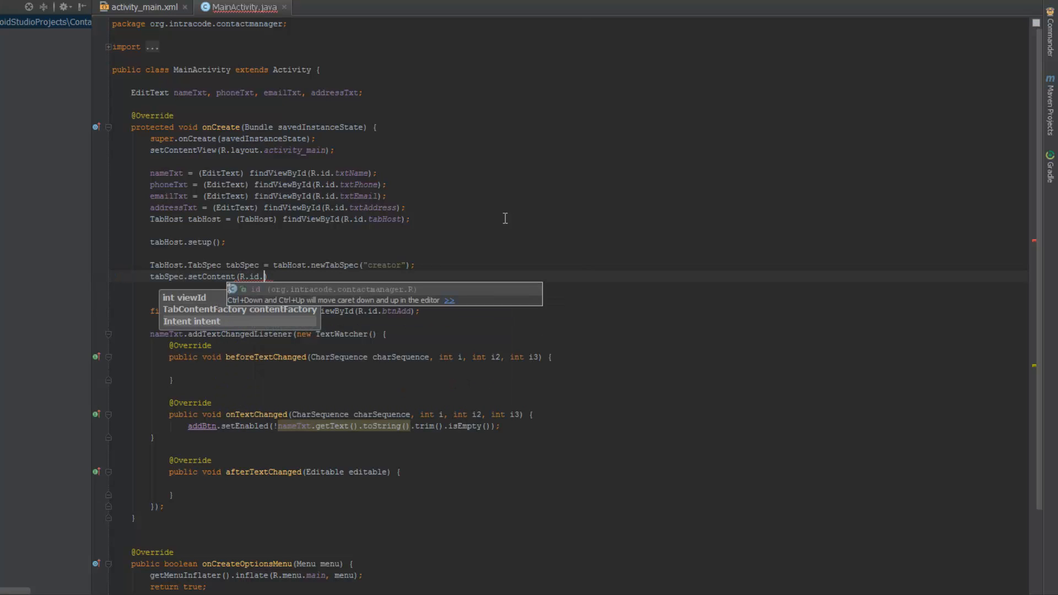
text(.)
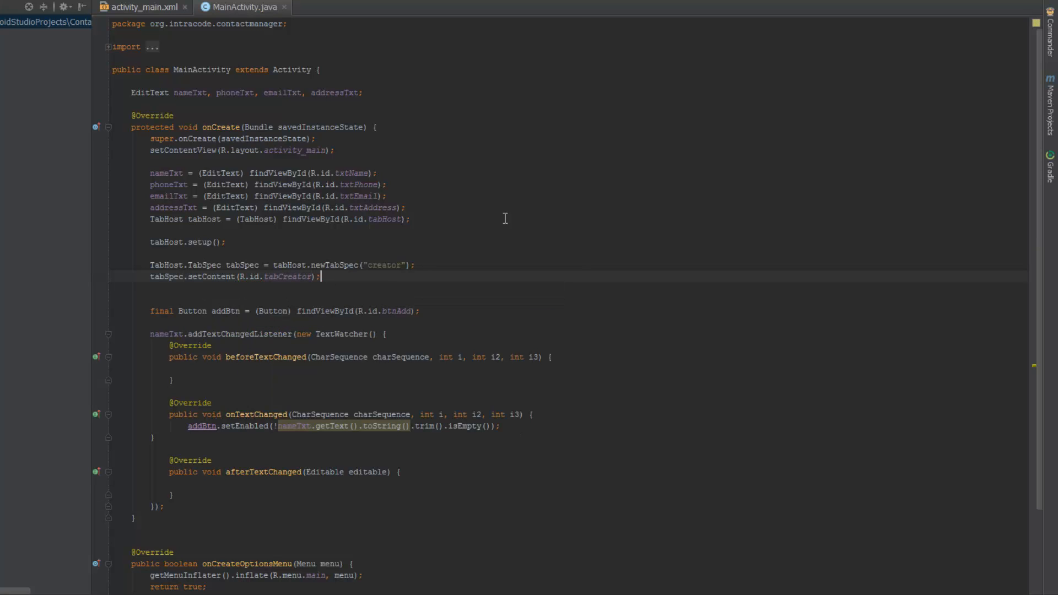
text(tabSpec.setIndicator("C");)
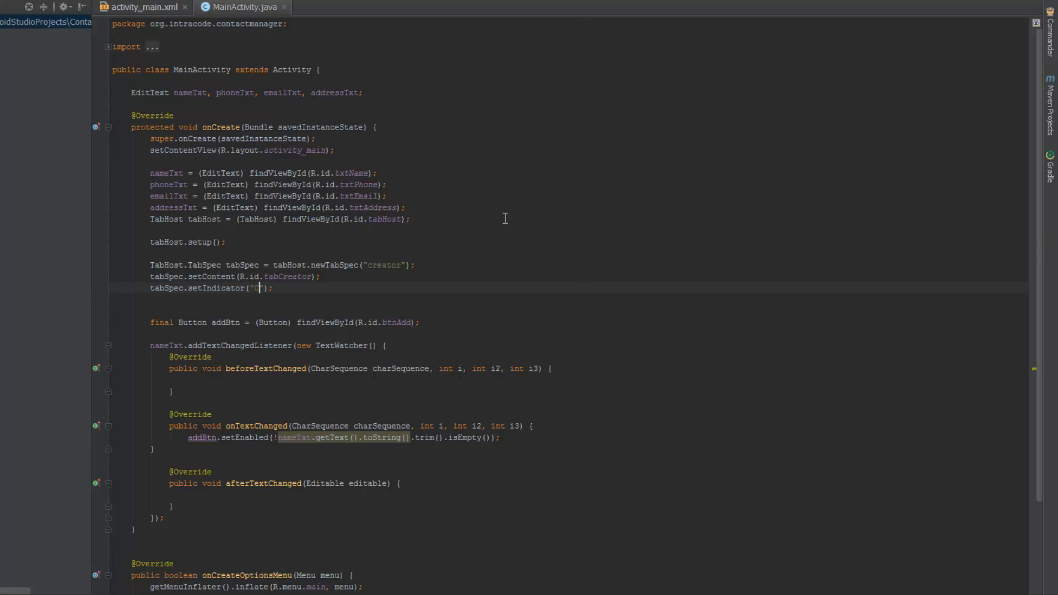
text(reator)
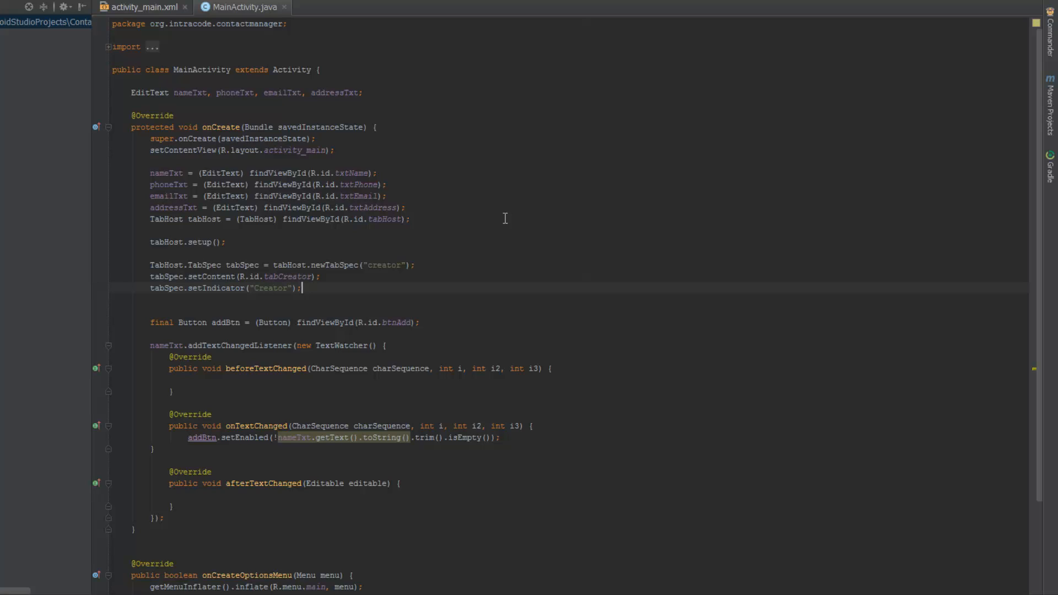
text(tabSp)
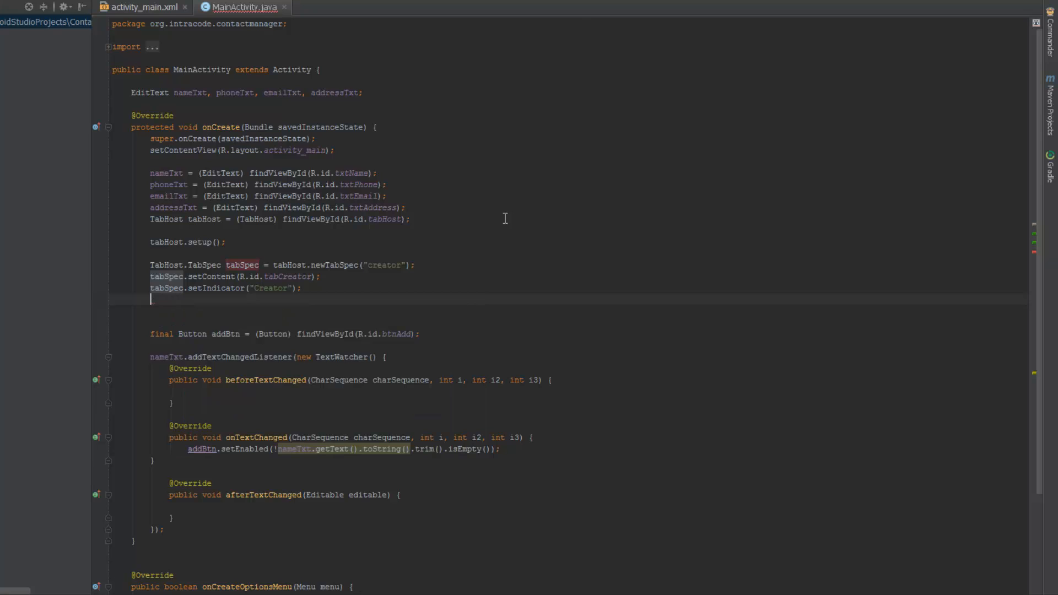
text(tabHost.addTab(tabSpec);)
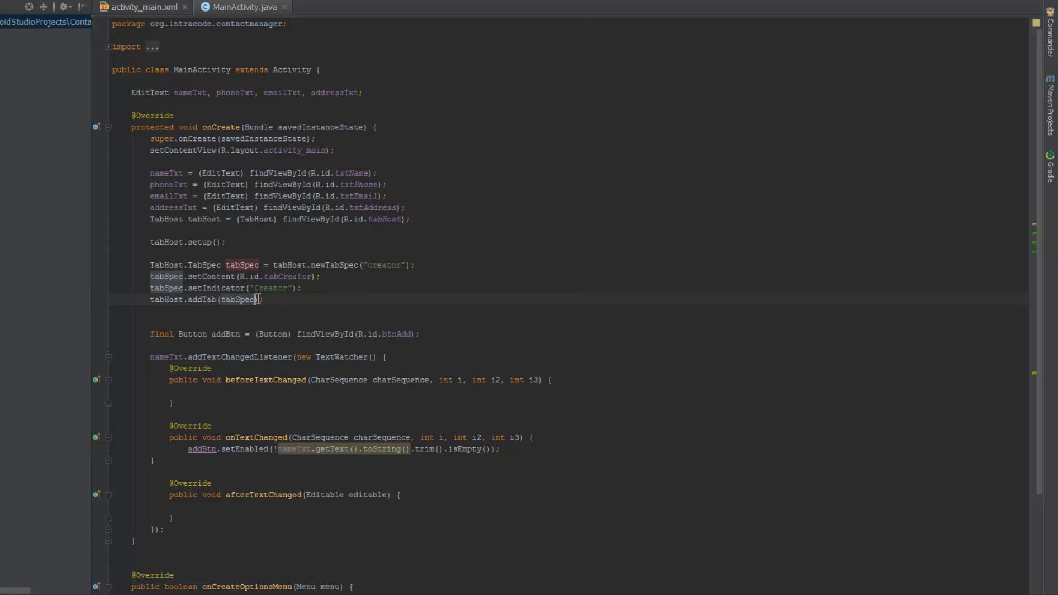
drag(226, 264, 263, 300)
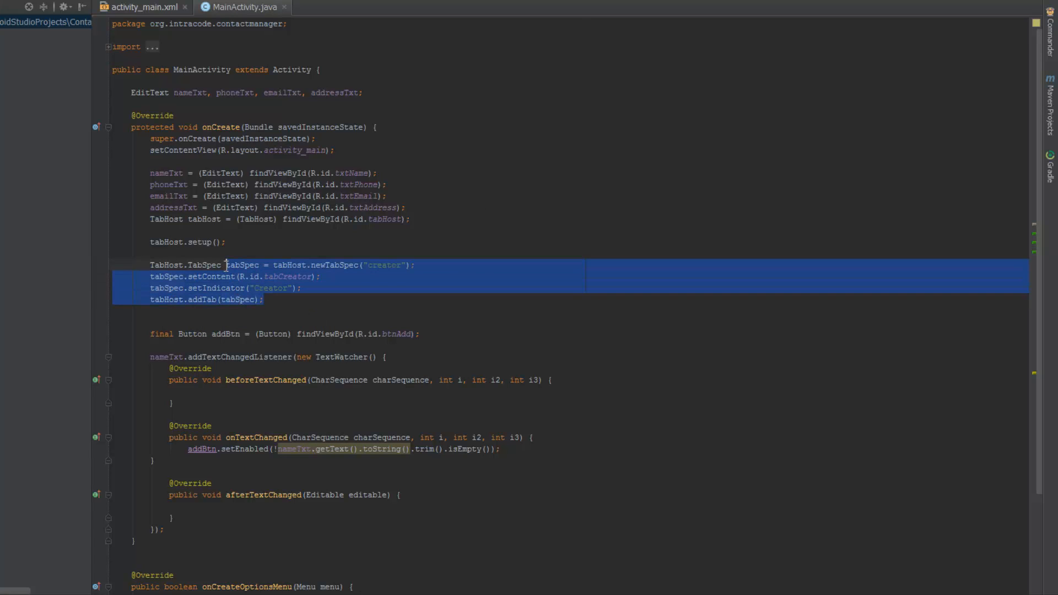
Step: Paste a second tab block below, changing its tag to "list"/"store" and indicator to "Store"
click(265, 300)
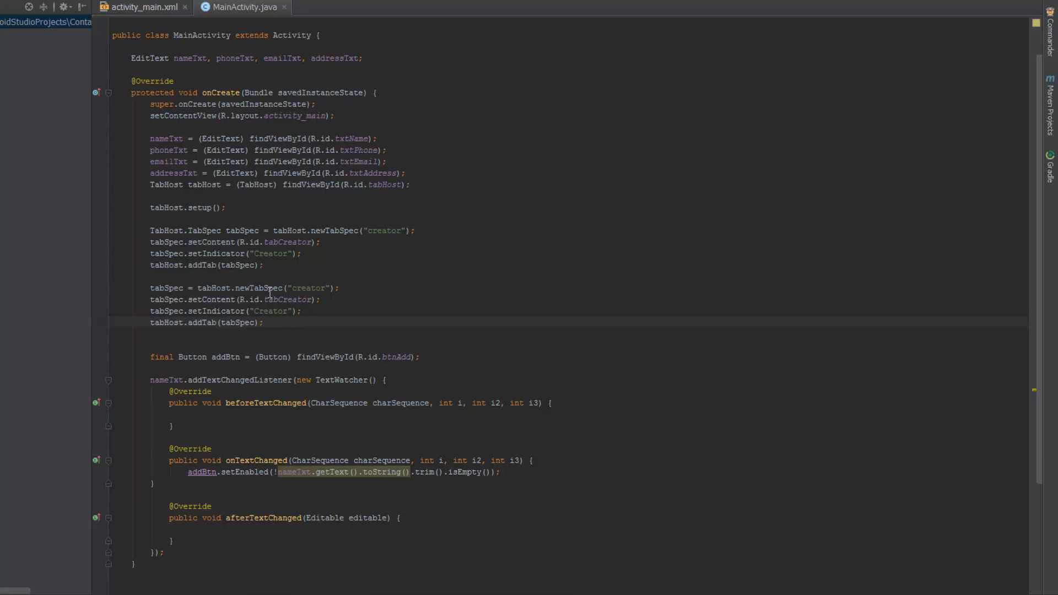
double_click(309, 288)
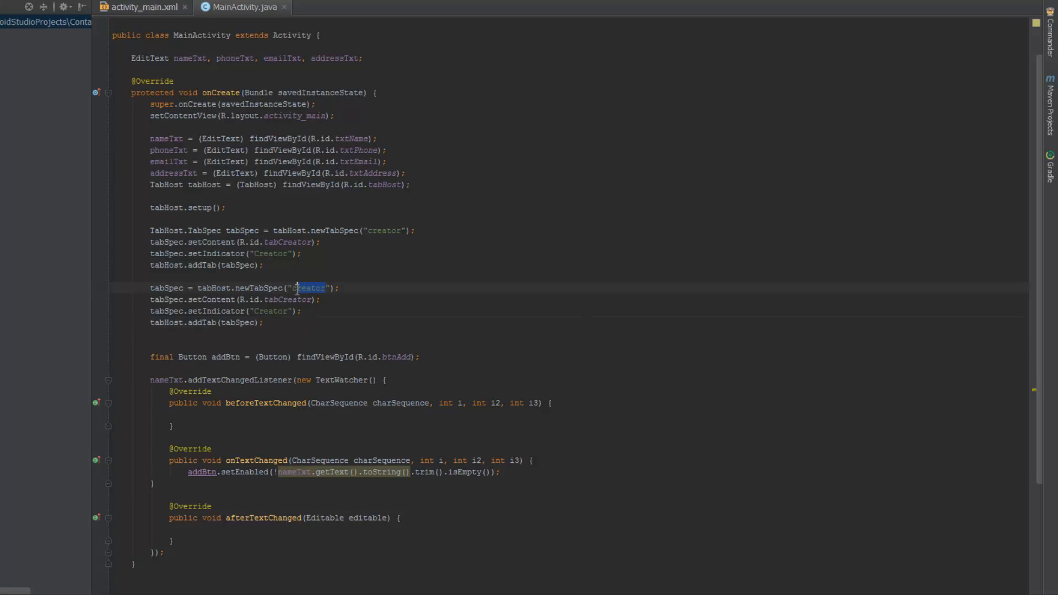
text(stop)
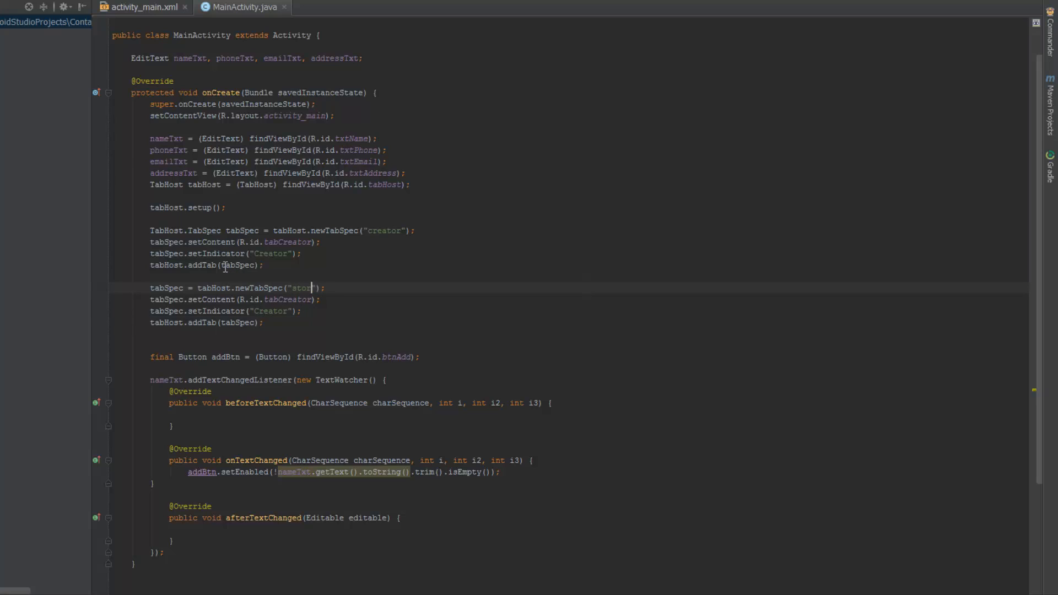
key(Backspace)
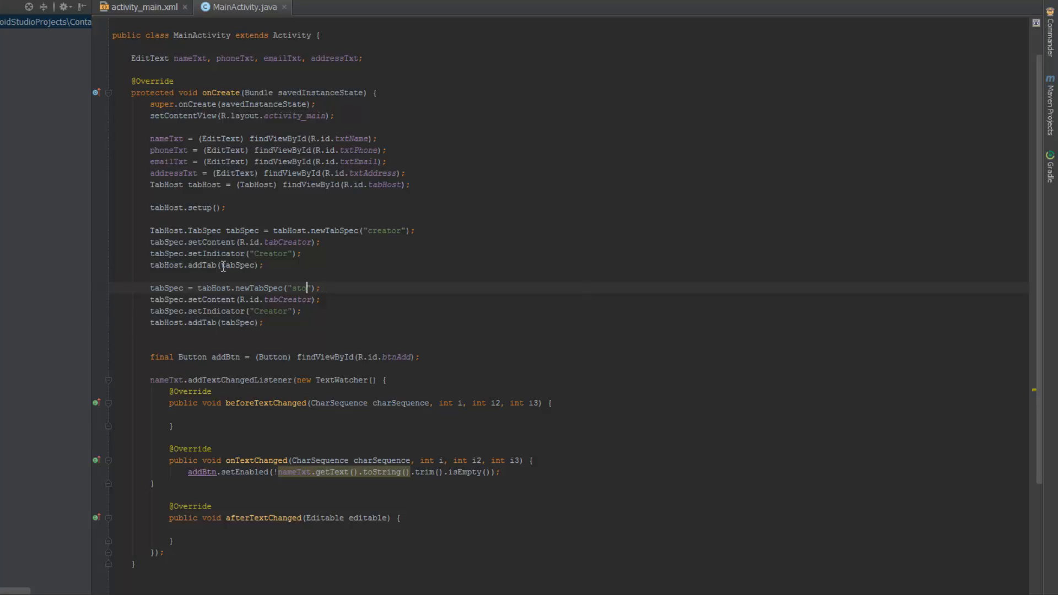
key(Backspace)
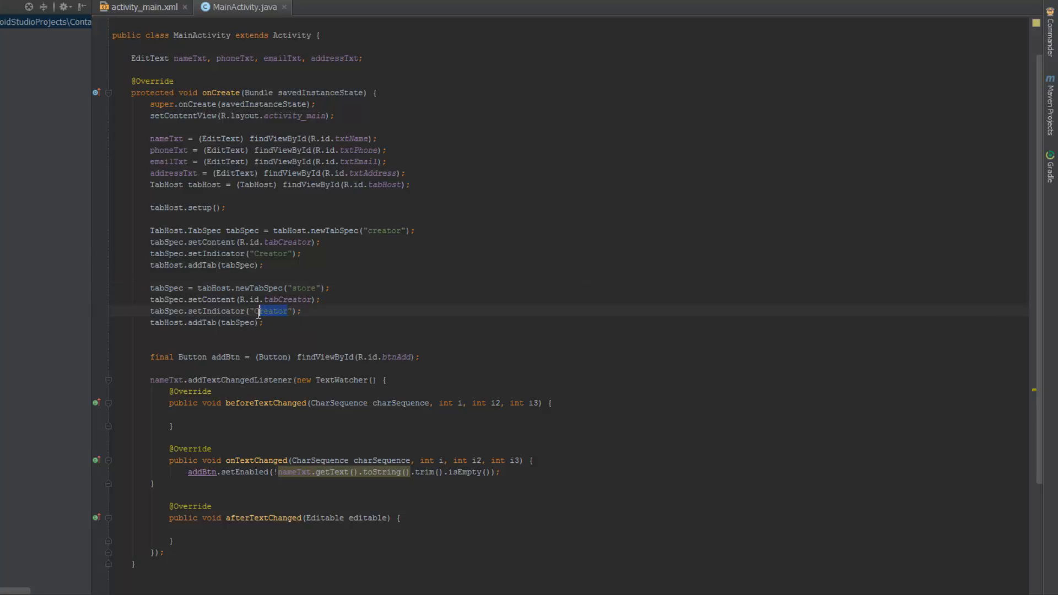
text(Store)
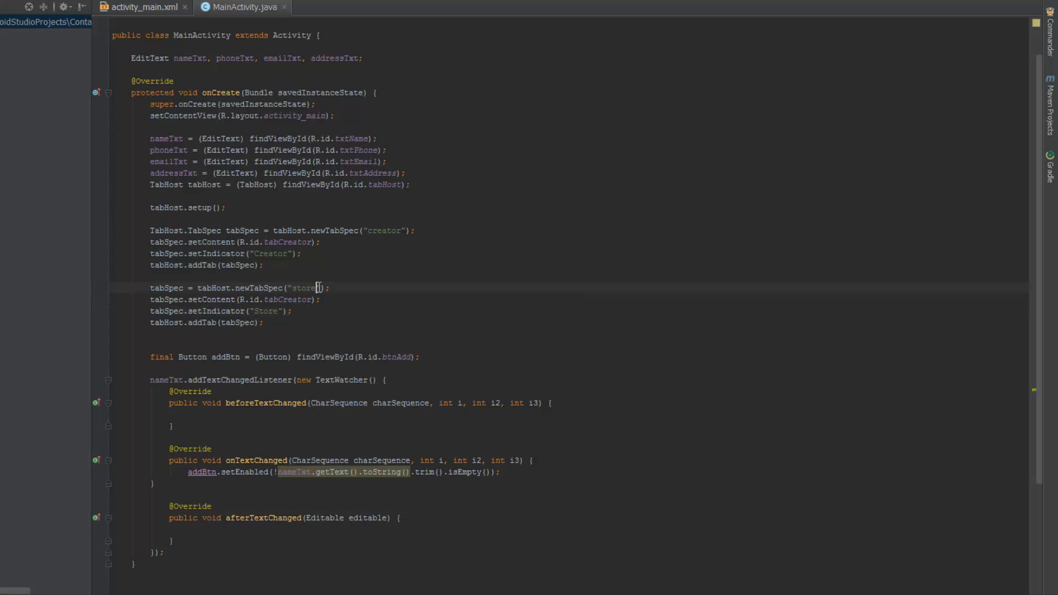
double_click(303, 288)
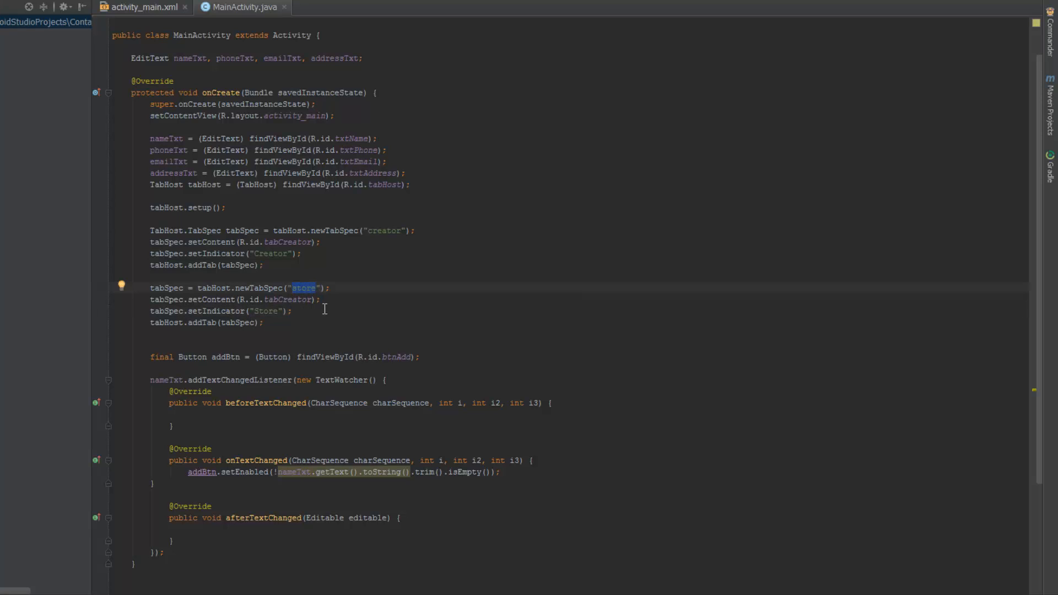
text(list)
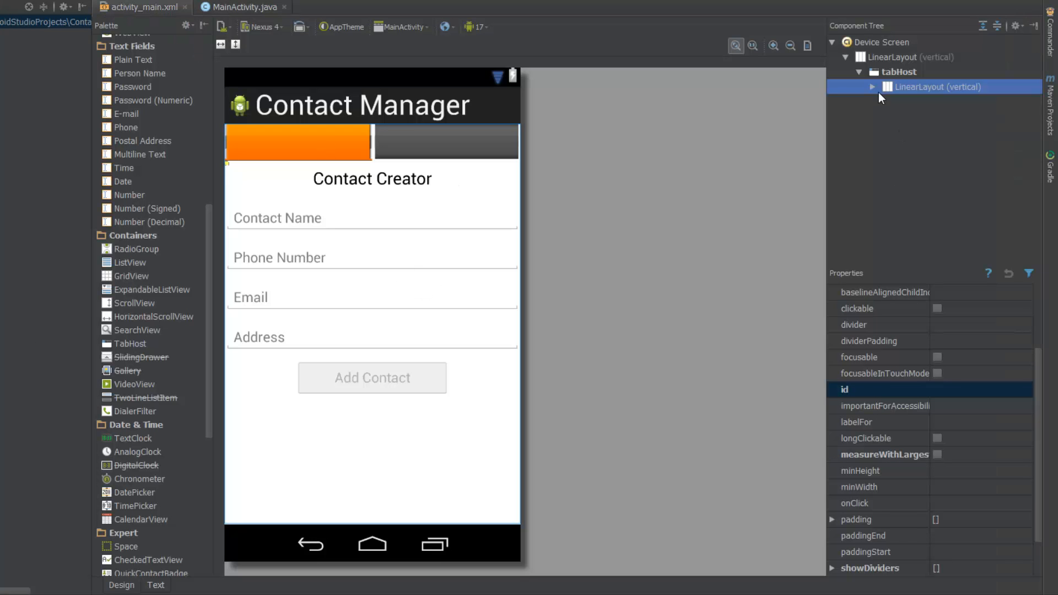
Step: Rename the tabContactStore layout id to @+id/tabContactList and return to MainActivity.java
click(872, 86)
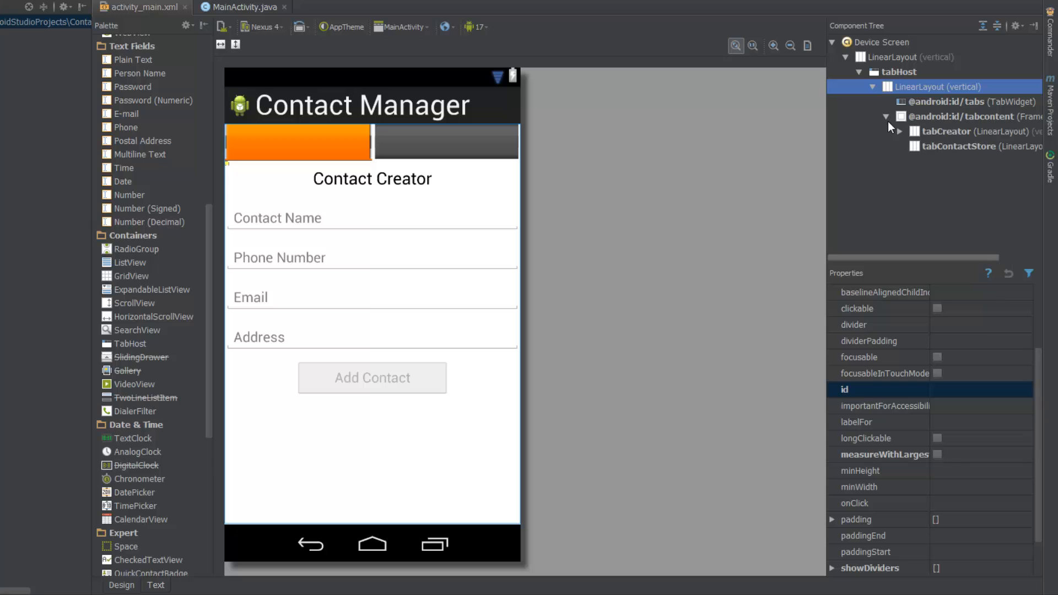
click(979, 146)
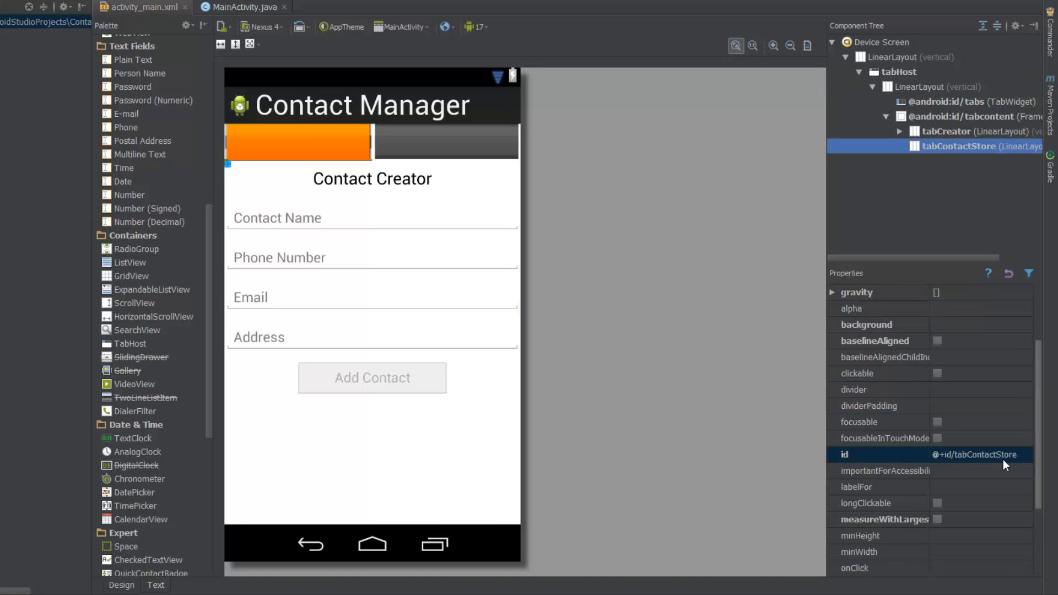
click(972, 455)
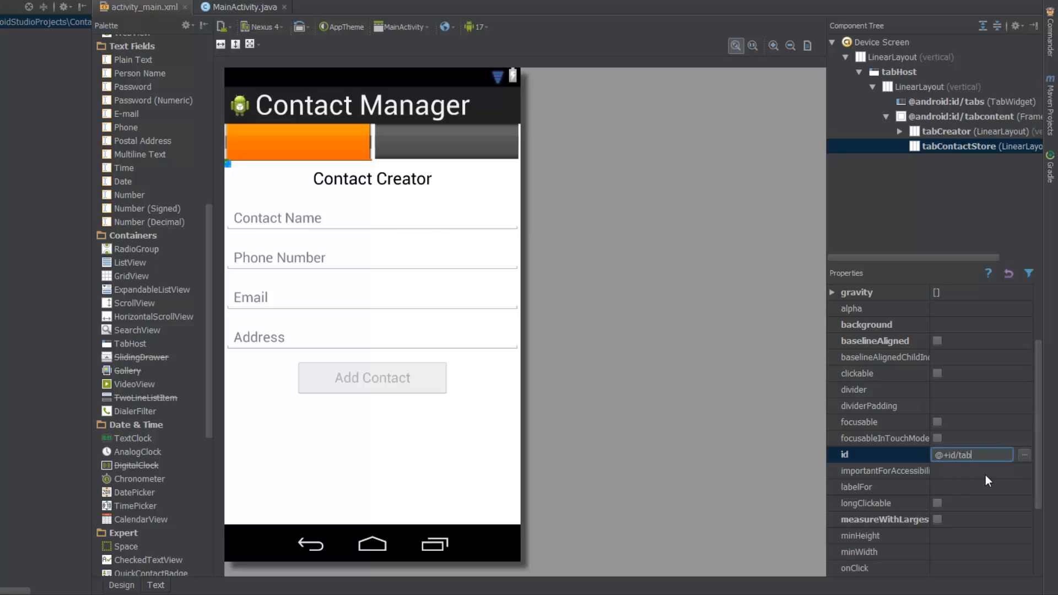
text(List)
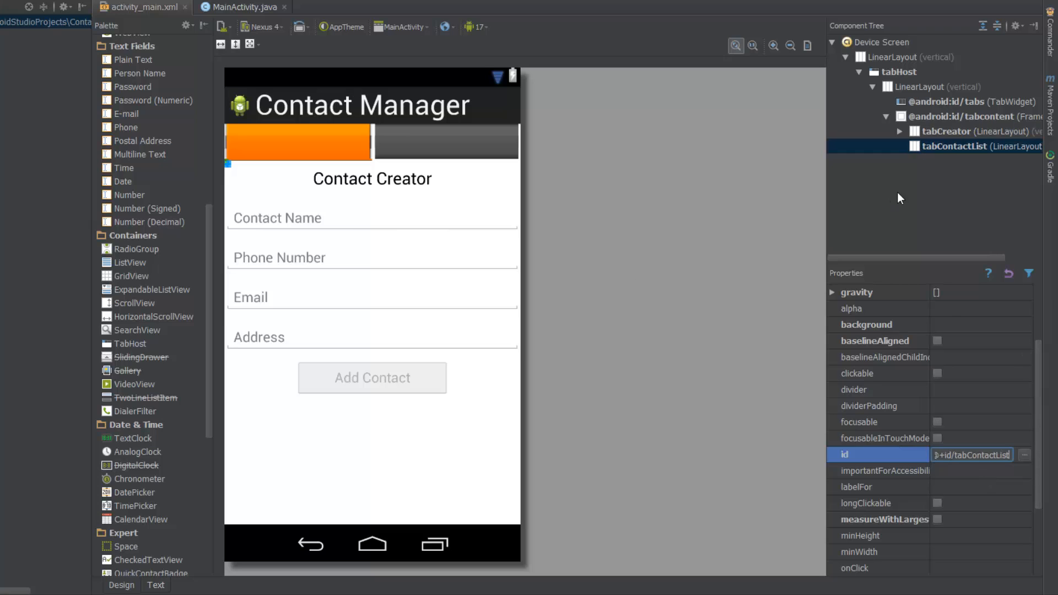
click(244, 7)
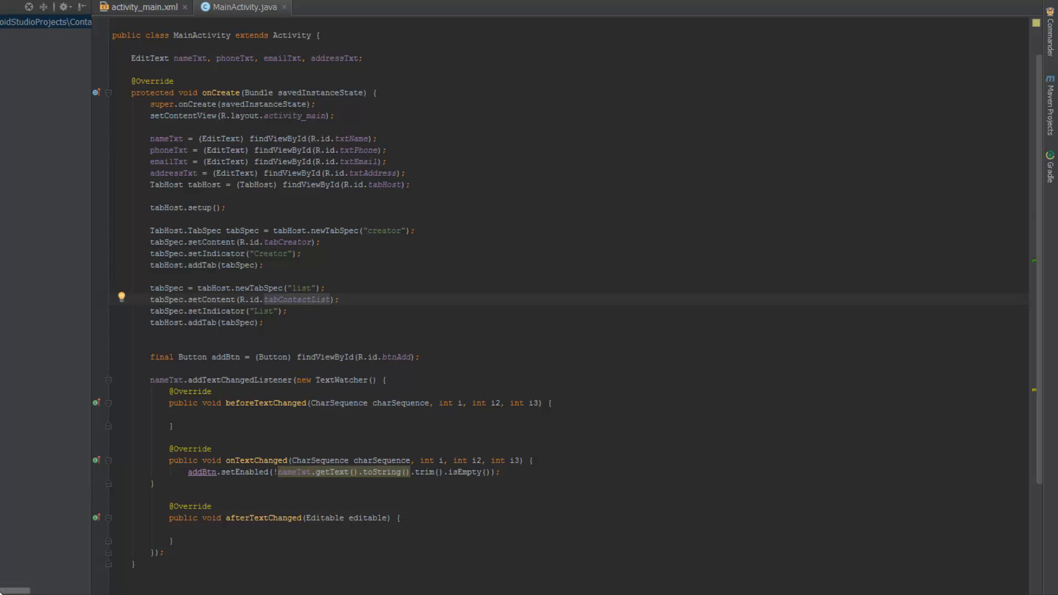
Step: Scroll through MainActivity.java and switch back to the activity_main.xml design preview
scroll(down, 3)
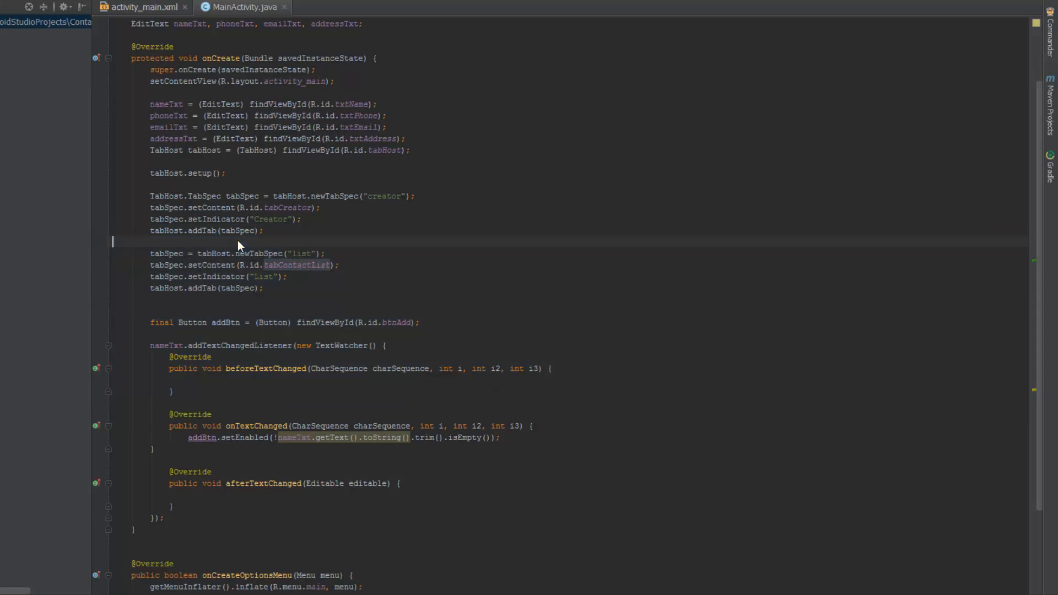
click(140, 7)
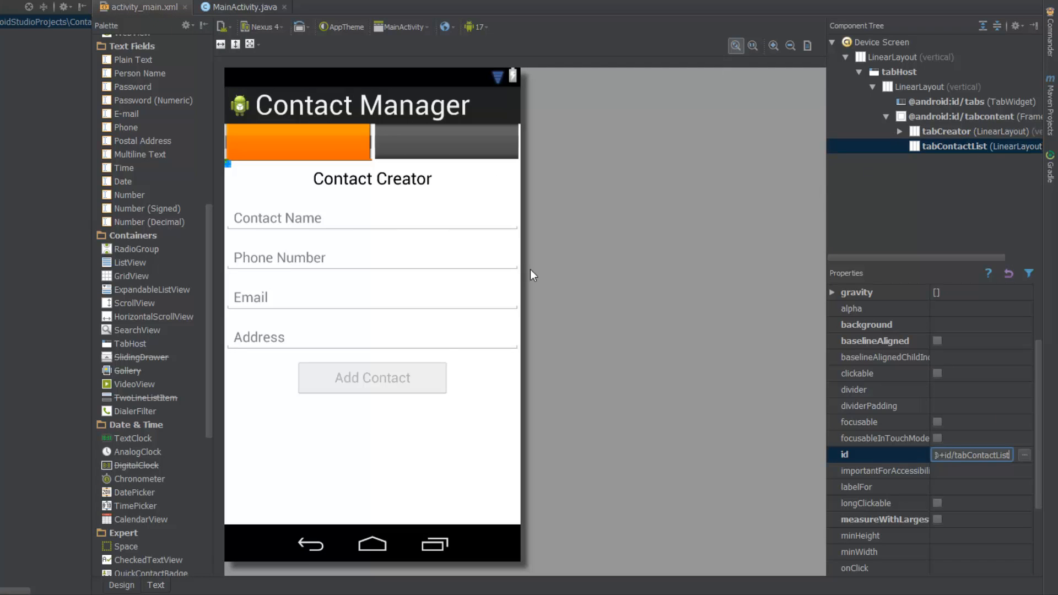
mouse_move(408, 264)
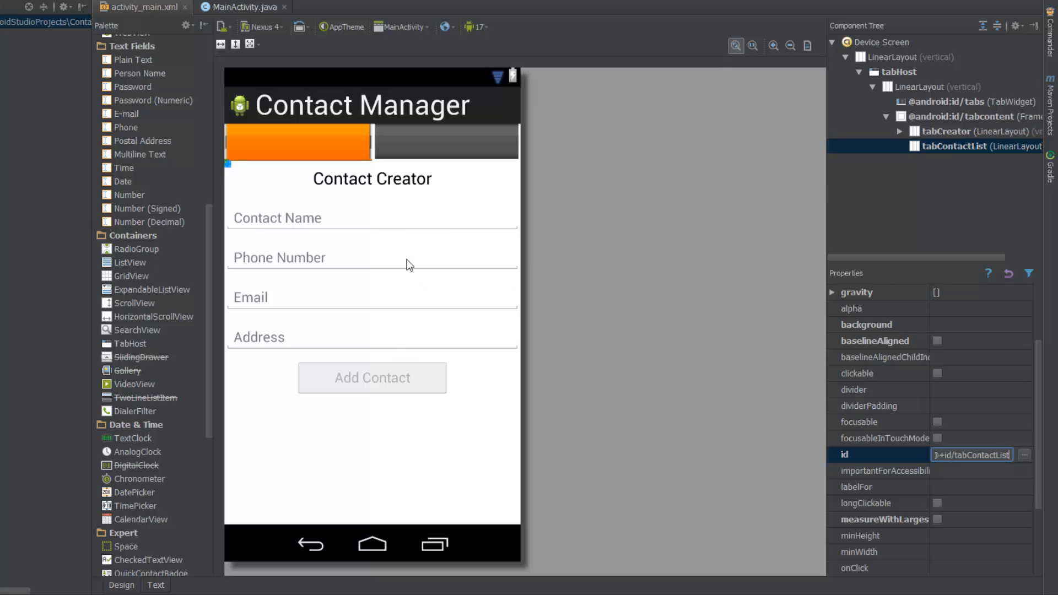
mouse_move(445, 302)
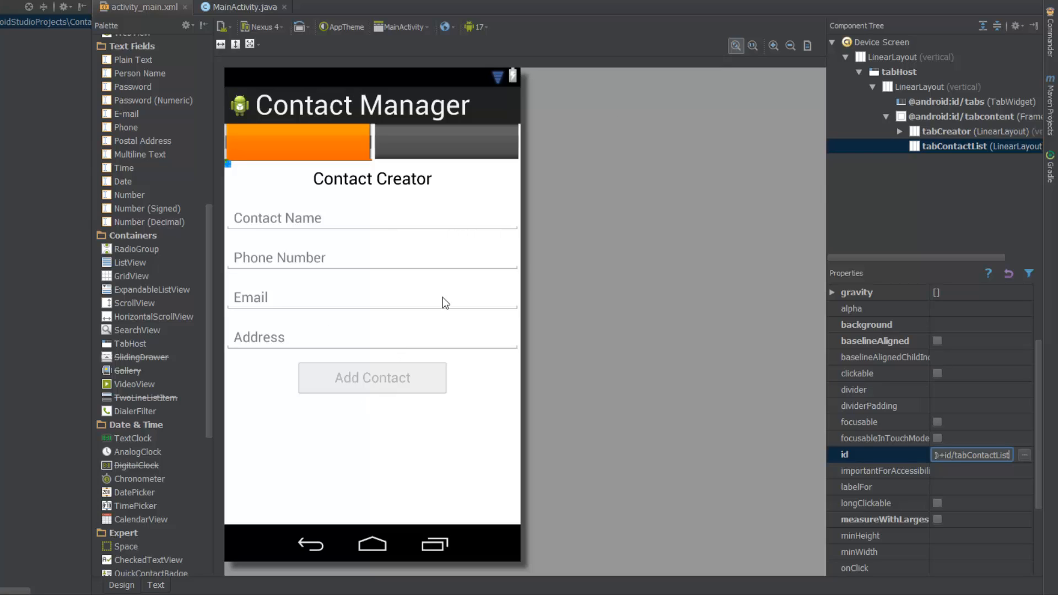
mouse_move(237, 77)
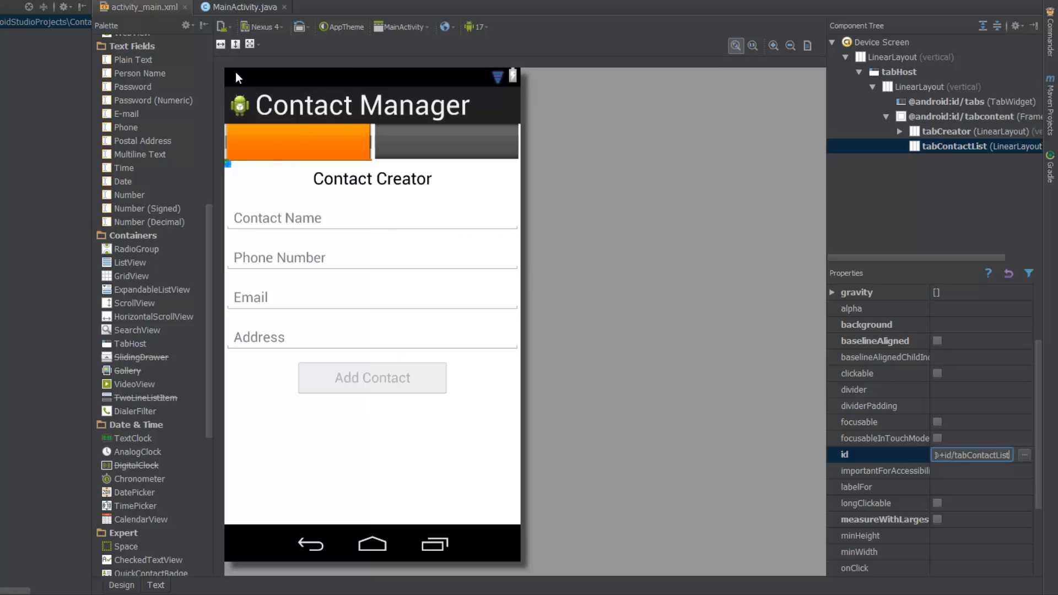
mouse_move(367, 142)
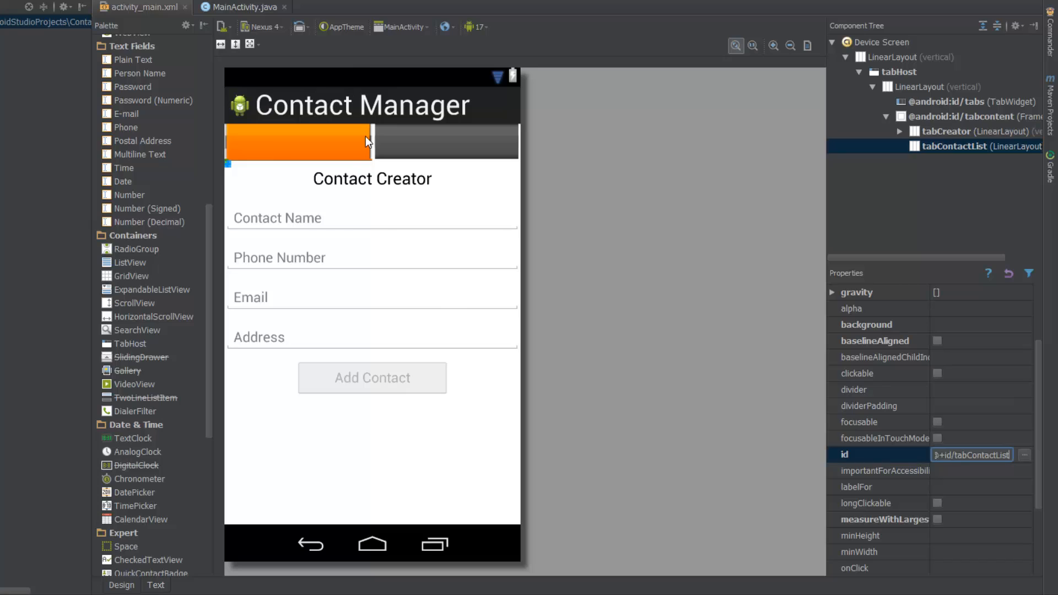
mouse_move(359, 182)
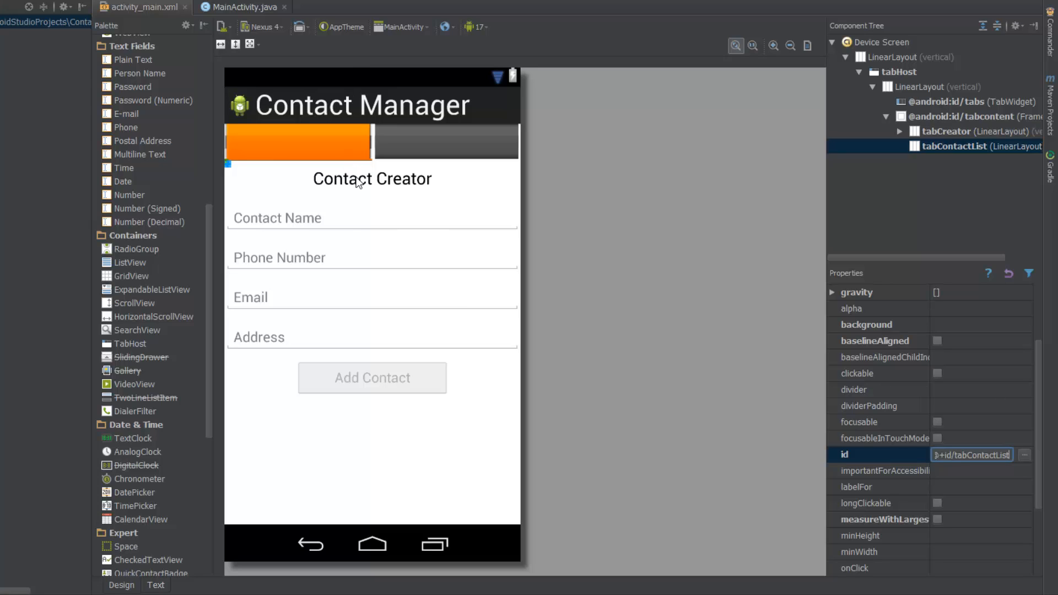
mouse_move(355, 202)
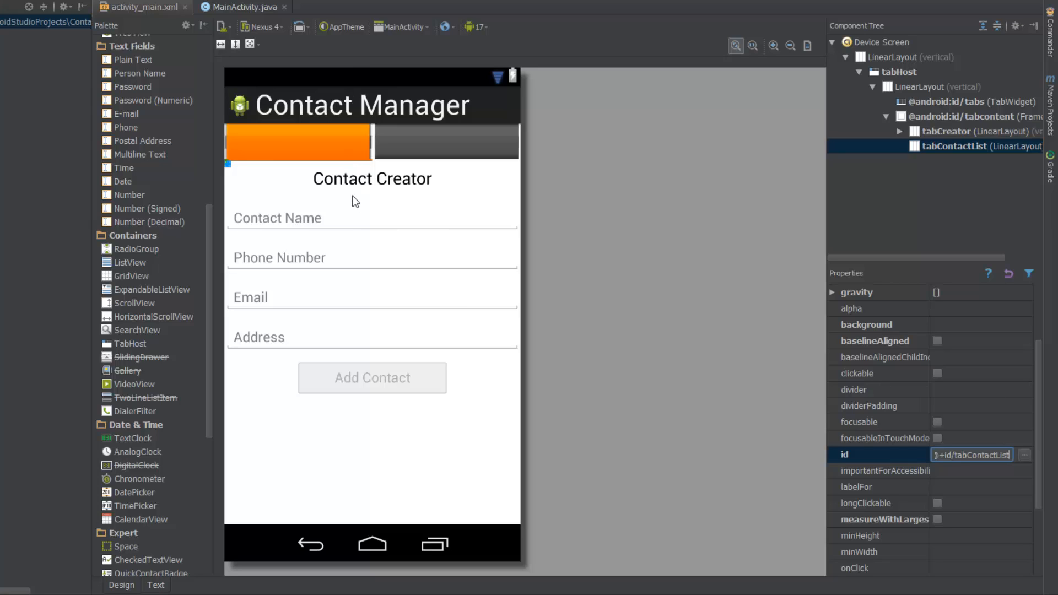
mouse_move(211, 58)
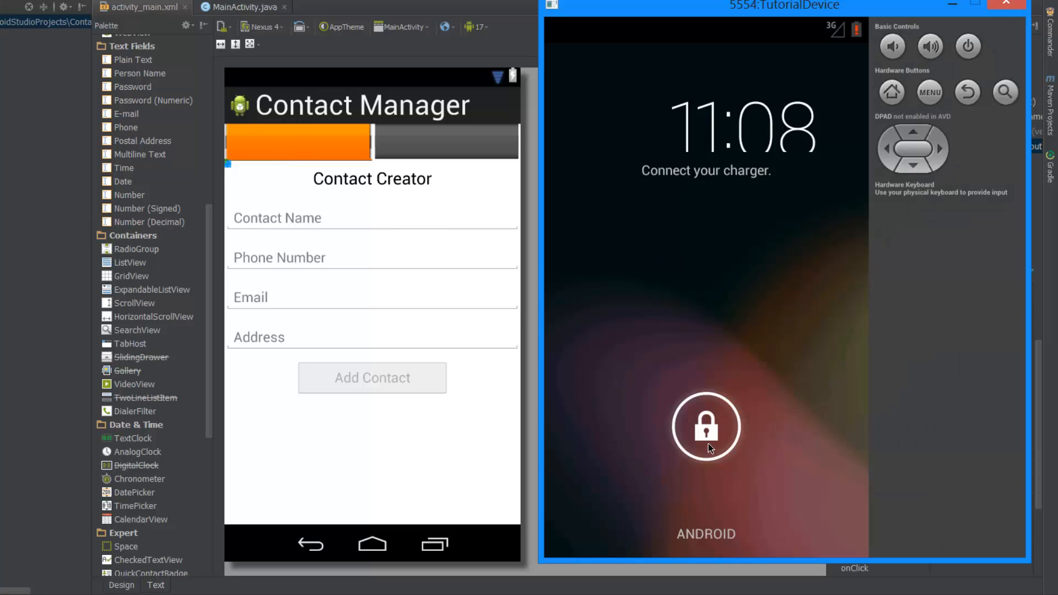
Step: Swipe the lock icon away to unlock the TutorialDevice emulator
drag(706, 427, 696, 319)
text(@+id/tabContactList)
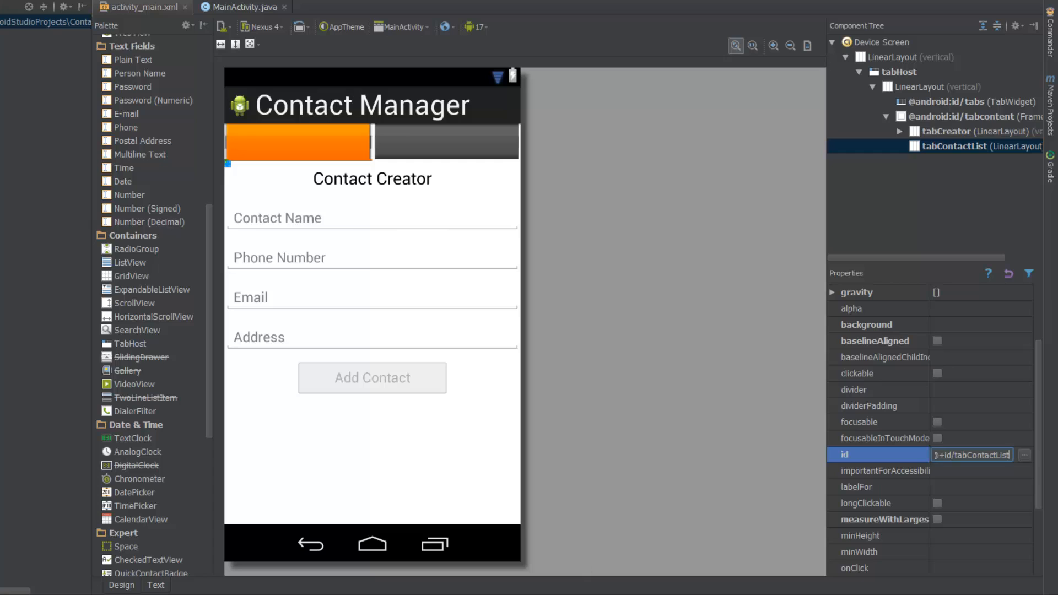
mouse_move(433, 535)
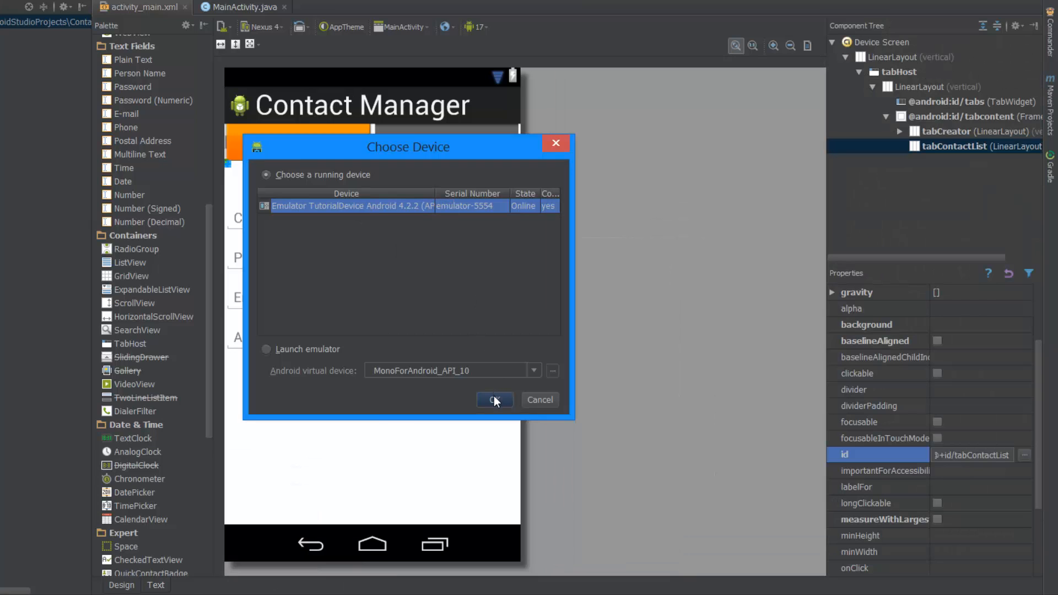
Step: Launch Contact Manager on the running emulator, enter a test name, try Add Contact and check the List tab
click(494, 399)
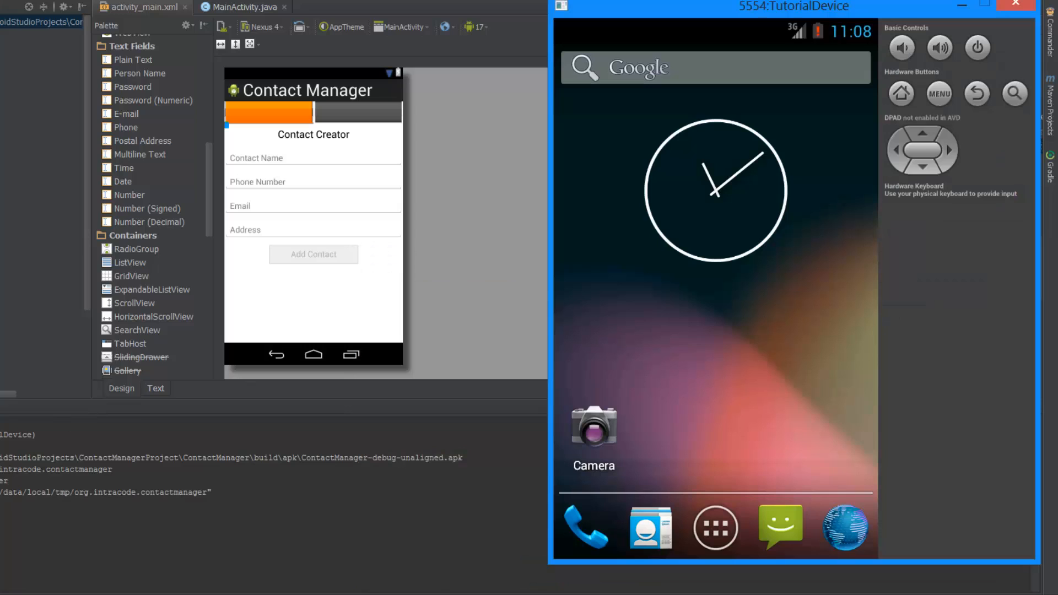
mouse_move(703, 364)
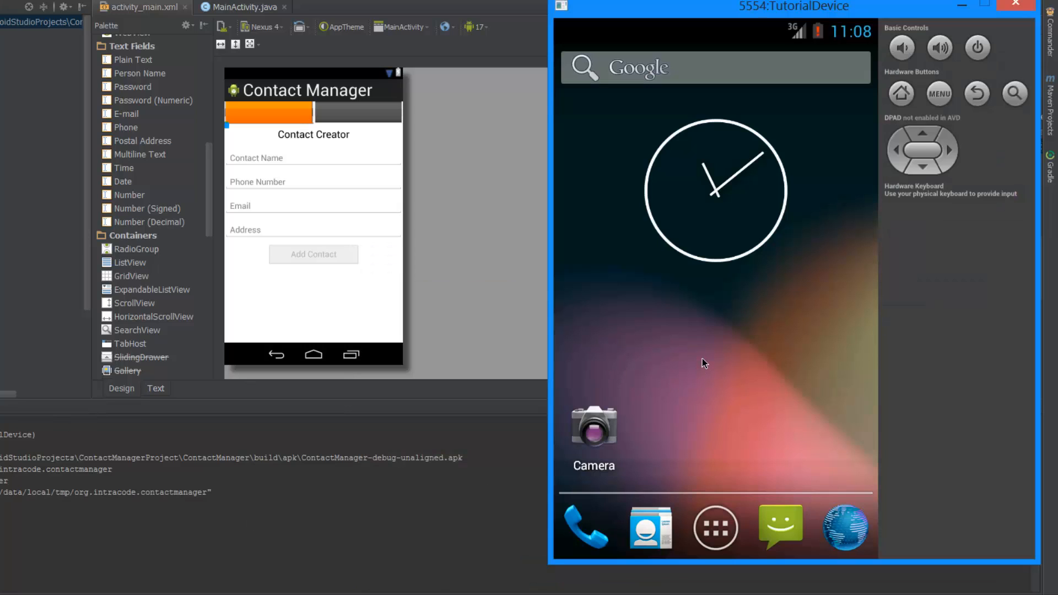
mouse_move(677, 471)
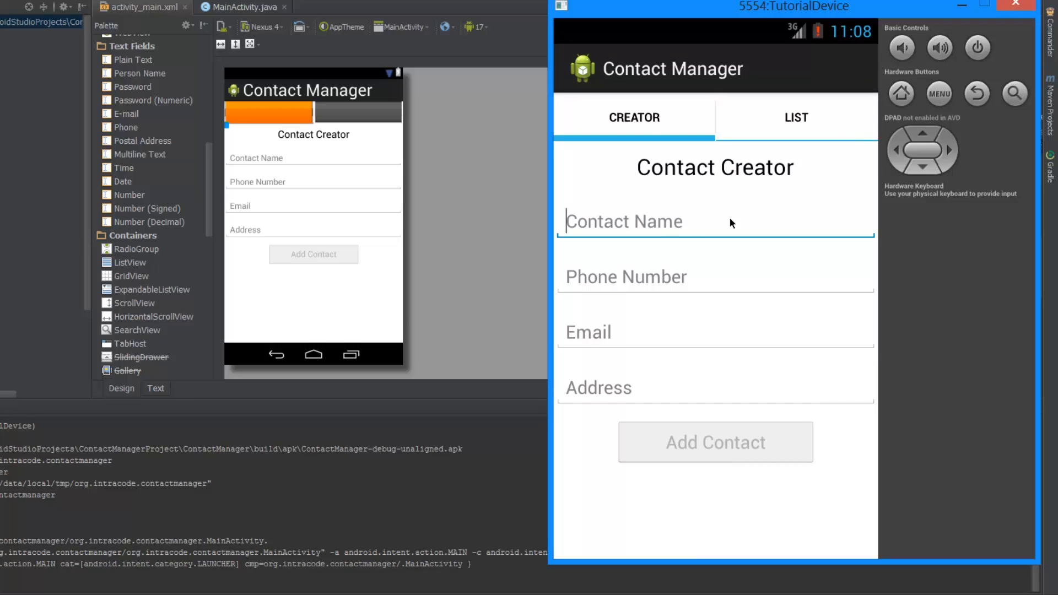
mouse_move(673, 231)
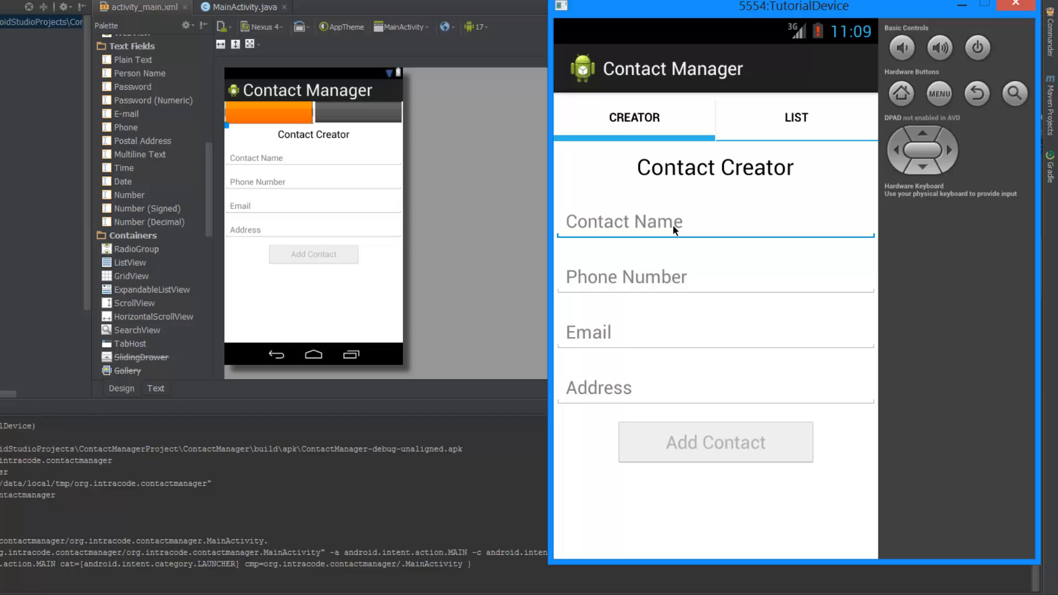
text(s)
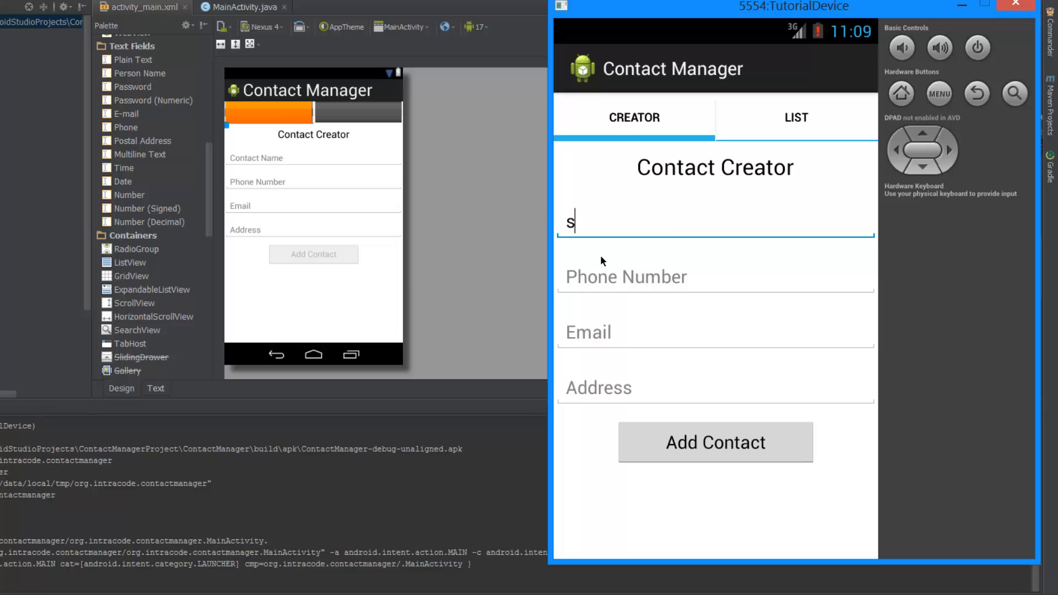
mouse_move(614, 261)
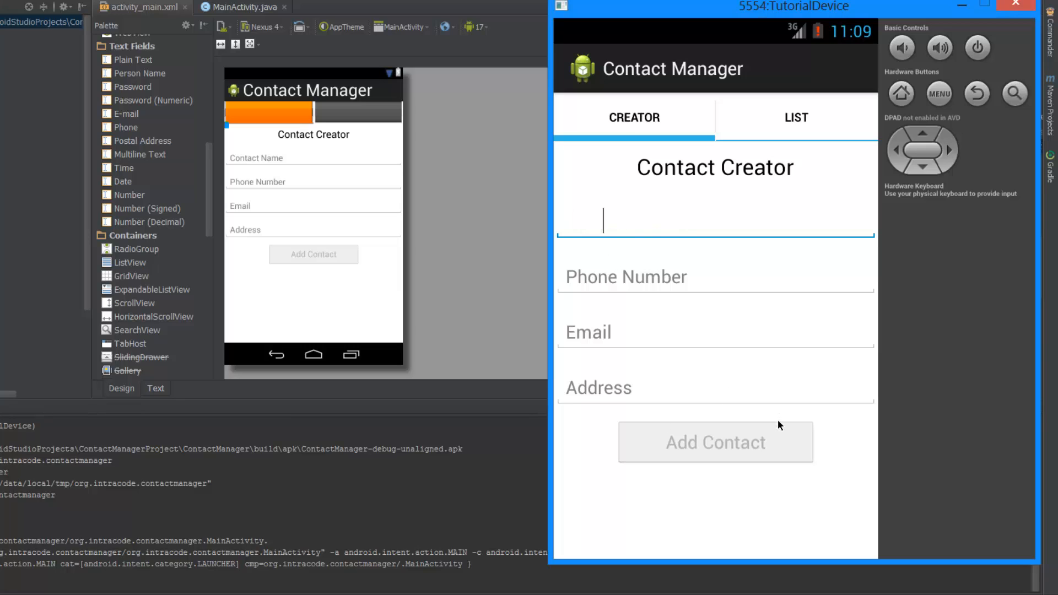
text(a)
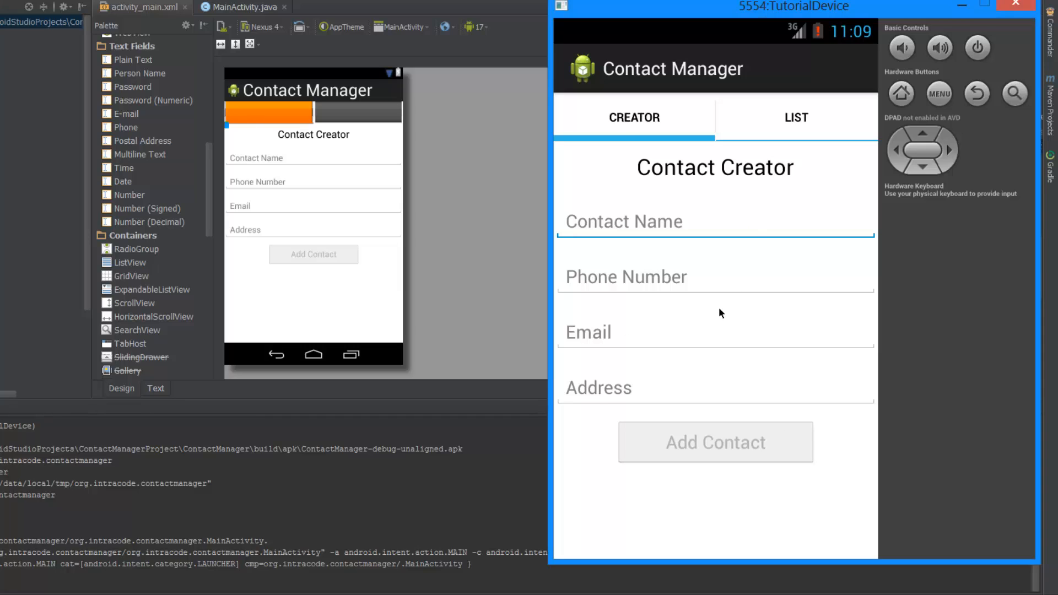
text(sd)
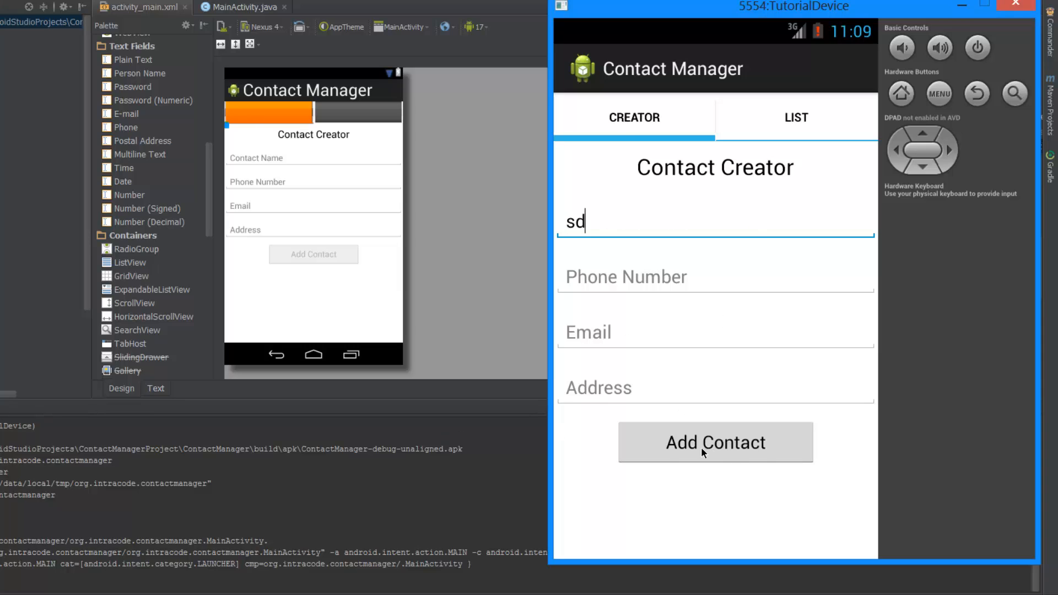
click(714, 442)
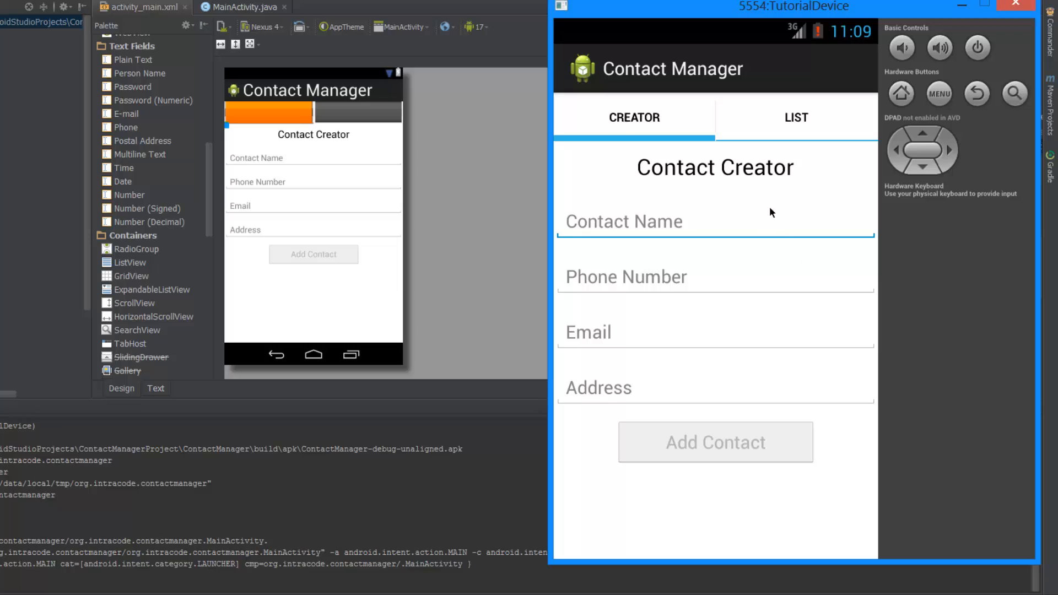
click(797, 117)
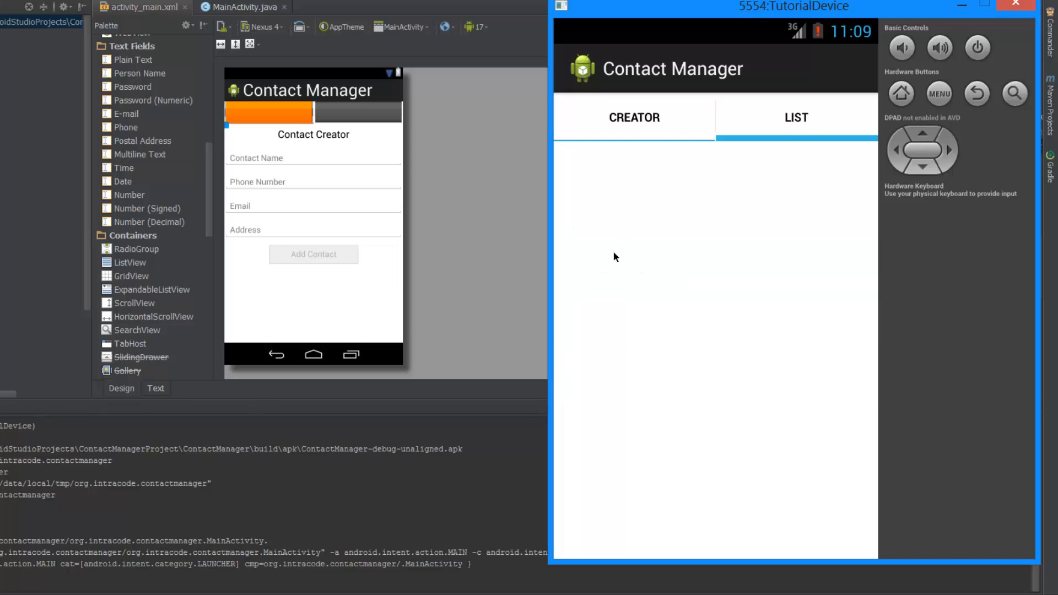
click(633, 117)
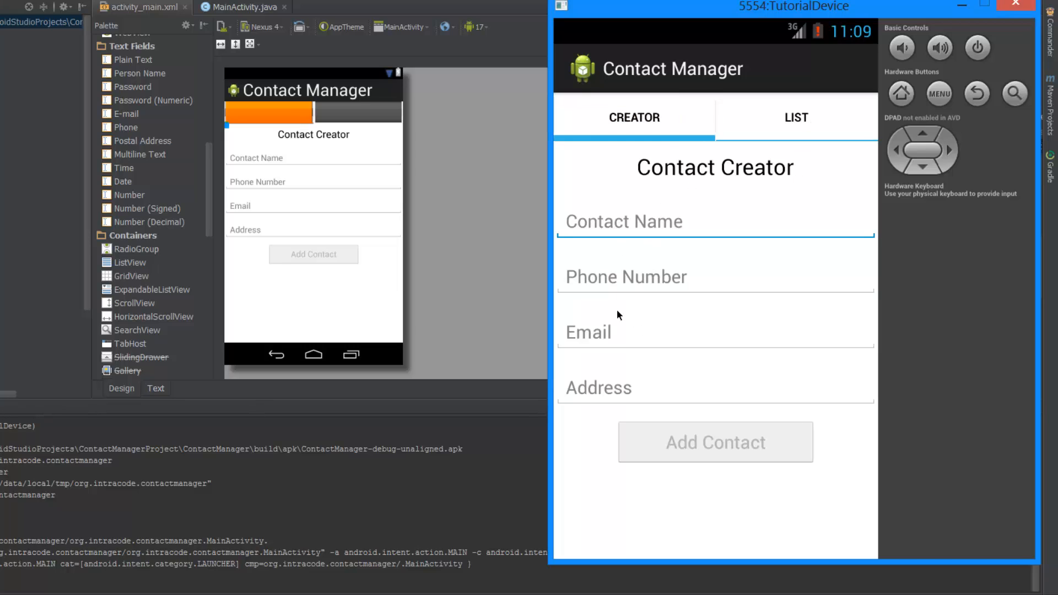
Step: Fill phone 33333, email/address test text and name f so Add Contact is enabled
text(33333)
click(716, 388)
text(d)
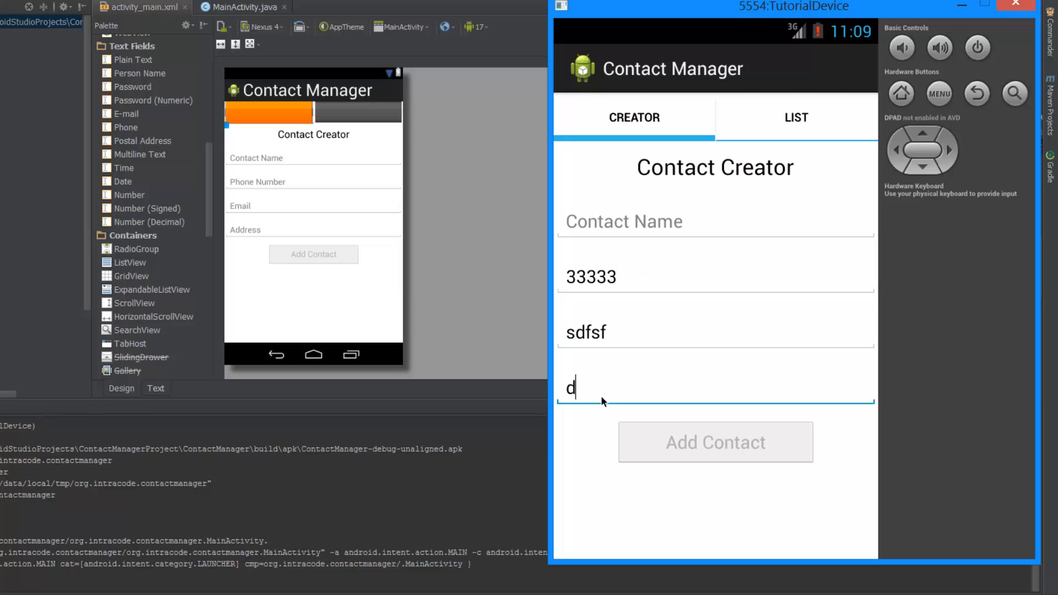
text(sffff)
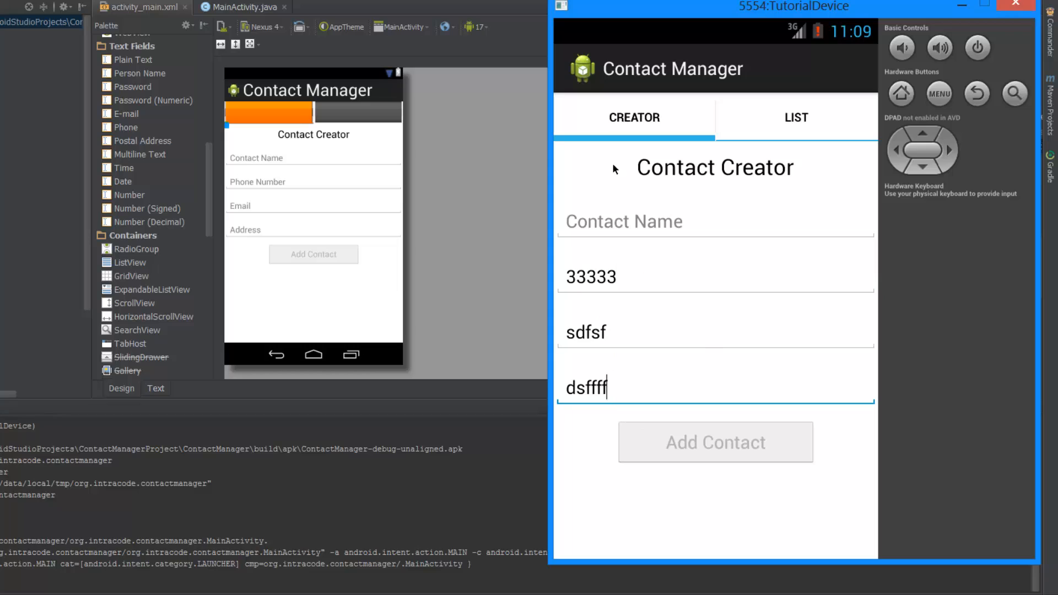
click(625, 222)
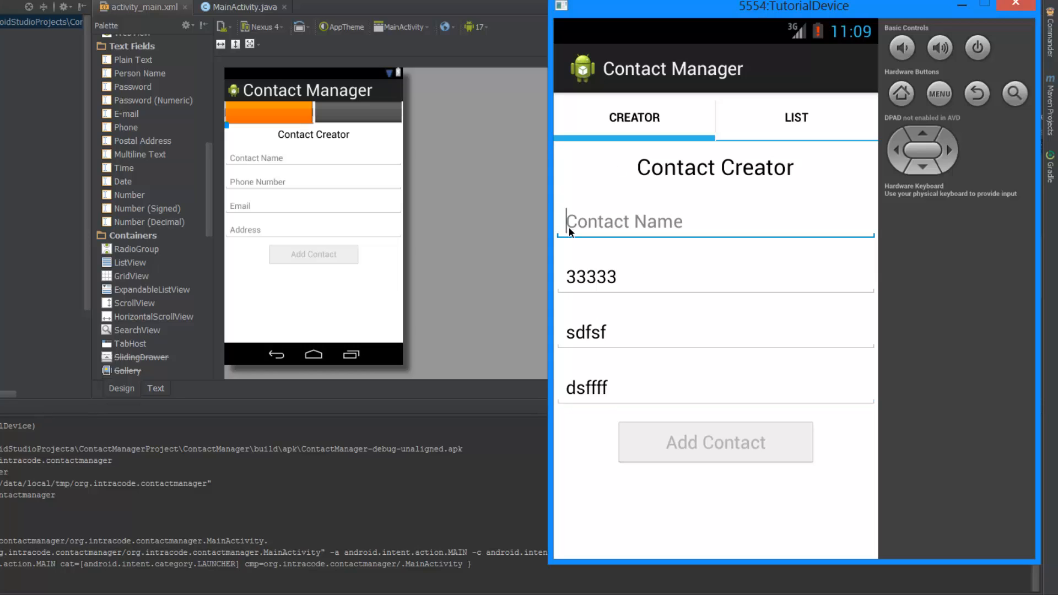
text(f)
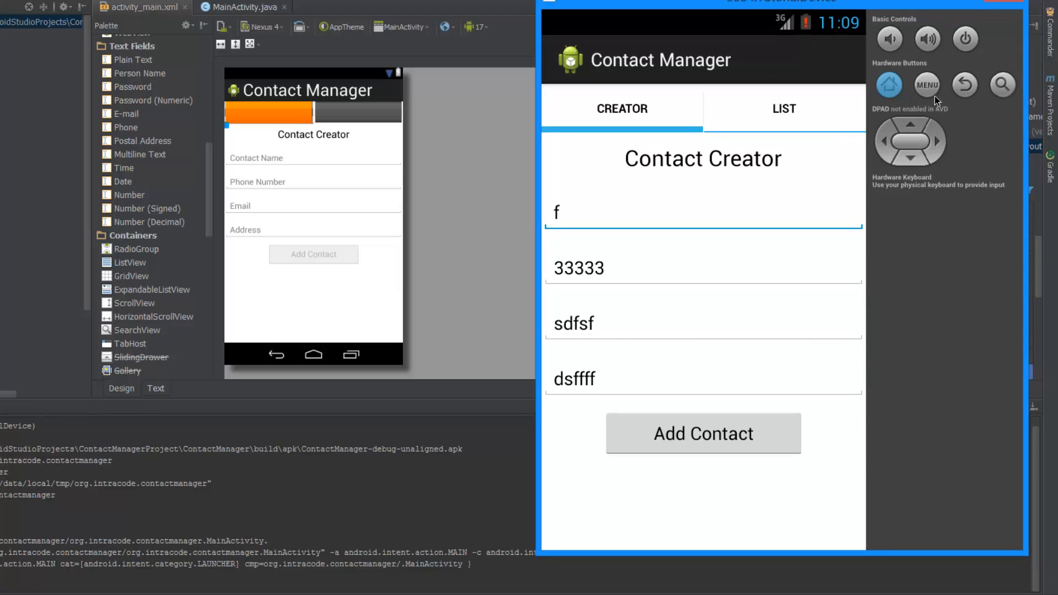
click(926, 85)
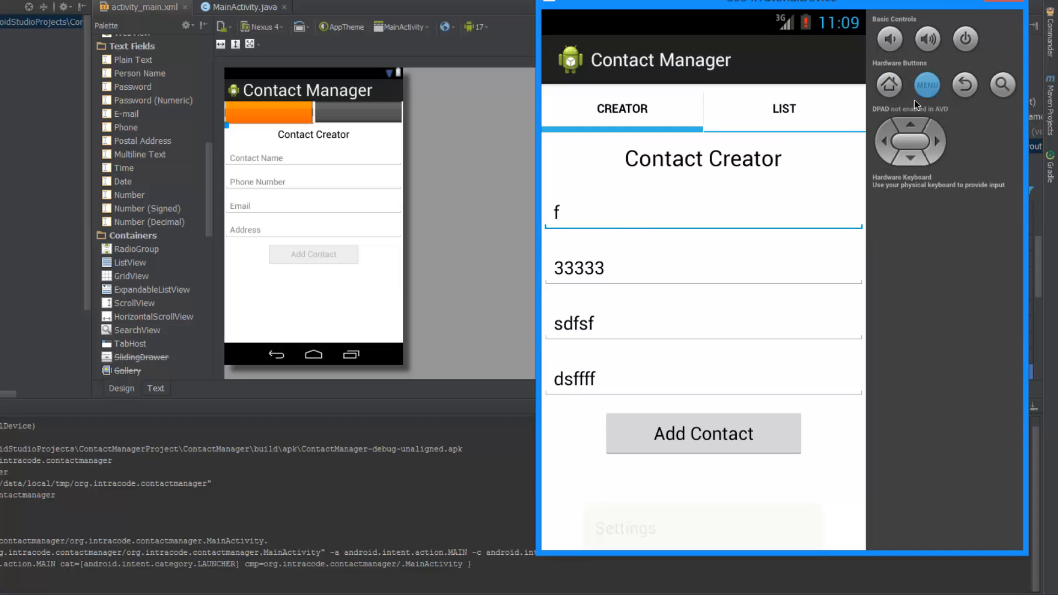
click(927, 84)
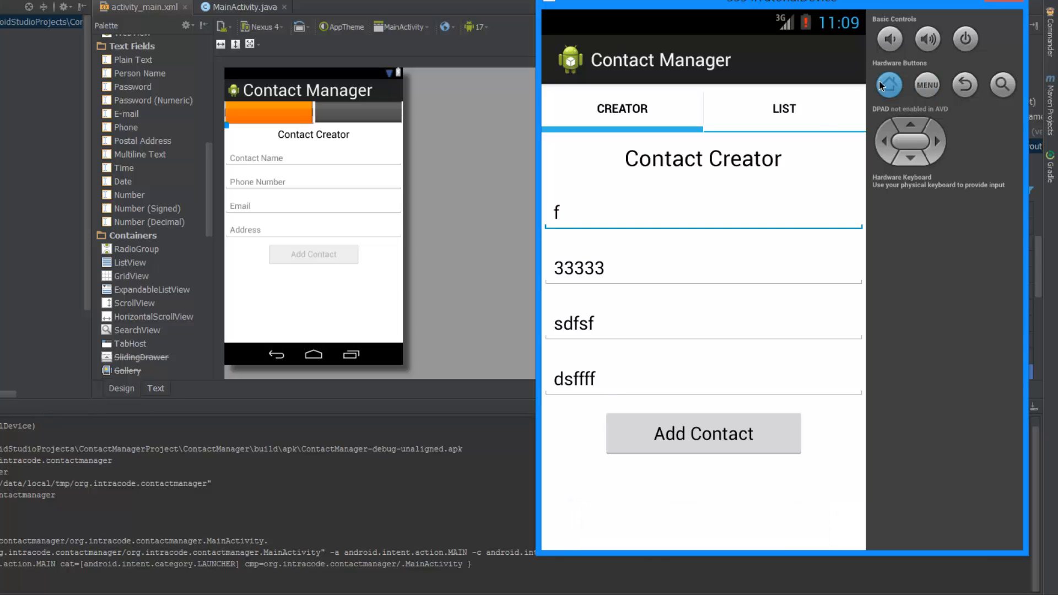
Step: Go home, swipe Contact Manager out of recent apps and leave the emptied recents screen
click(889, 84)
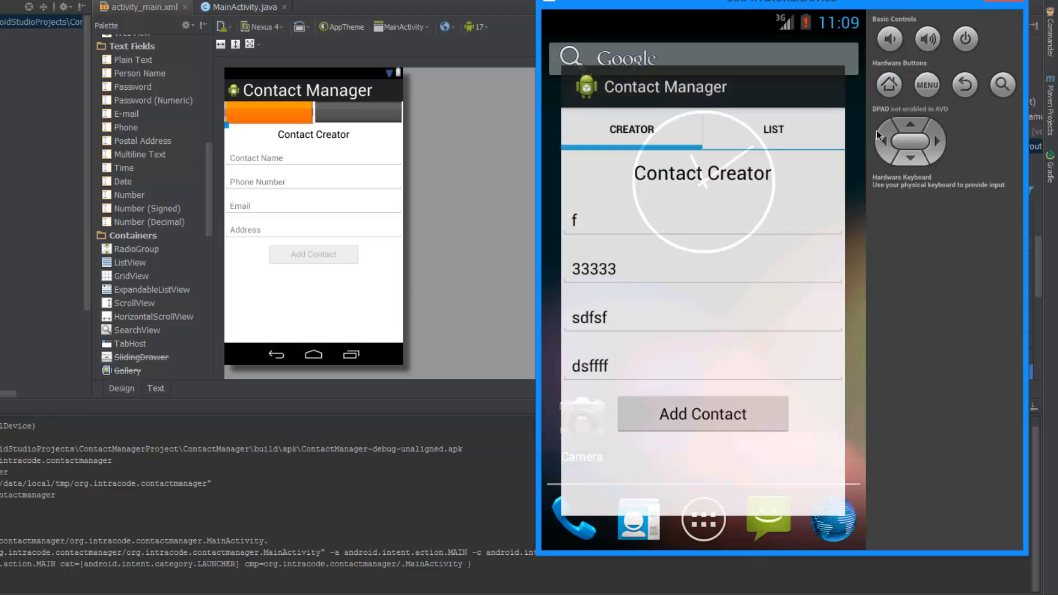
click(889, 84)
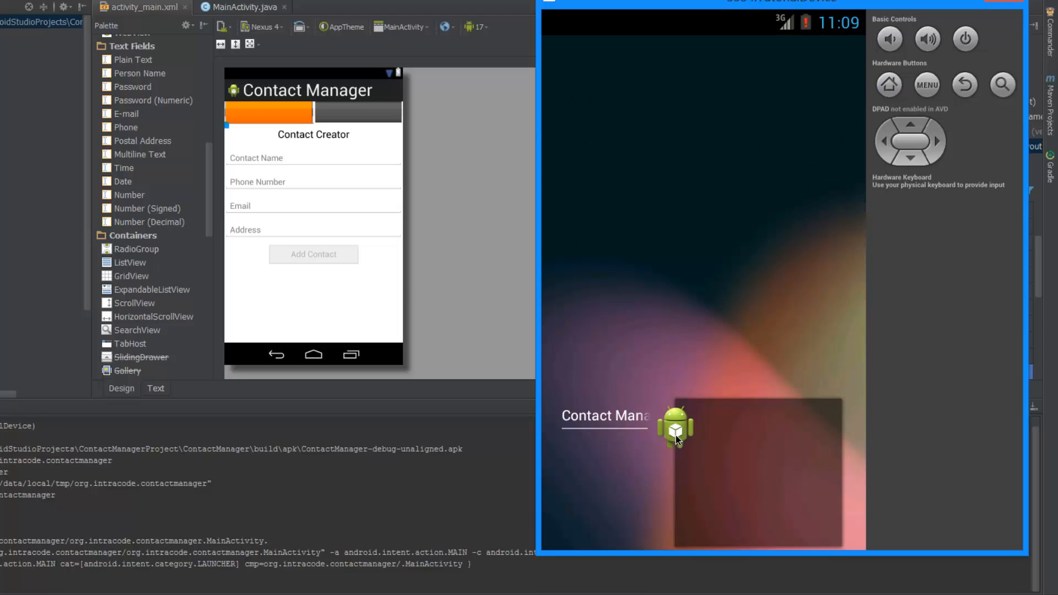
mouse_move(782, 451)
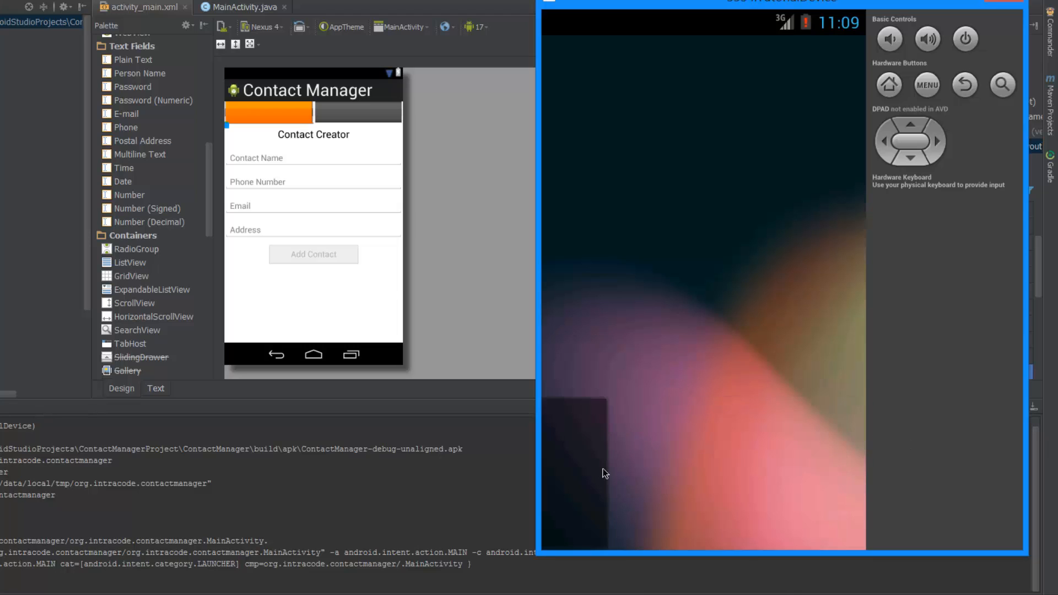
click(889, 84)
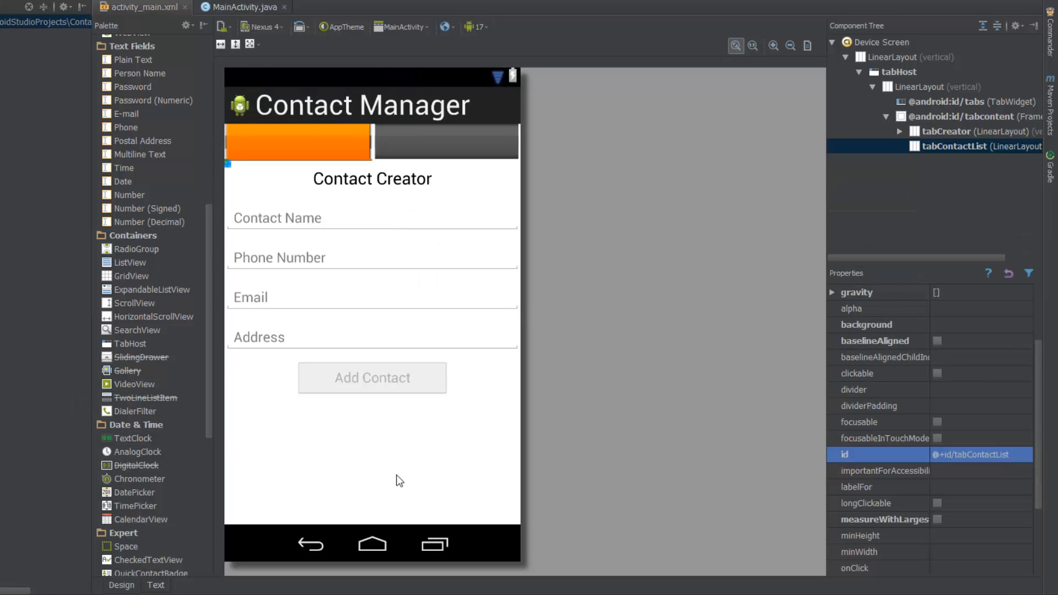
Step: Return to MainActivity.java and add a blank line below the addBtn declaration in onCreate
click(243, 6)
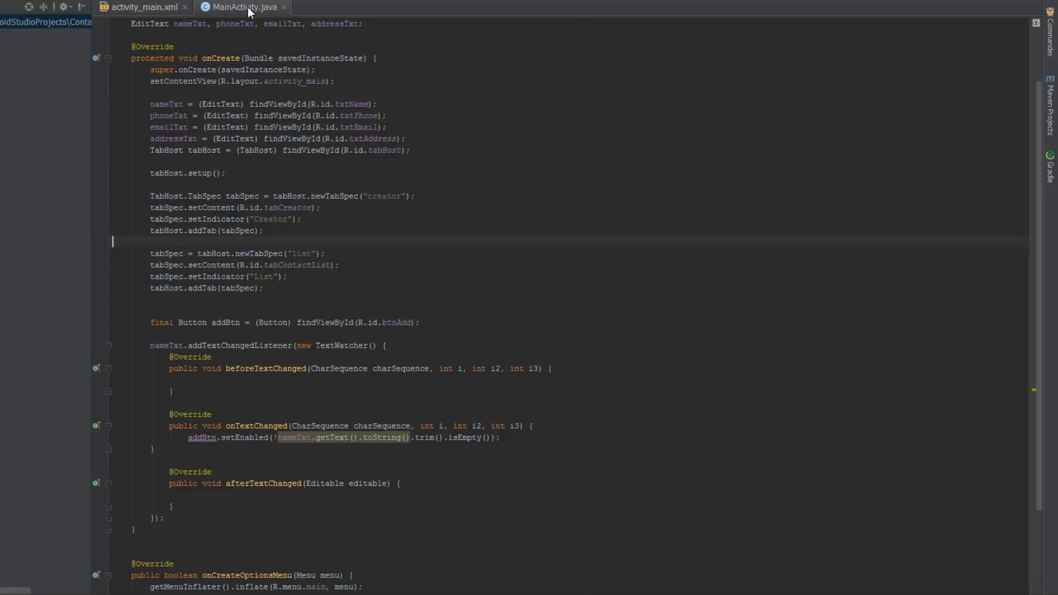
mouse_move(211, 439)
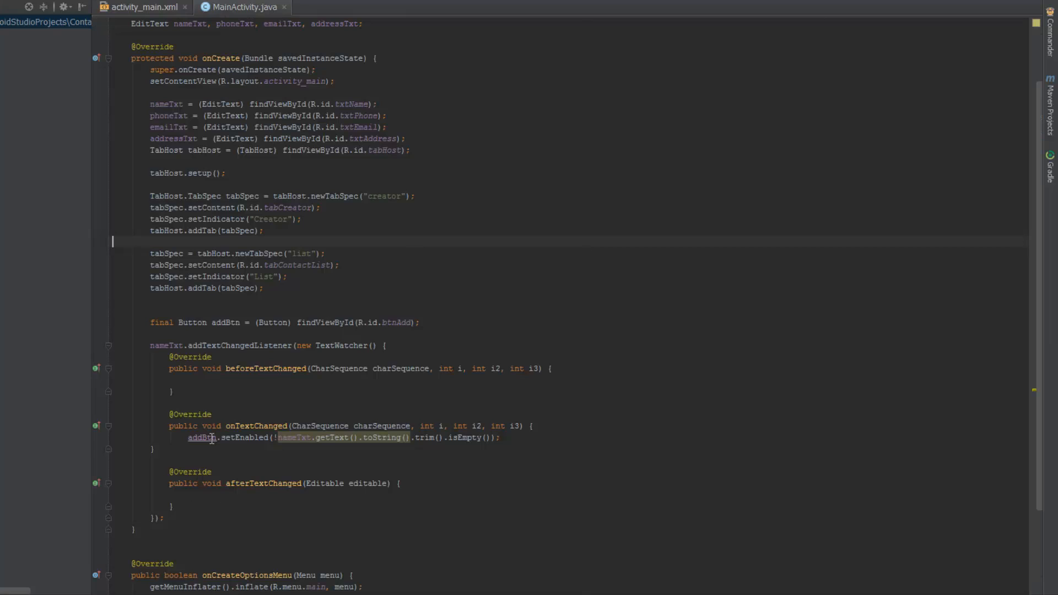
mouse_move(565, 141)
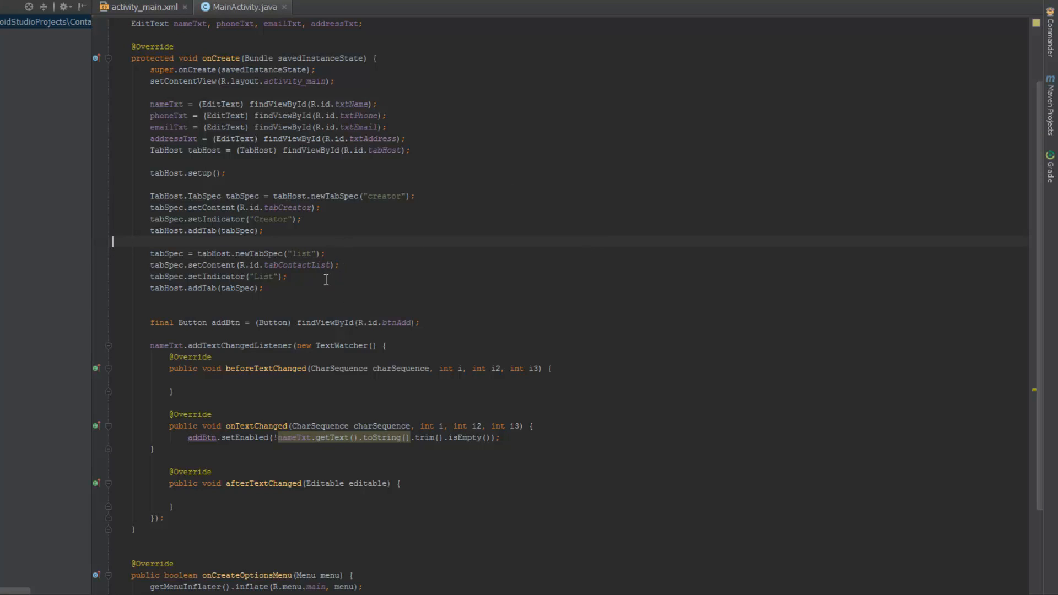
mouse_move(102, 198)
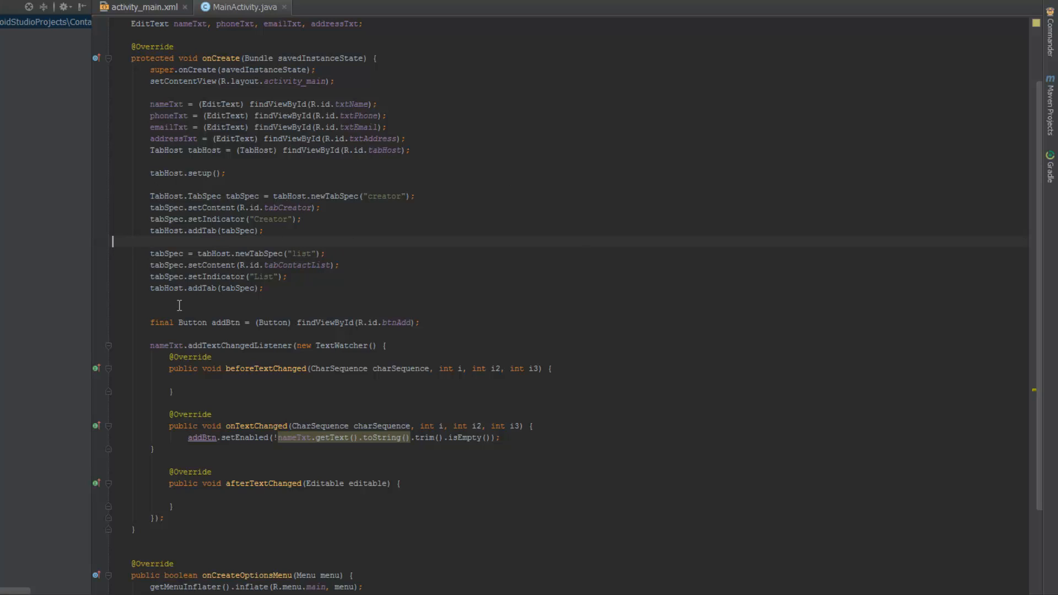
scroll(down, 3)
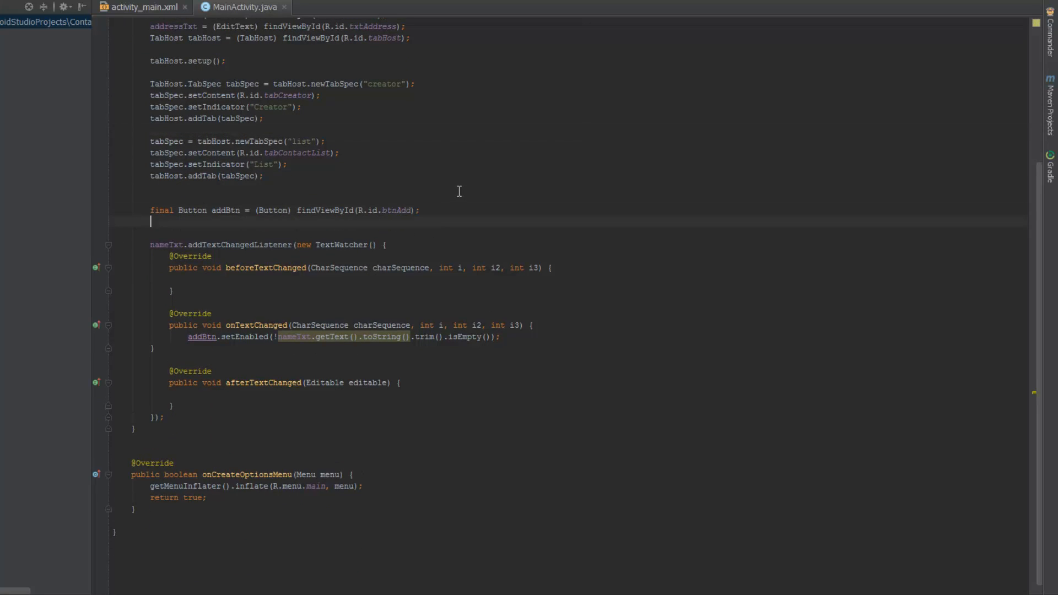
Step: Give addBtn a View.OnClickListener whose onClick starts Toast.makeText with getApplicationContext()
text(addBtn)
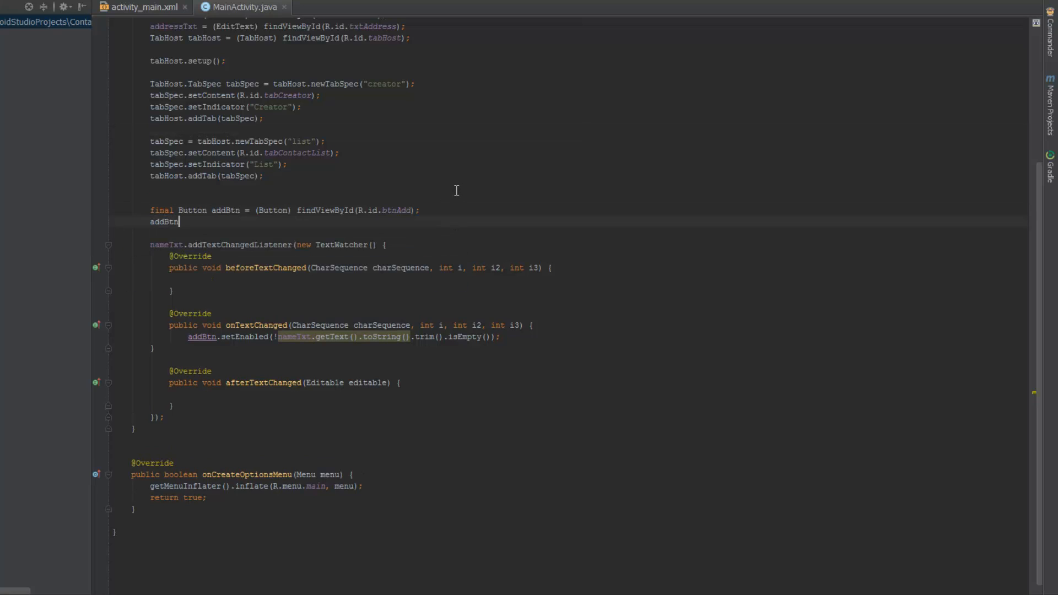
text(.setOnClickListener(new View.OnClickListener() {)
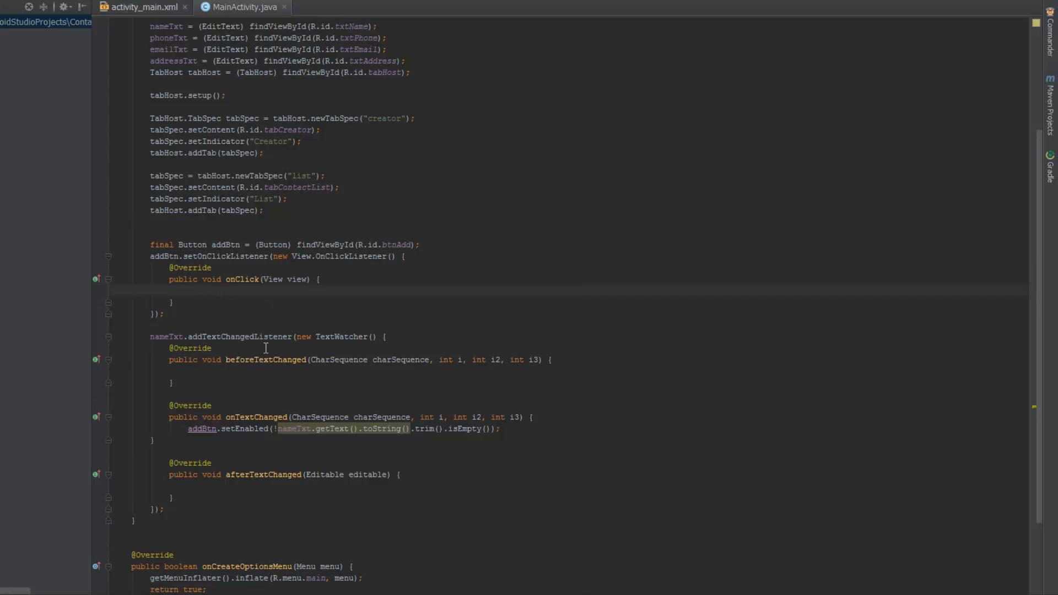
mouse_move(223, 303)
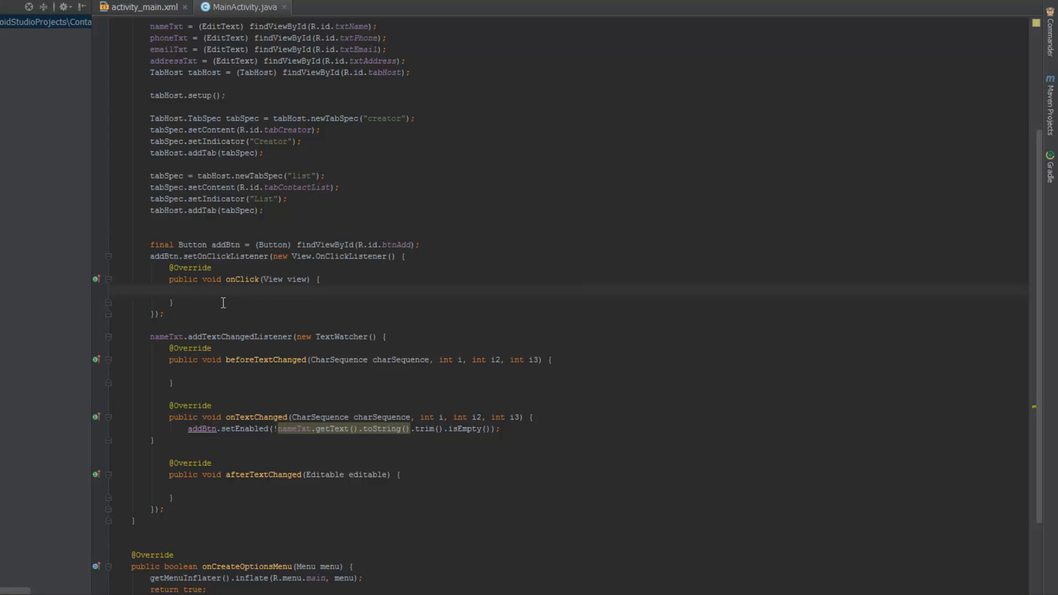
text(Toast)
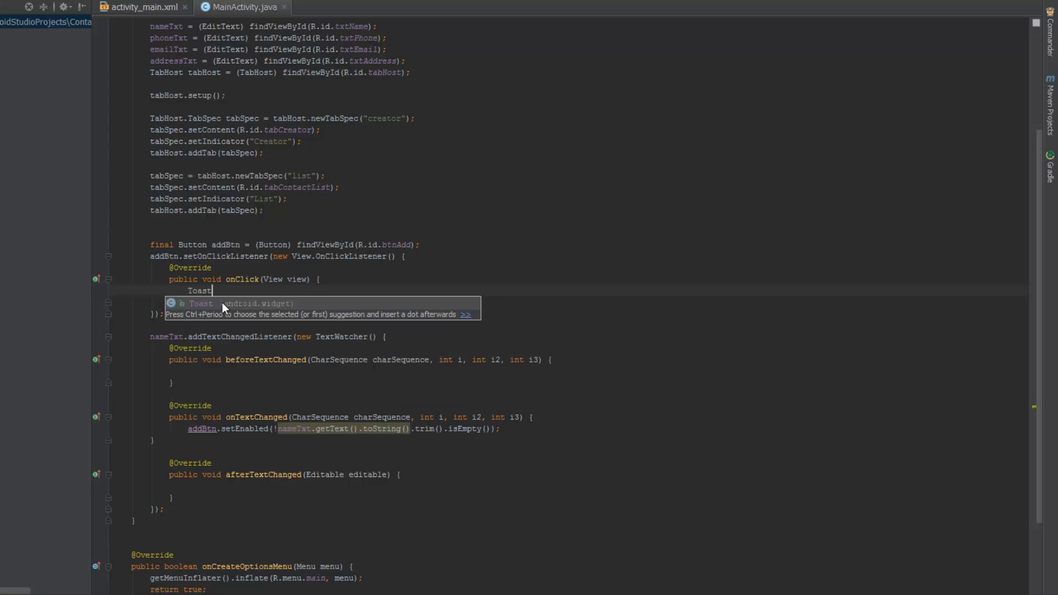
text(.makeText(get)
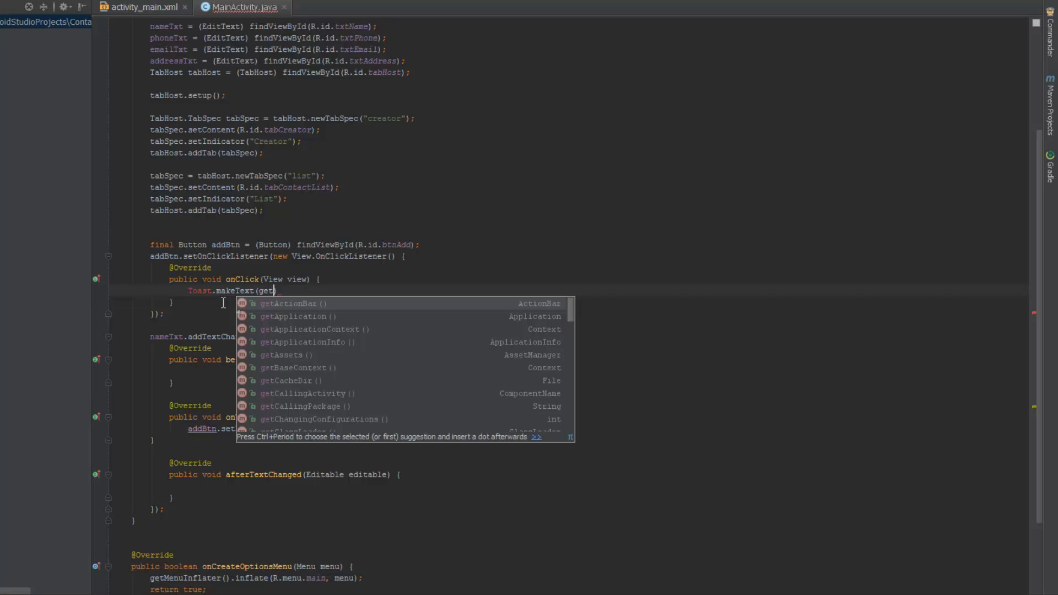
click(298, 316)
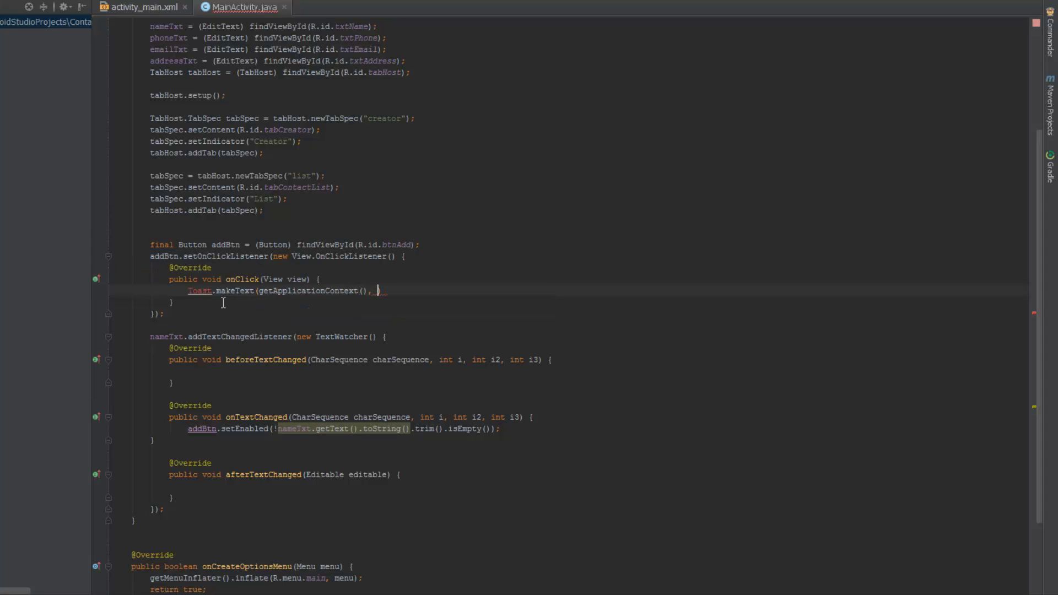
Step: Complete the toast with message "Your Contact has been created!", Toast.LENGTH_SHORT and .show()
text(Your c")
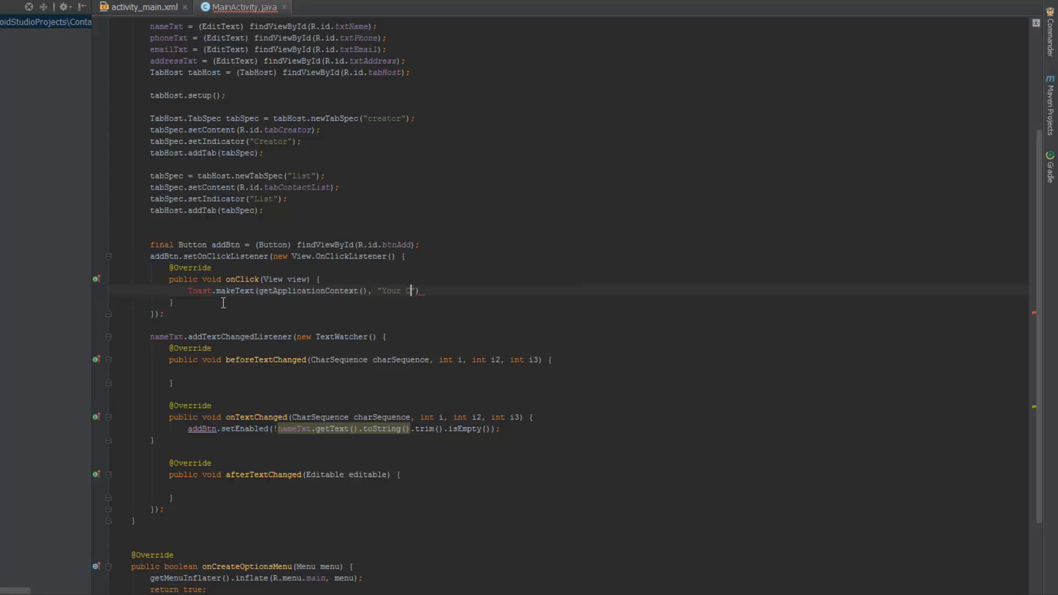
text(ontact has been created!)
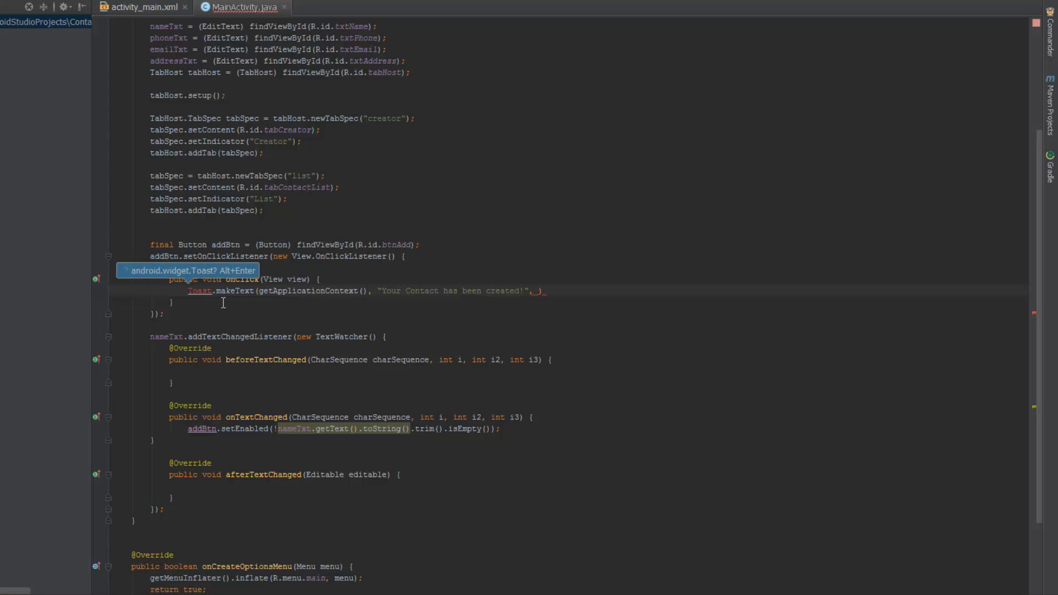
text(LEN)
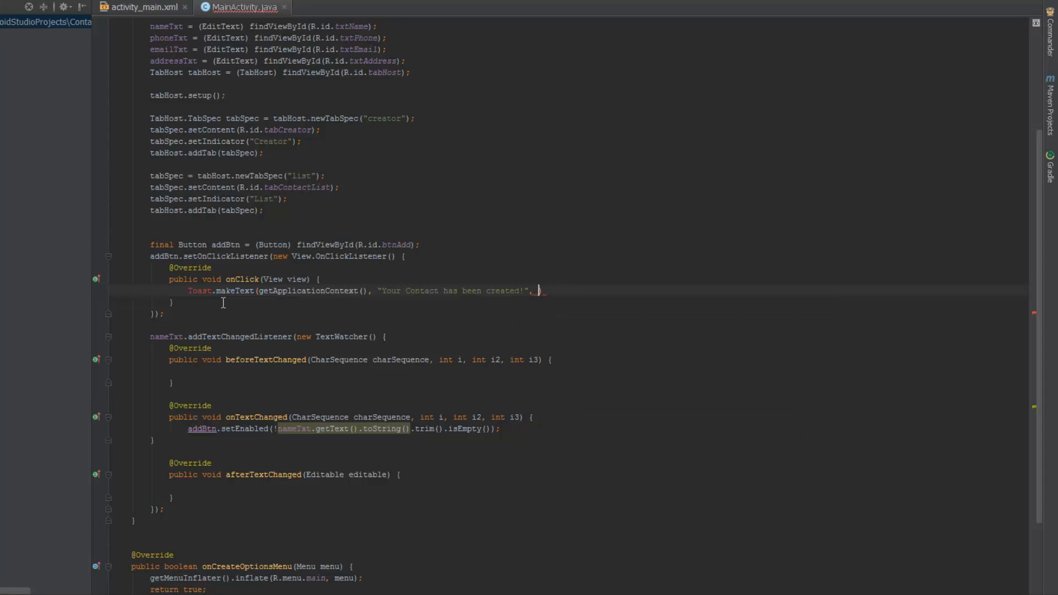
text(Toast.LENGTH_SHORT)
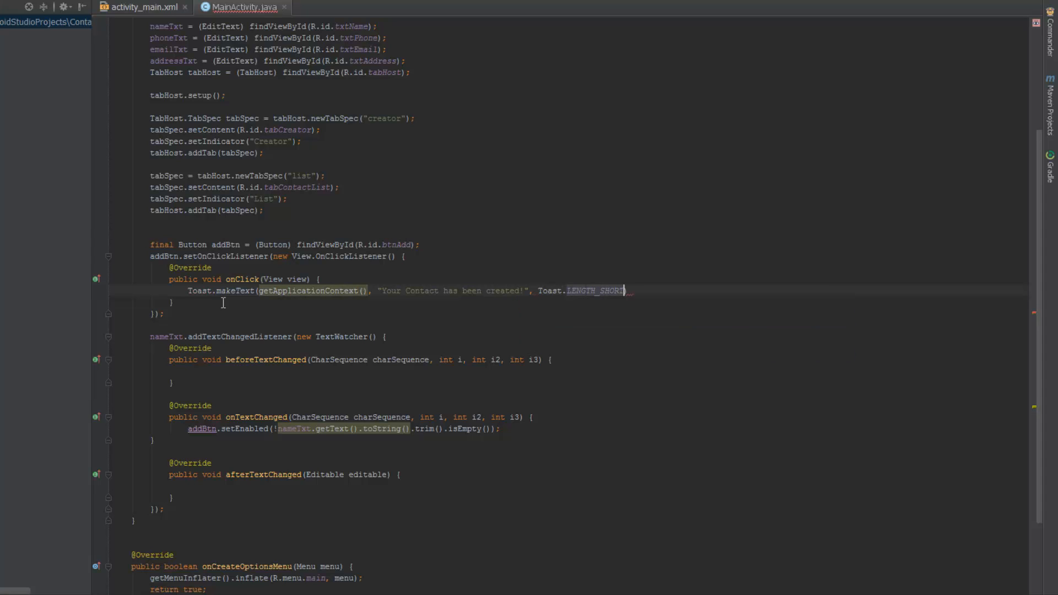
text(.show();)
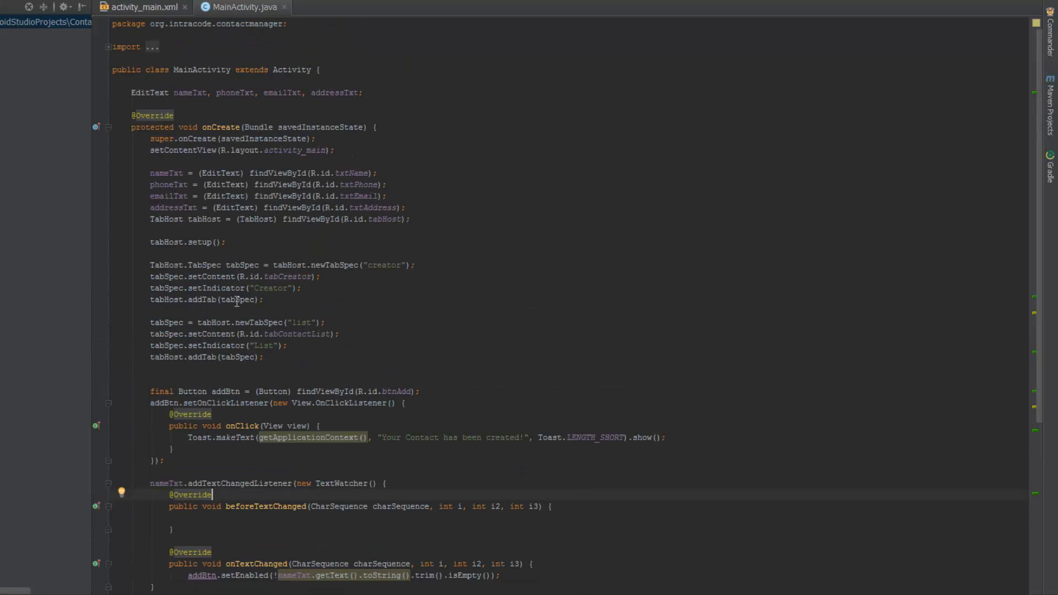
Step: Rebuild and install the updated ContactManager APK on the running TutorialDevice emulator
scroll(down, 3)
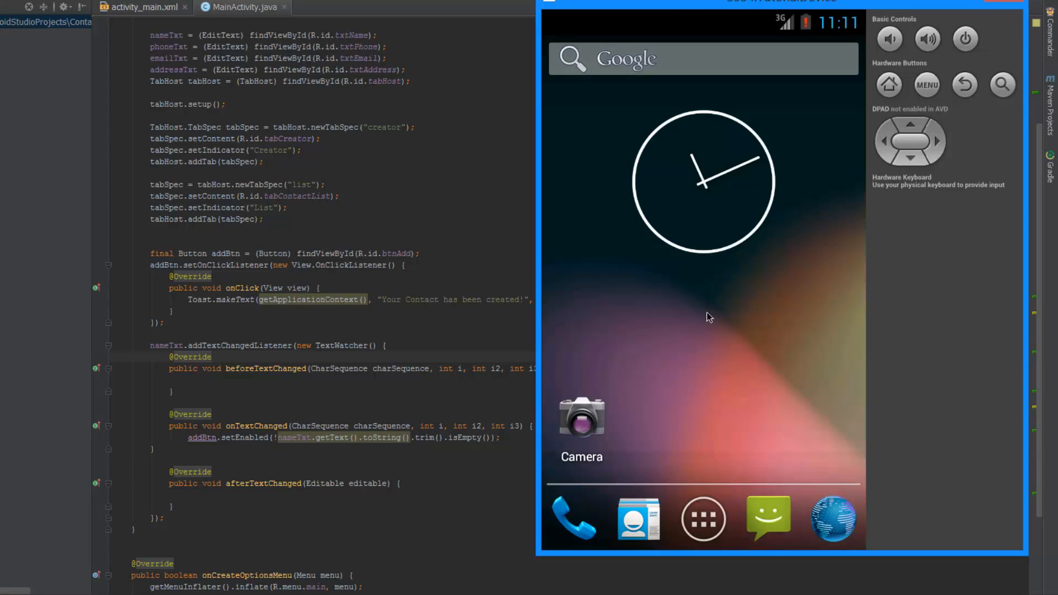
mouse_move(700, 345)
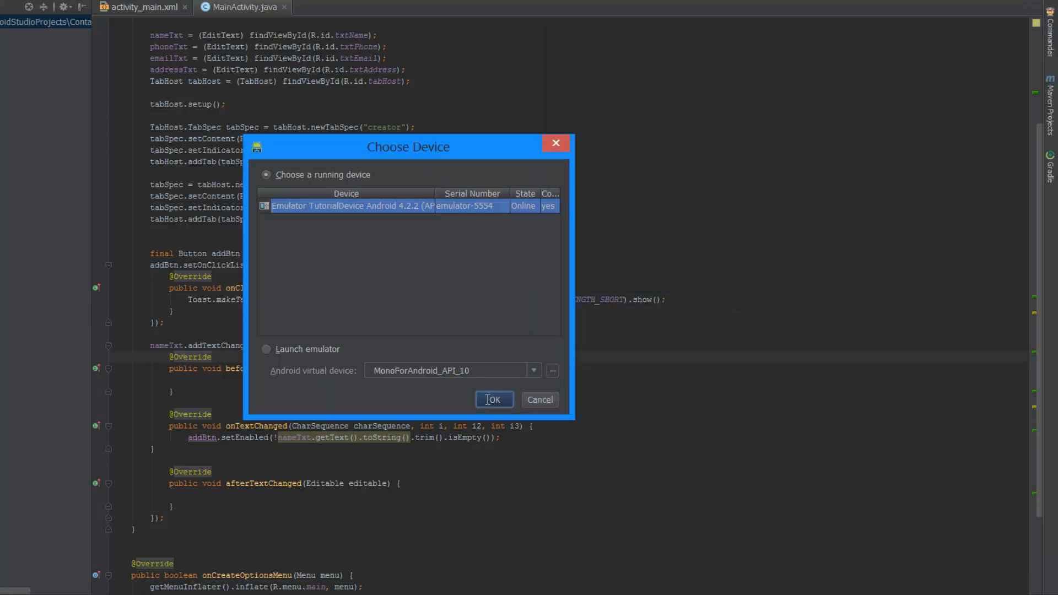
click(493, 399)
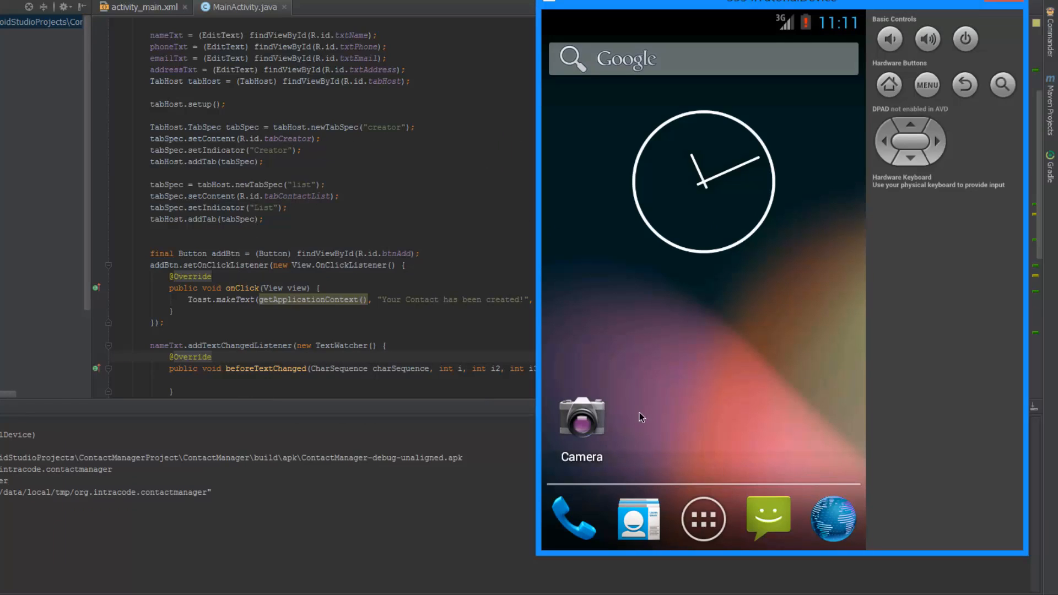
mouse_move(668, 384)
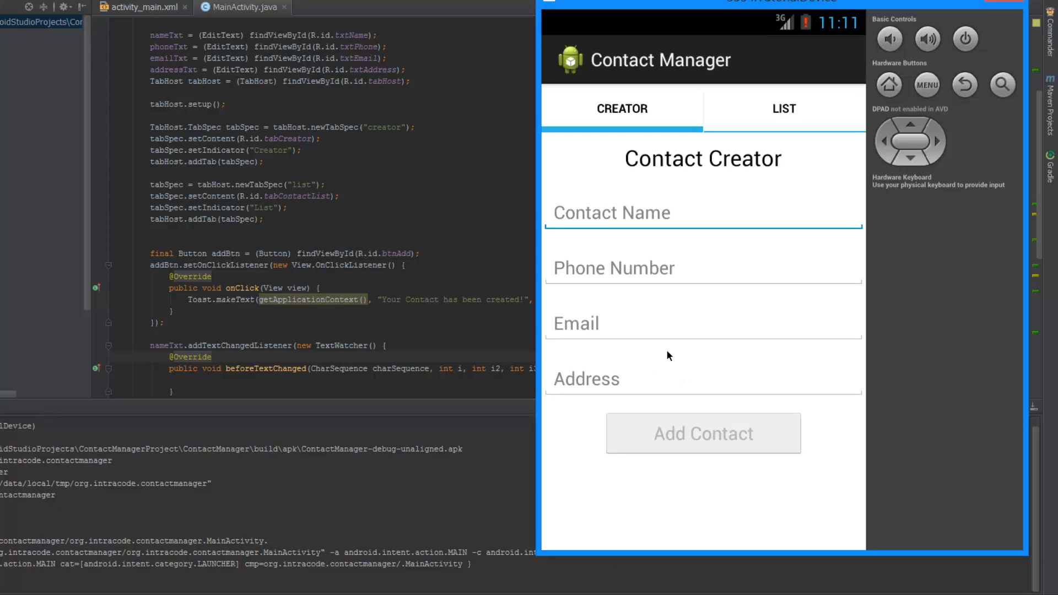
Step: Enter contact name sdd and add it, showing the "Your Contact has been created!" toast
text(sdd)
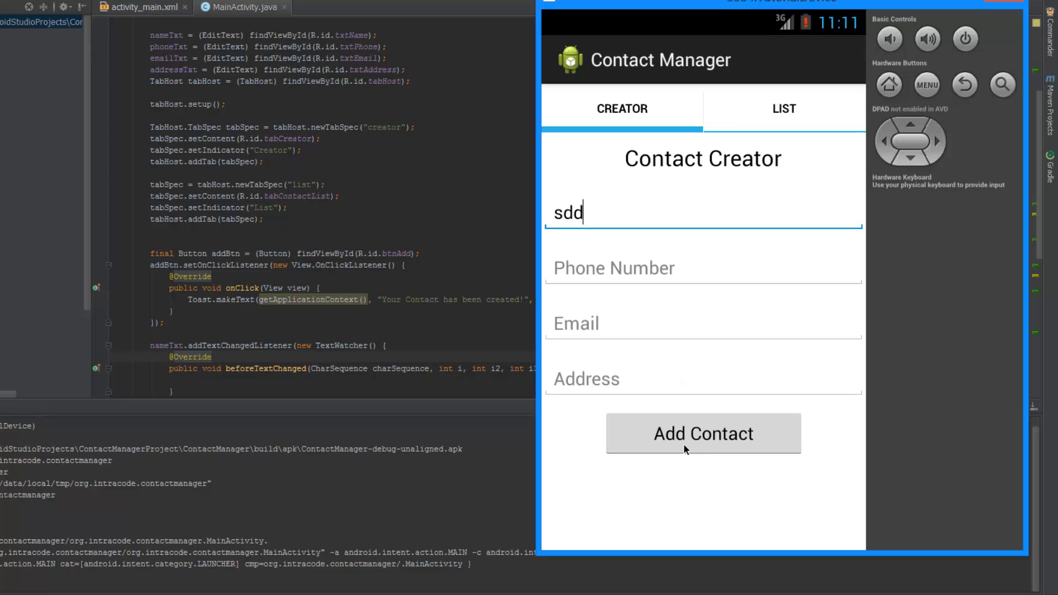
click(703, 433)
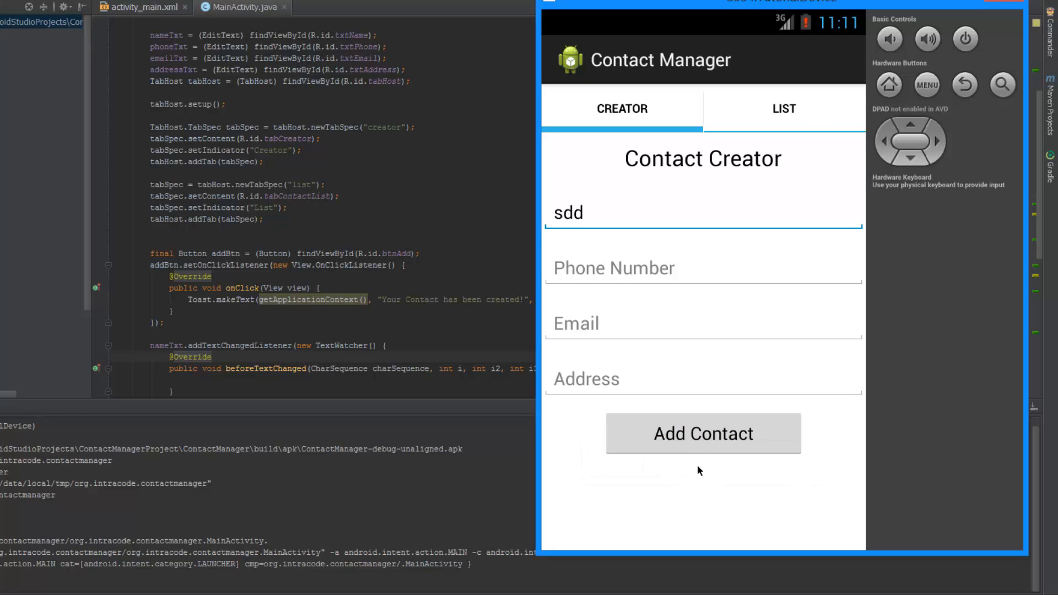
click(703, 433)
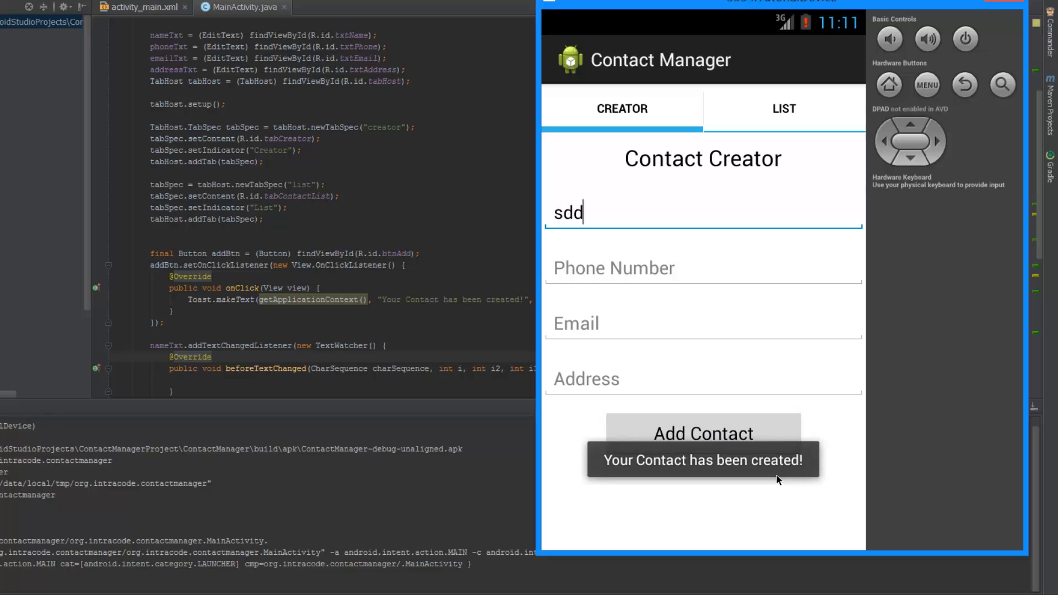